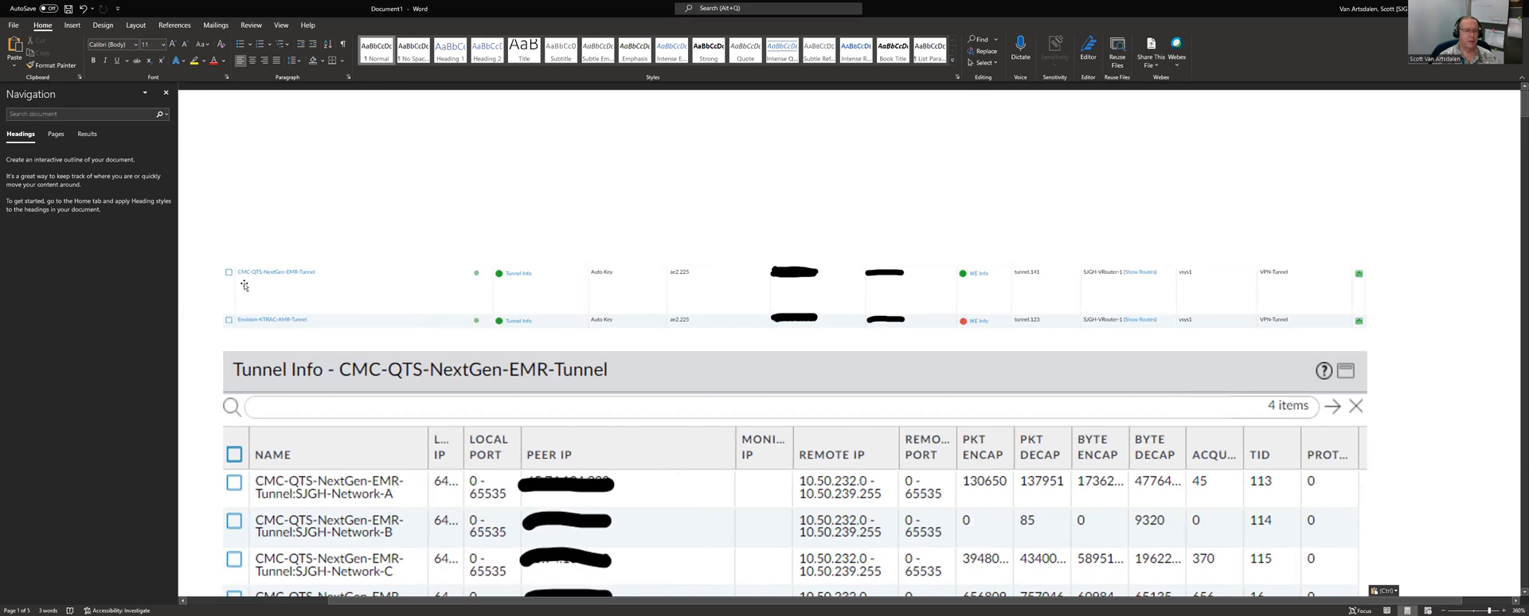
mouse_move(447, 304)
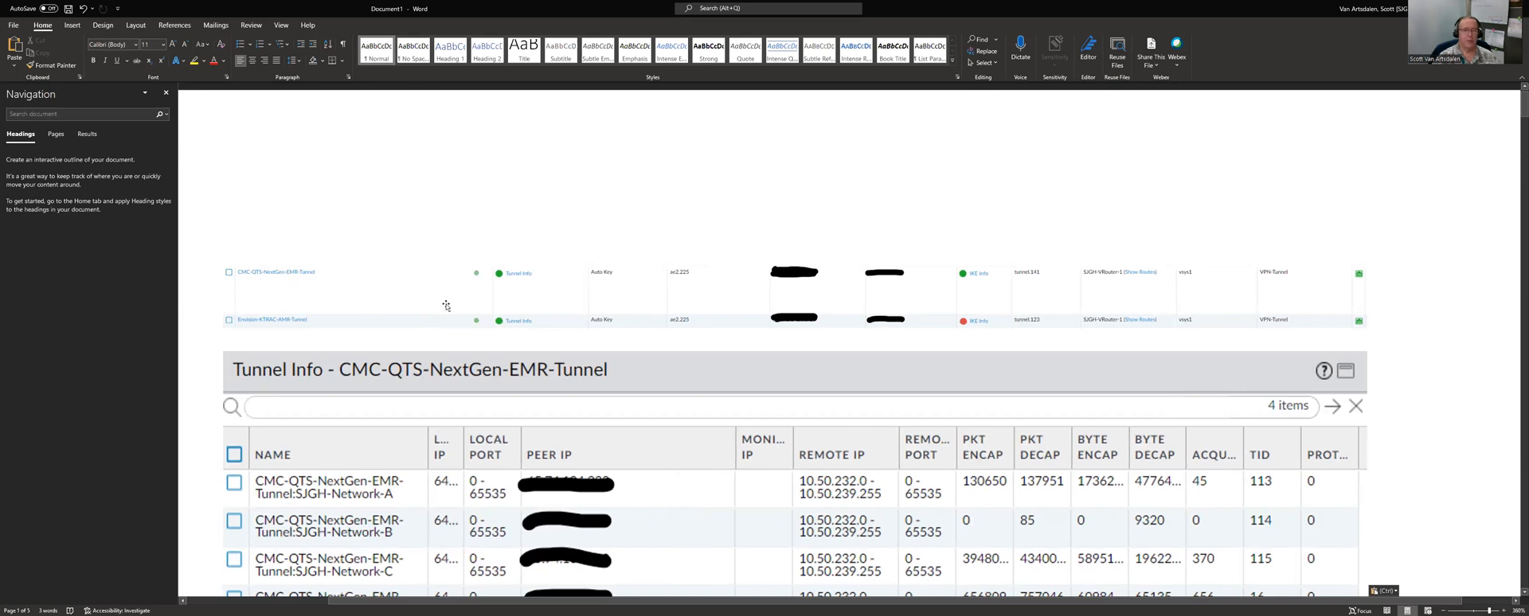
mouse_move(491, 285)
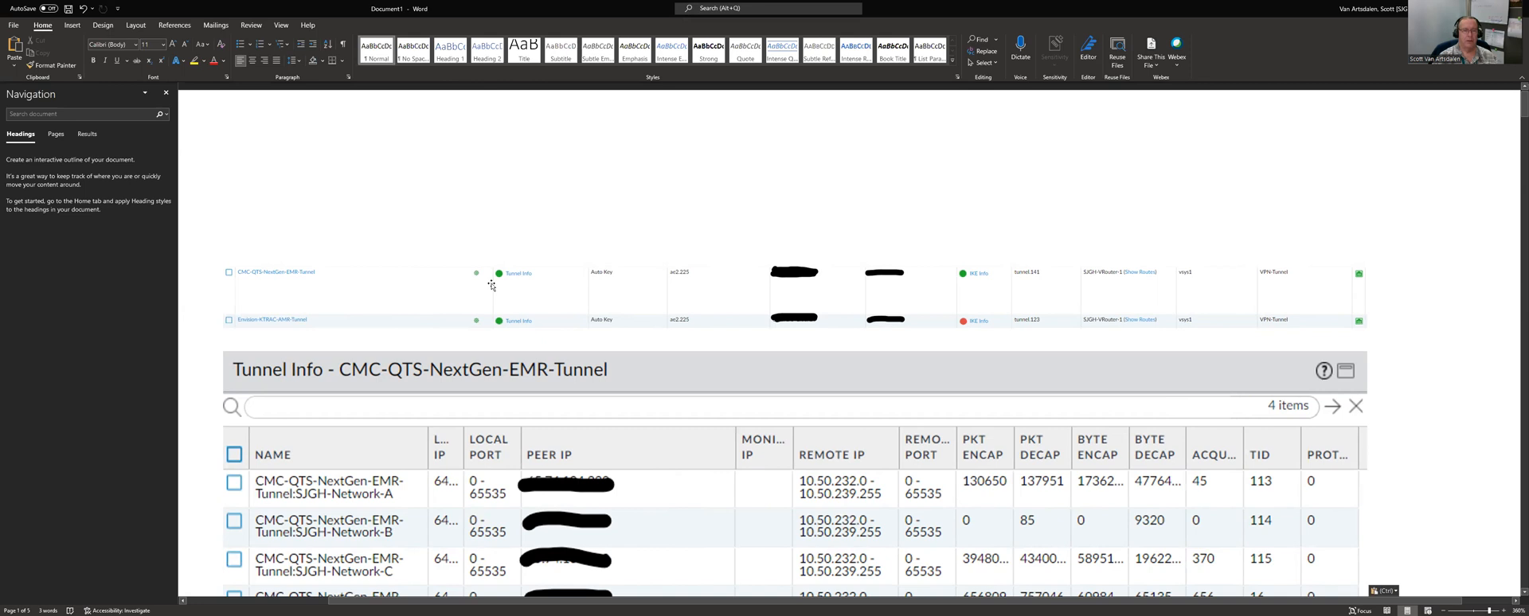
mouse_move(690, 298)
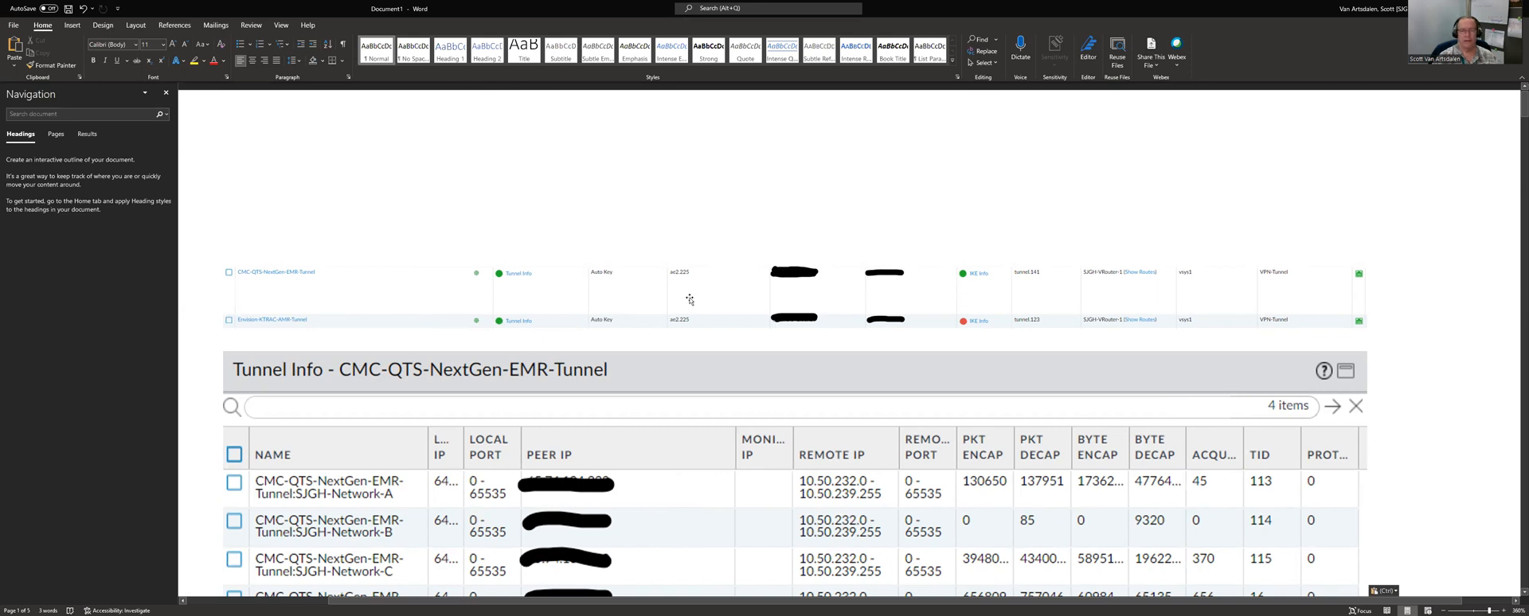
mouse_move(498, 289)
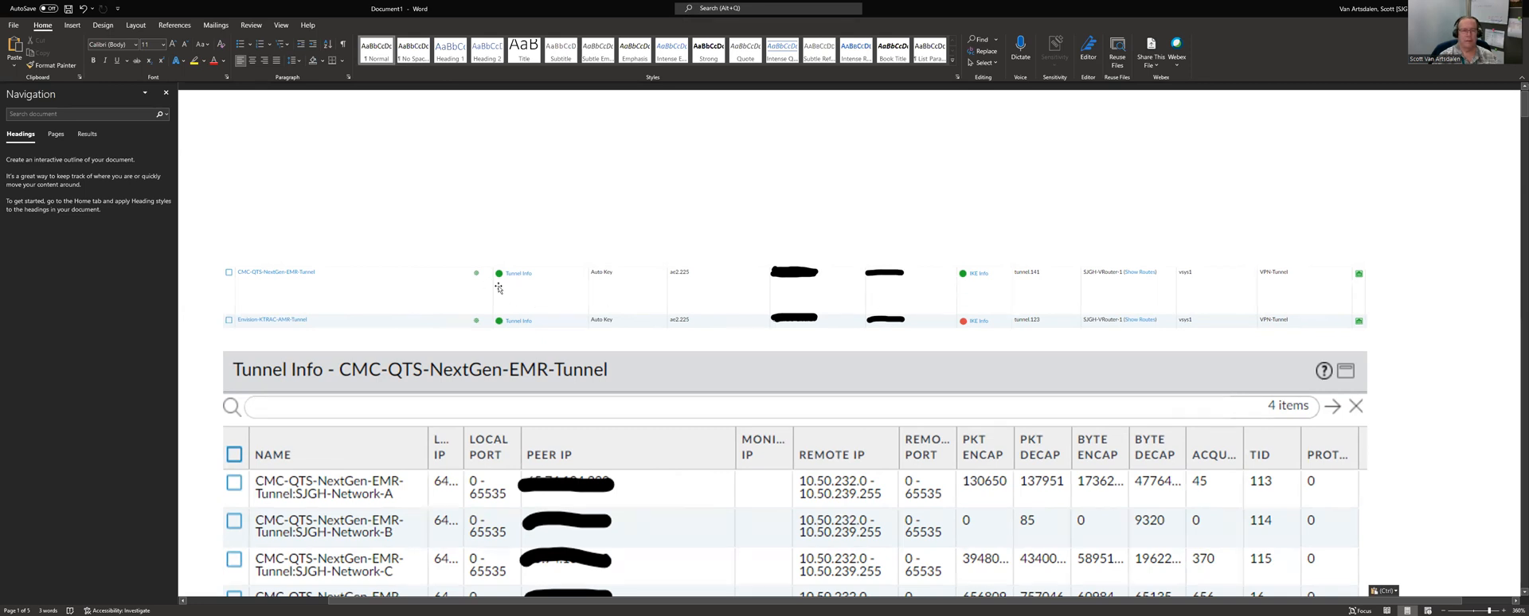
mouse_move(991, 289)
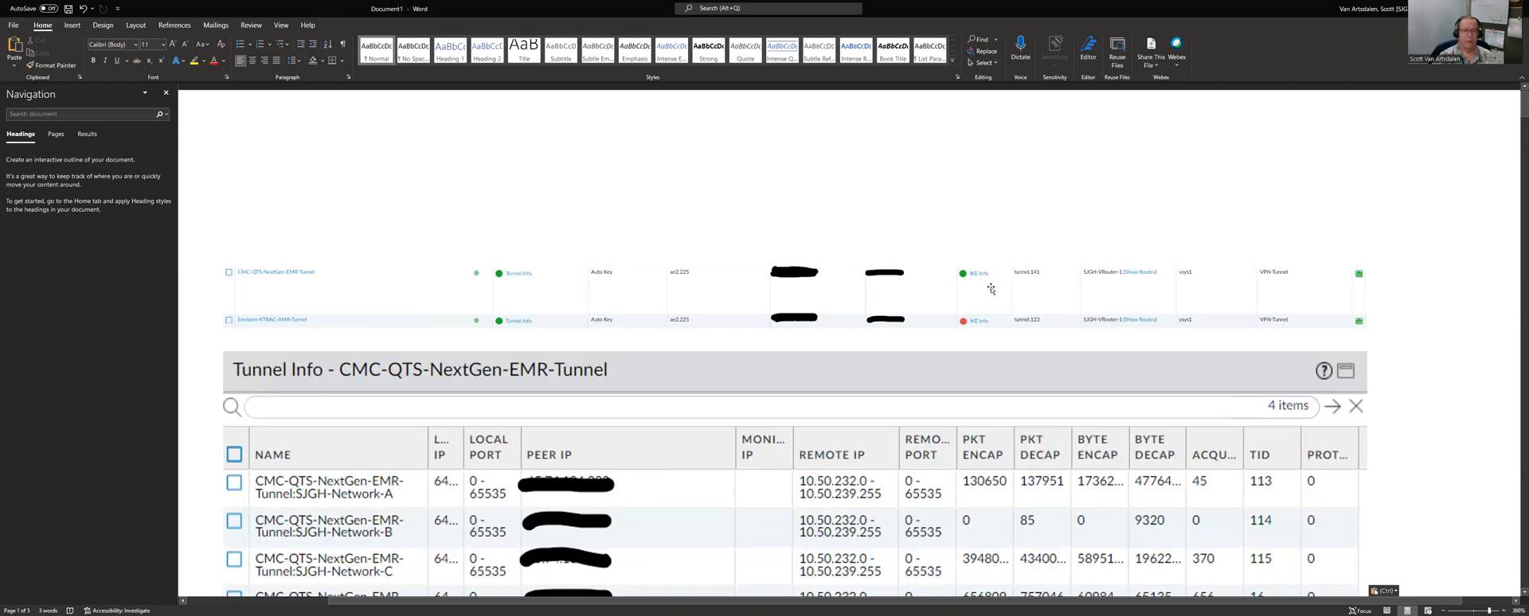
mouse_move(930, 359)
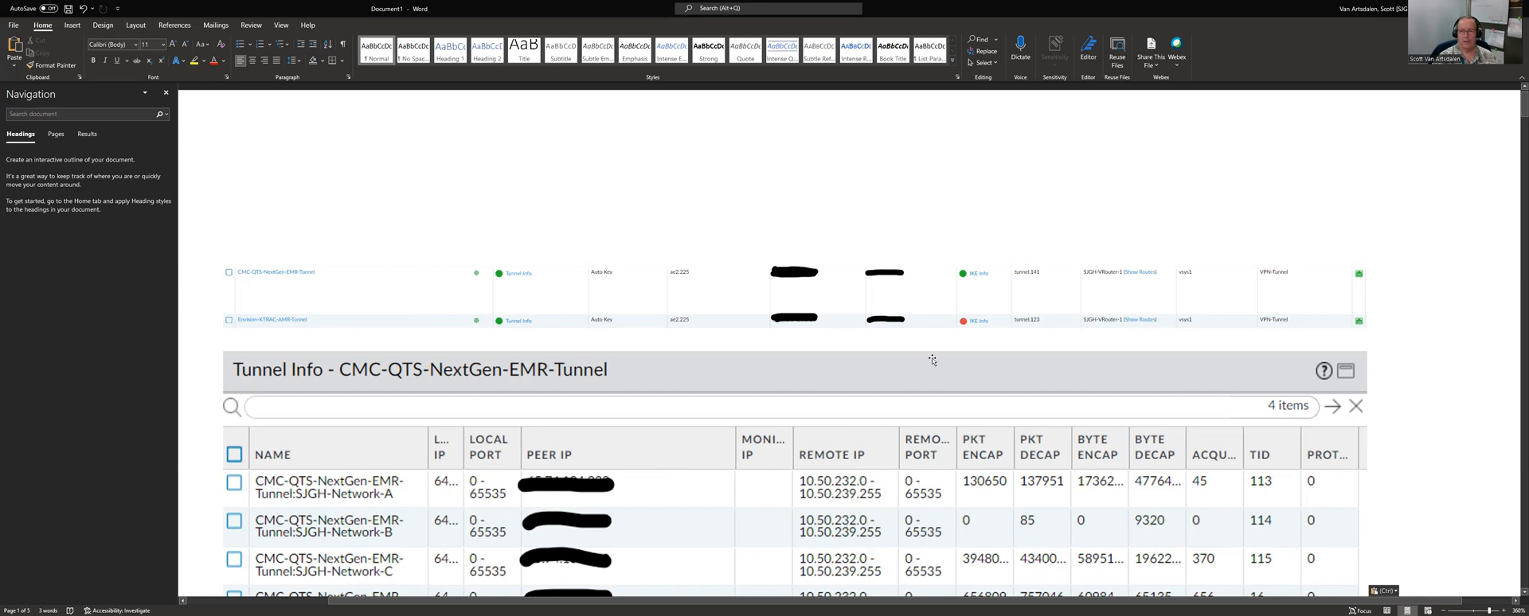
mouse_move(962, 321)
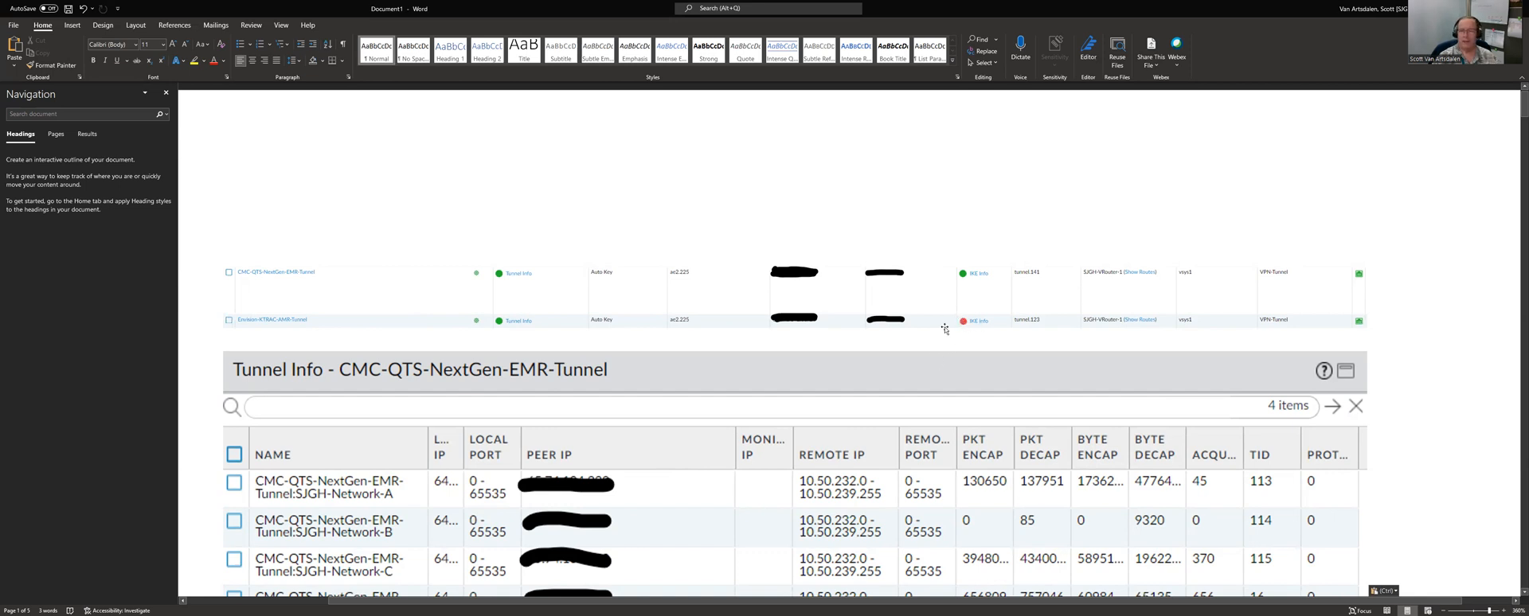
mouse_move(943, 321)
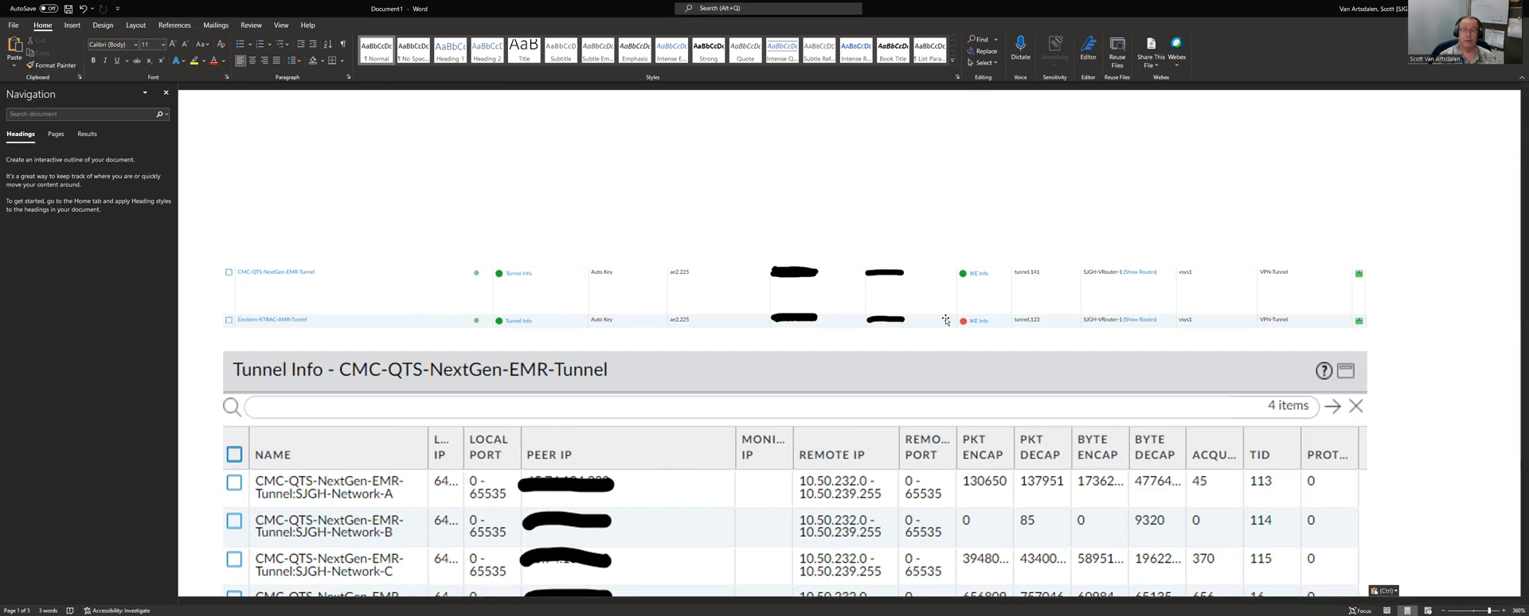
mouse_move(934, 321)
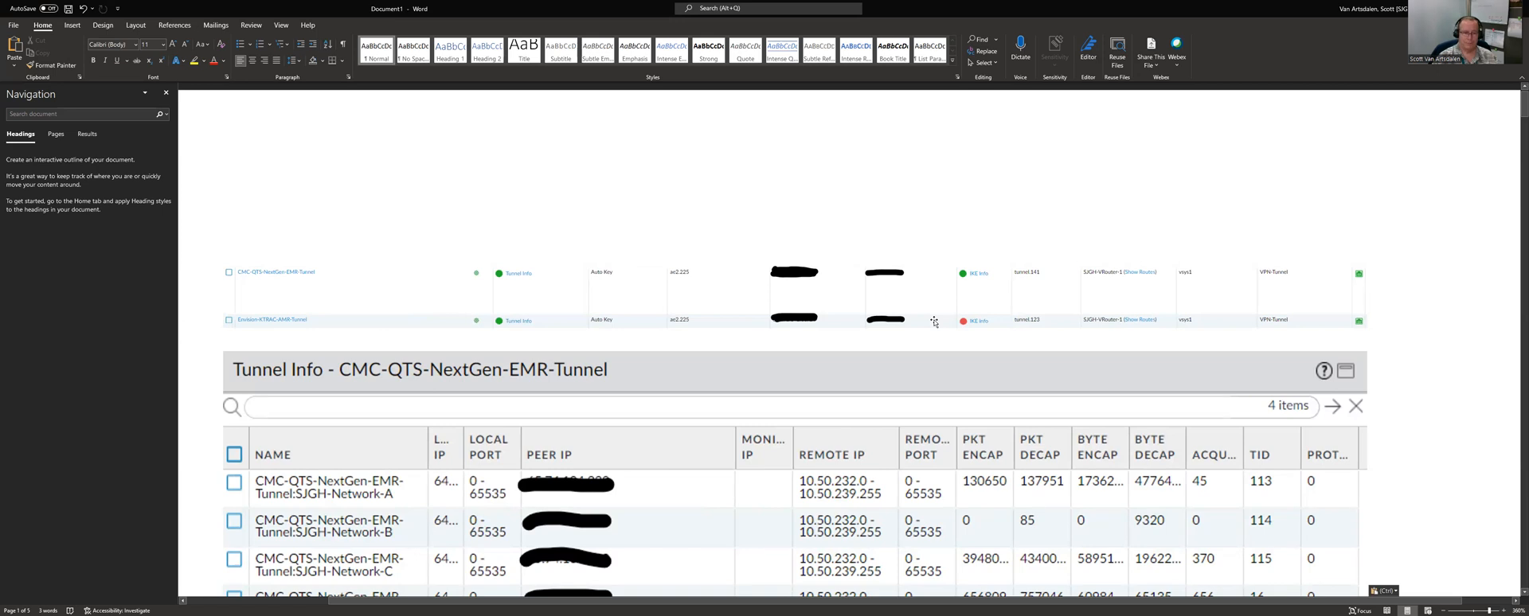
mouse_move(909, 308)
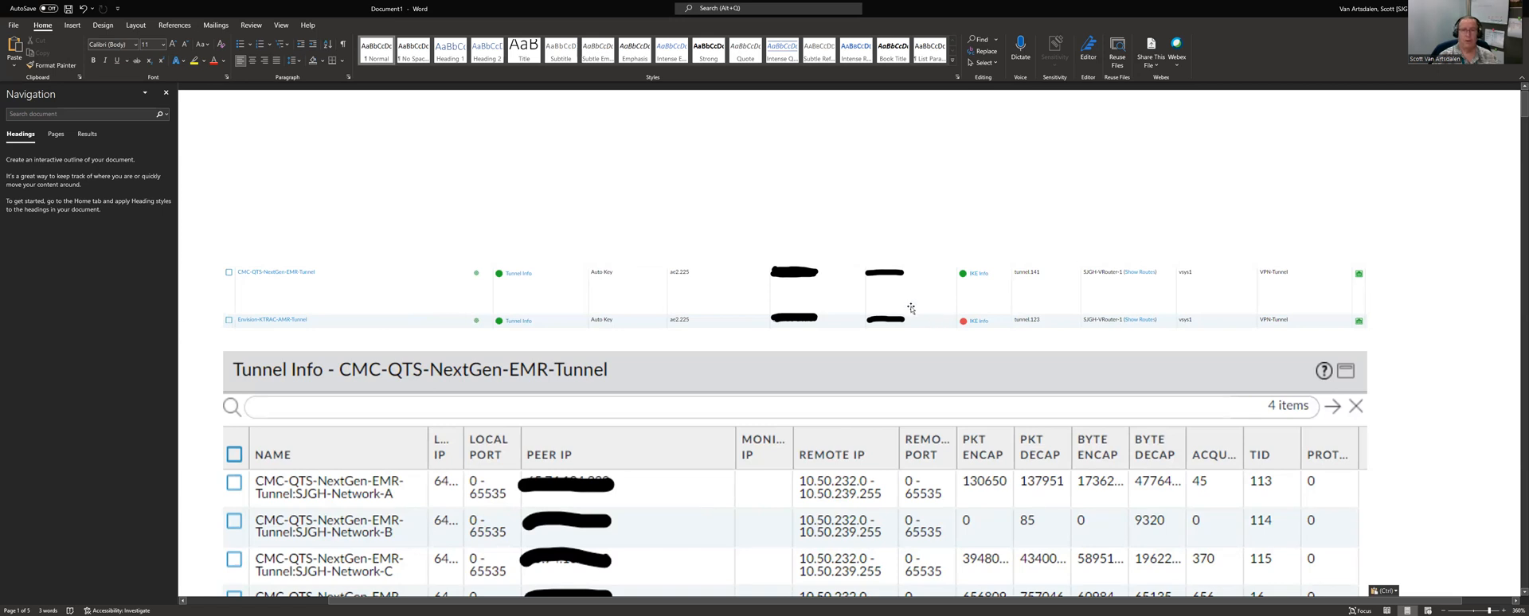
mouse_move(531, 334)
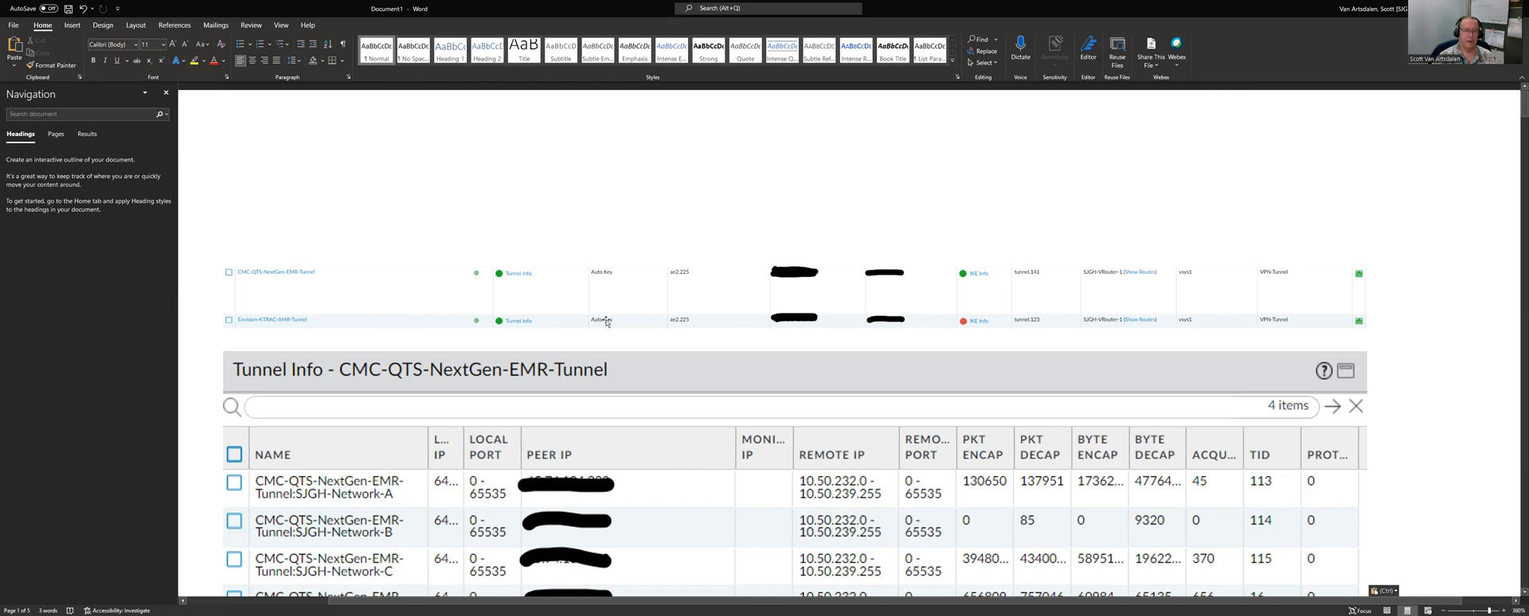
- Scroll down until the full Tunnel Info table with four CMC-QTS-NextGen-EMR-Tunnel entries is visible
scroll(down, 3)
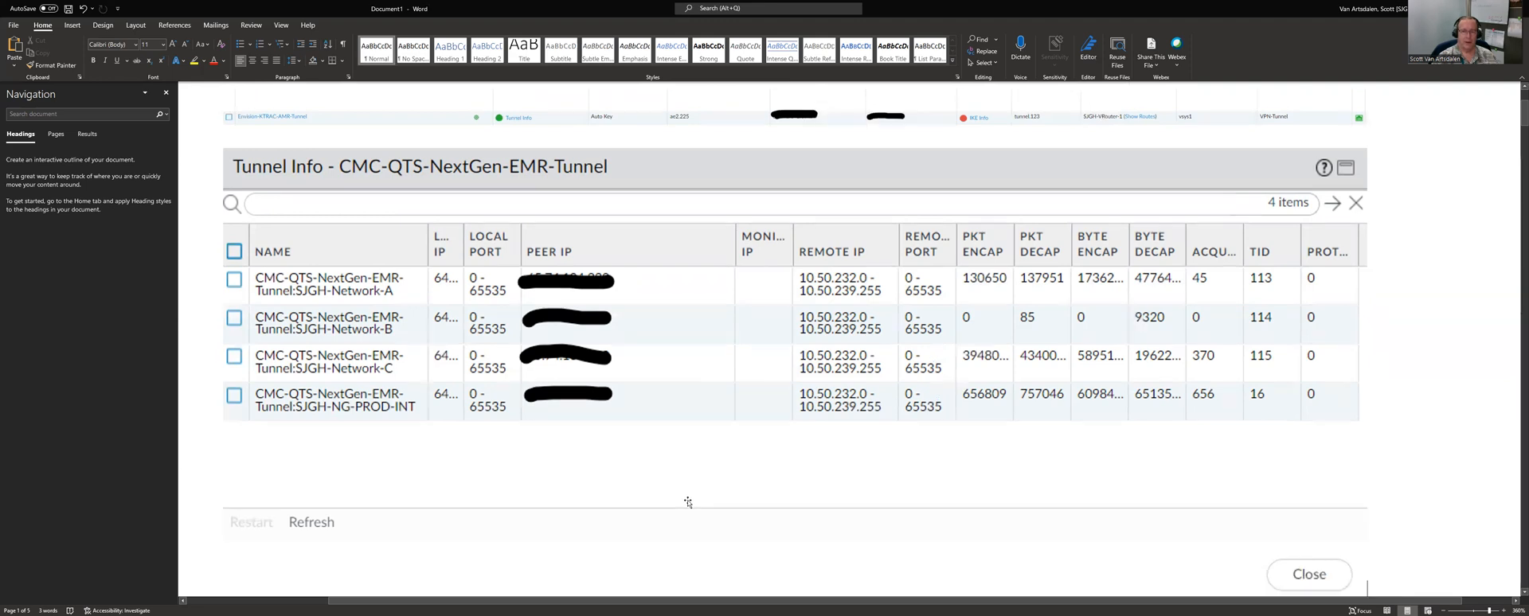
scroll(down, 3)
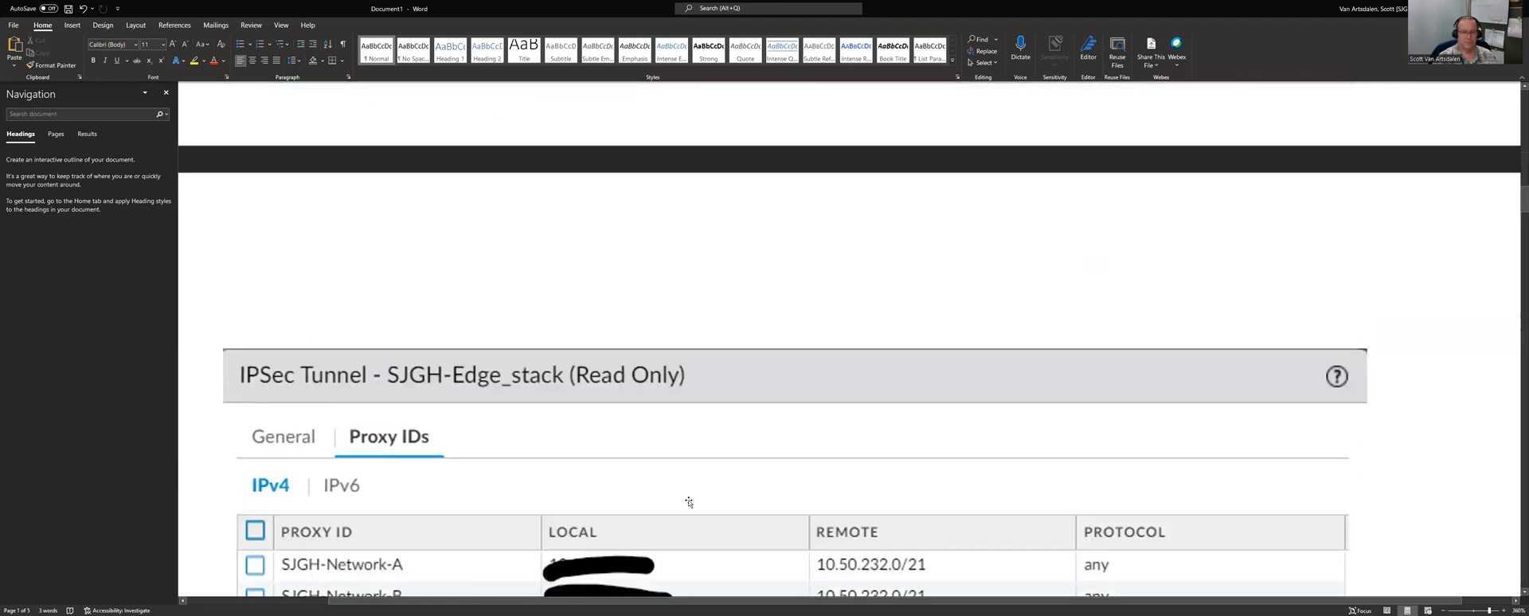
scroll(up, 3)
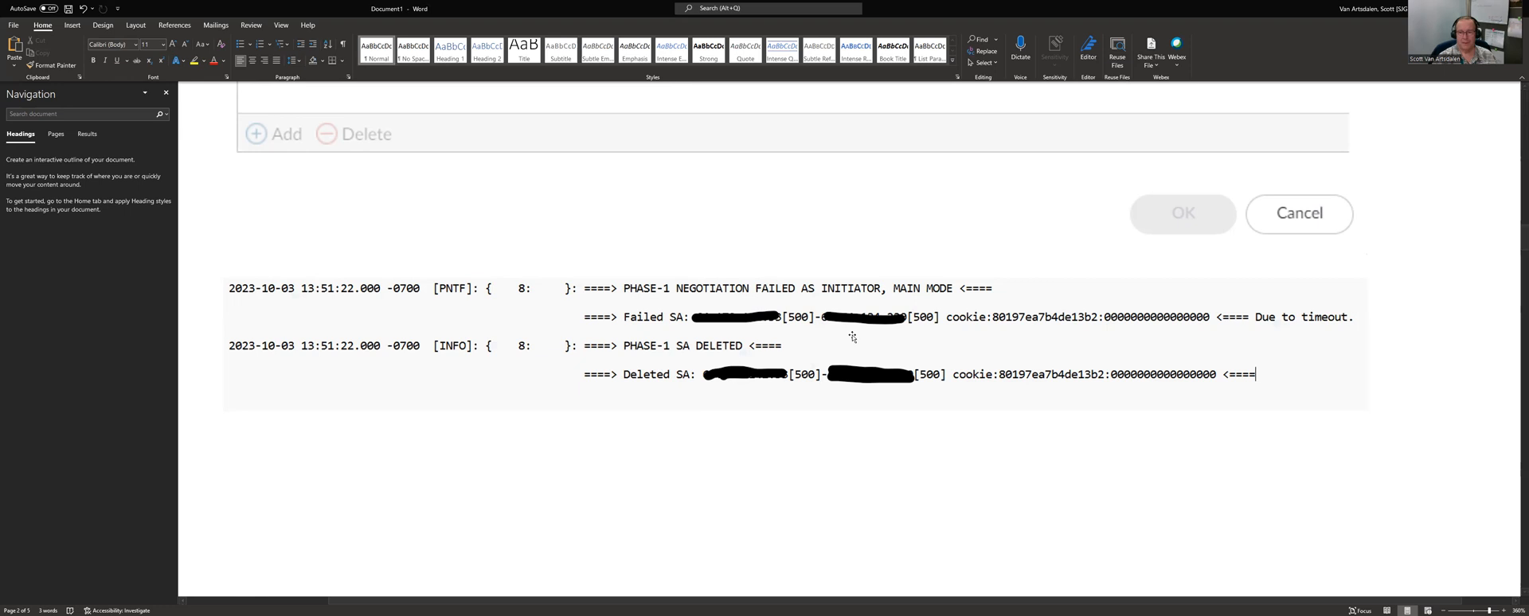
mouse_move(955, 416)
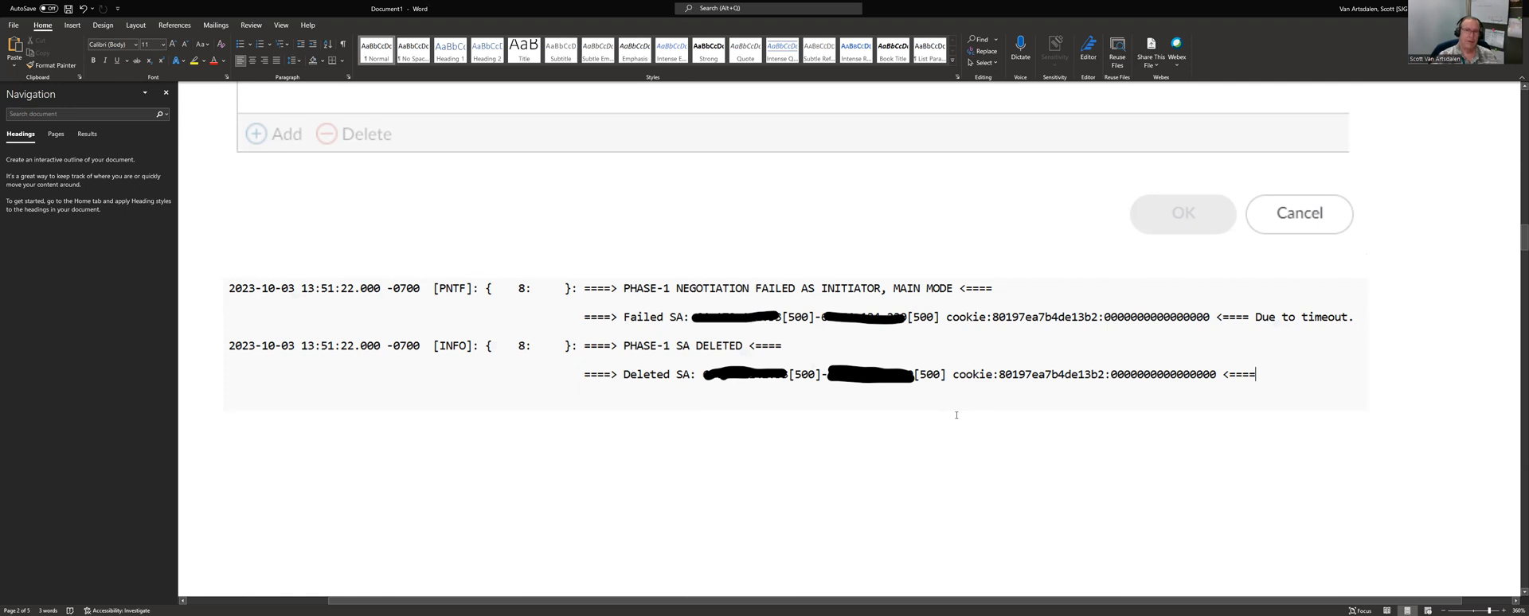
mouse_move(955, 438)
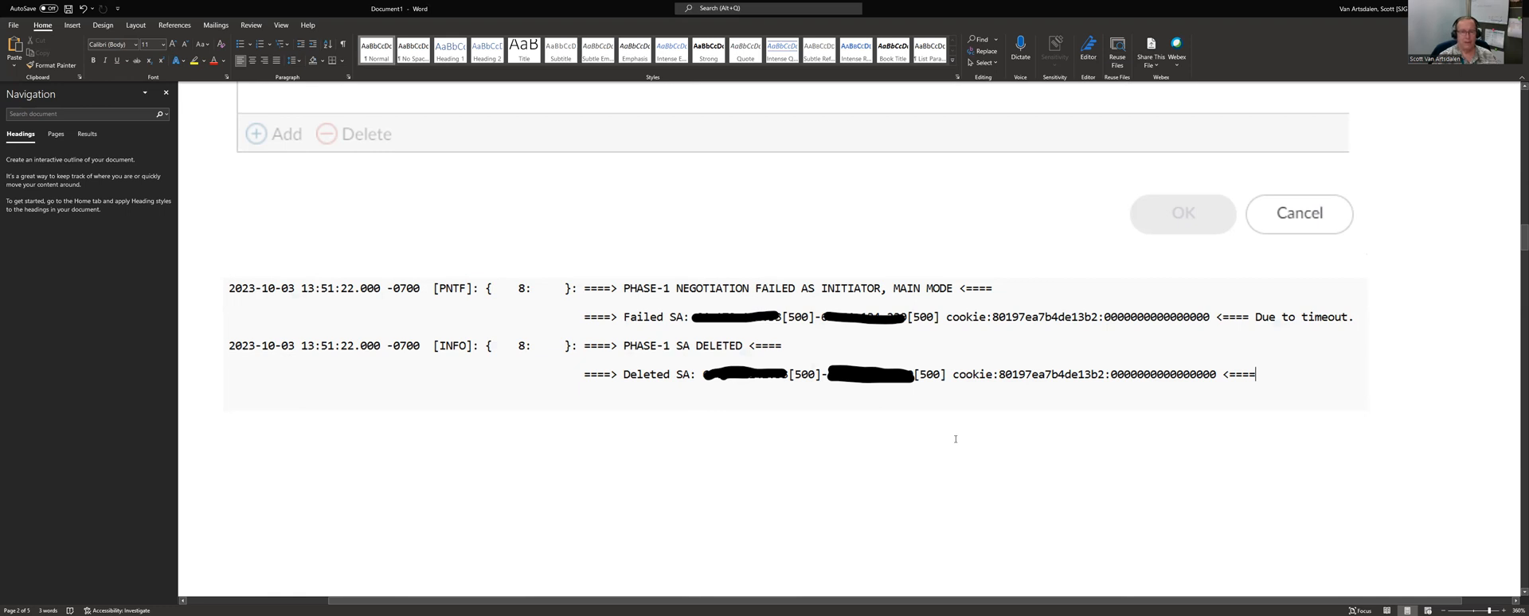
mouse_move(921, 364)
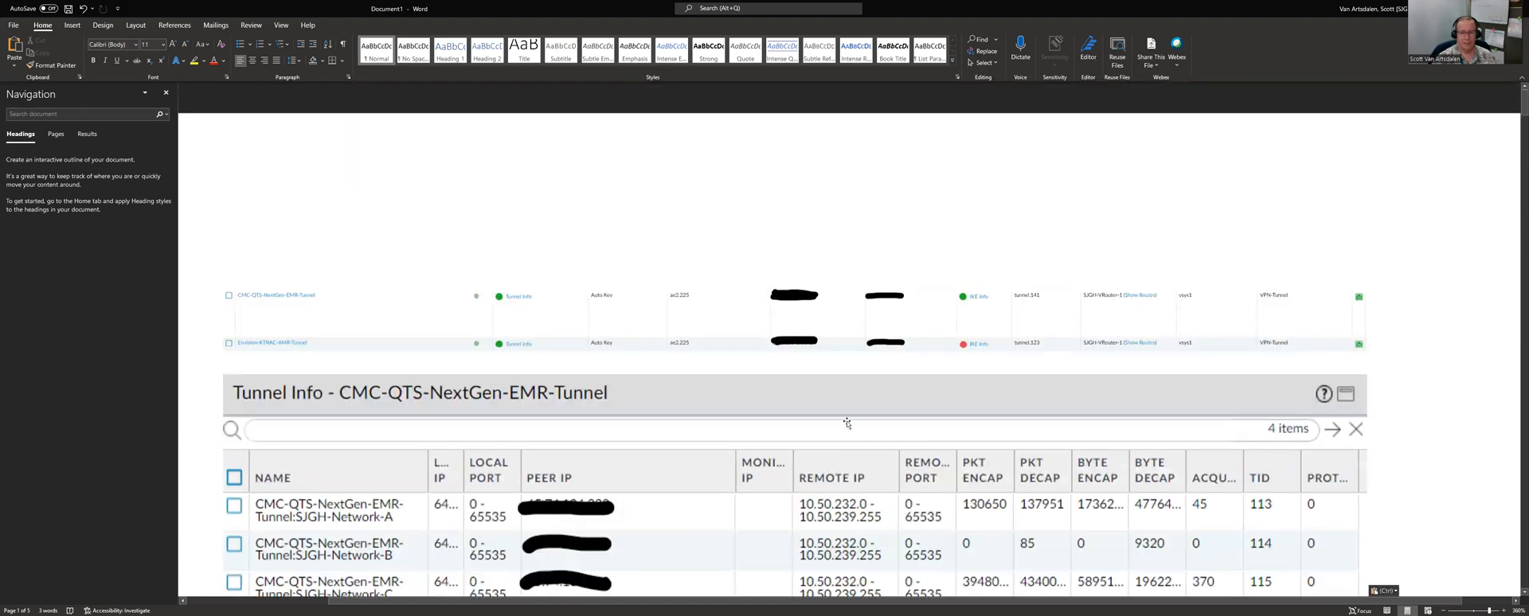
- Scroll slightly so the entire Tunnel Info table with its four entries fills the view
scroll(down, 3)
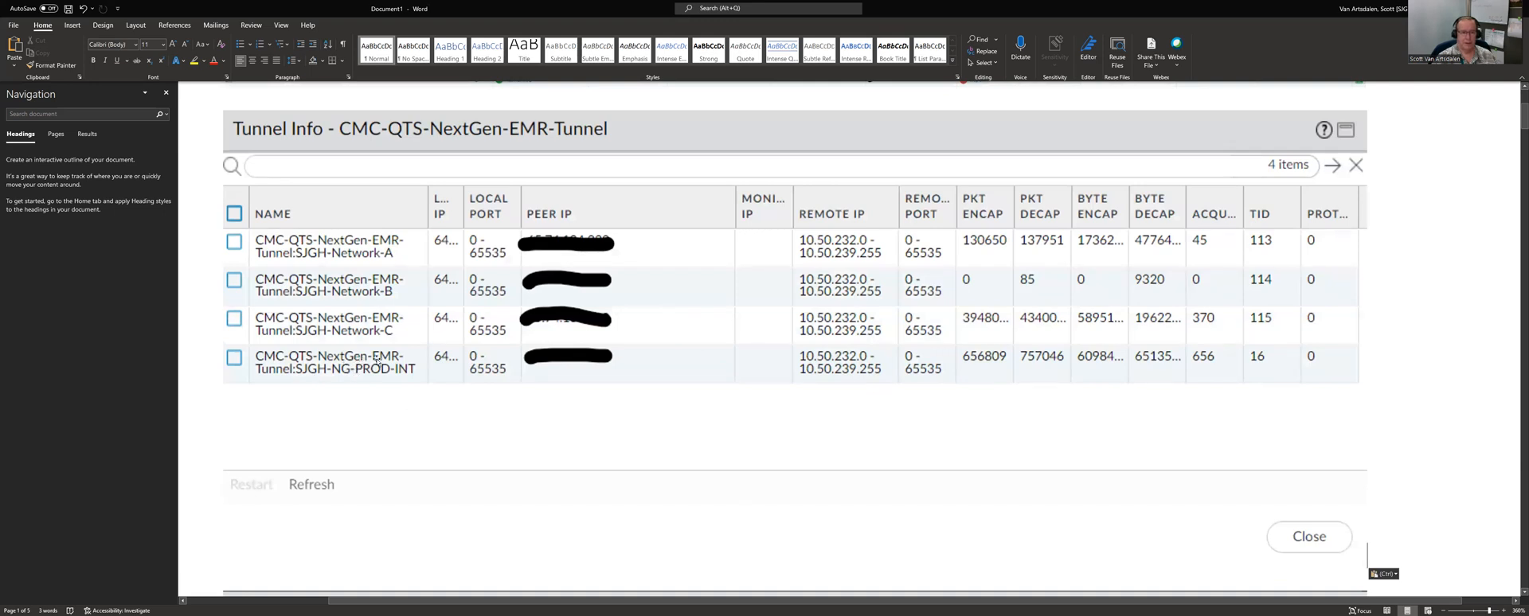
mouse_move(363, 349)
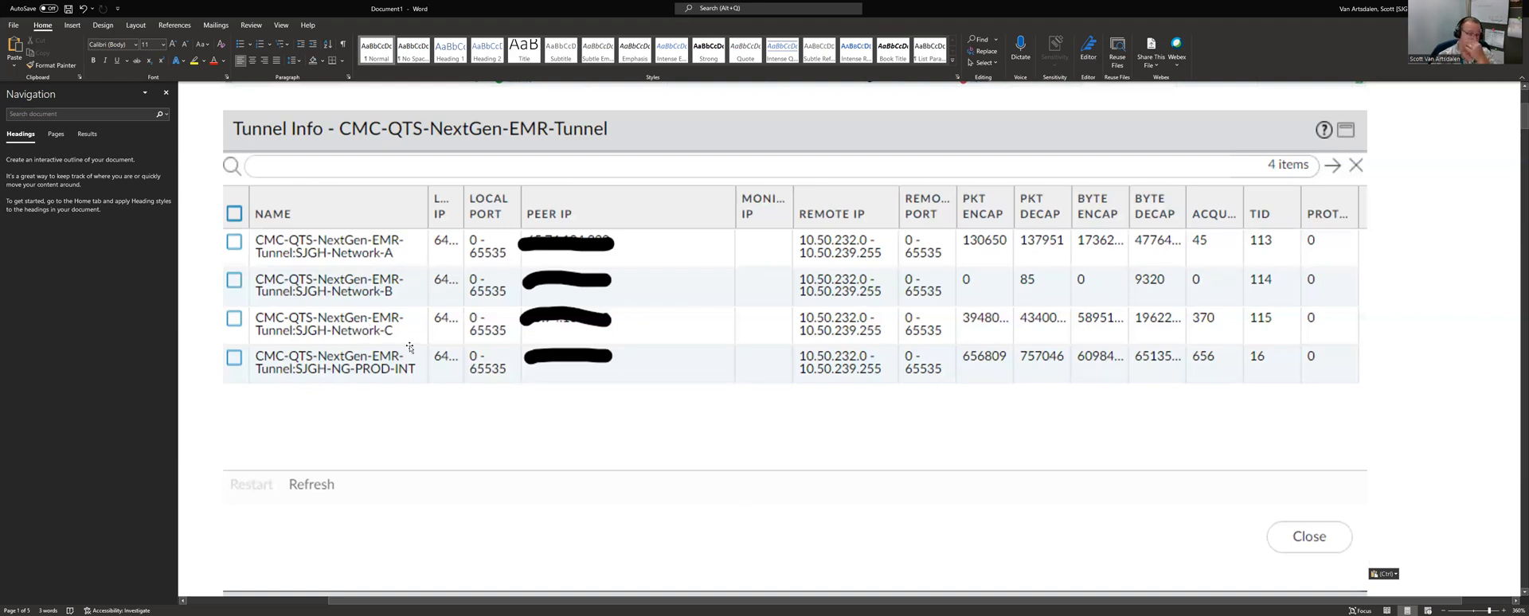
mouse_move(411, 284)
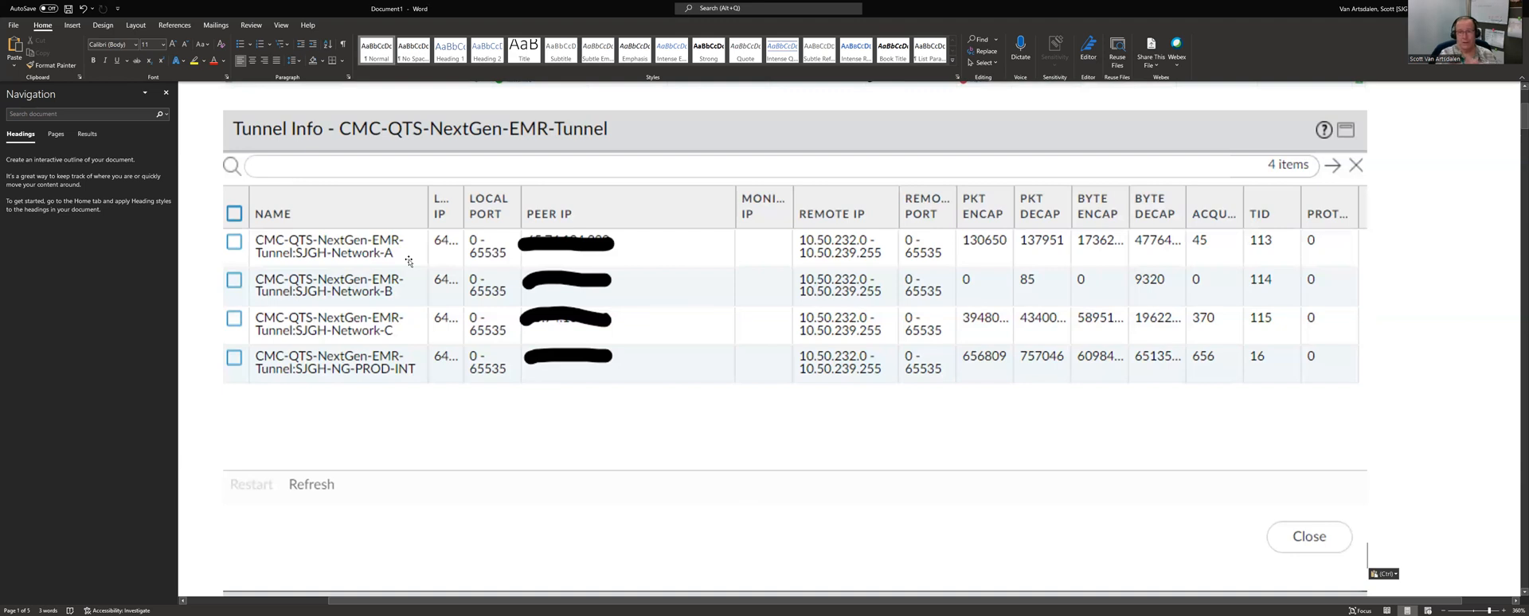
mouse_move(406, 296)
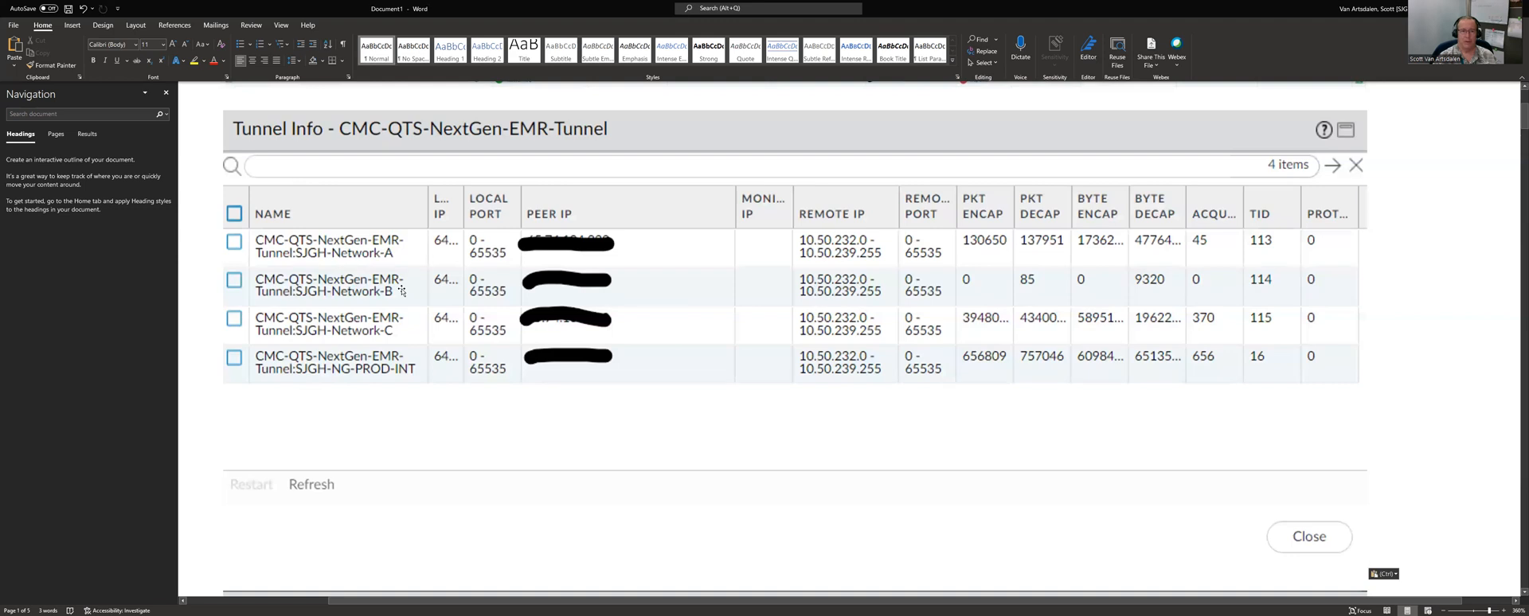
mouse_move(396, 341)
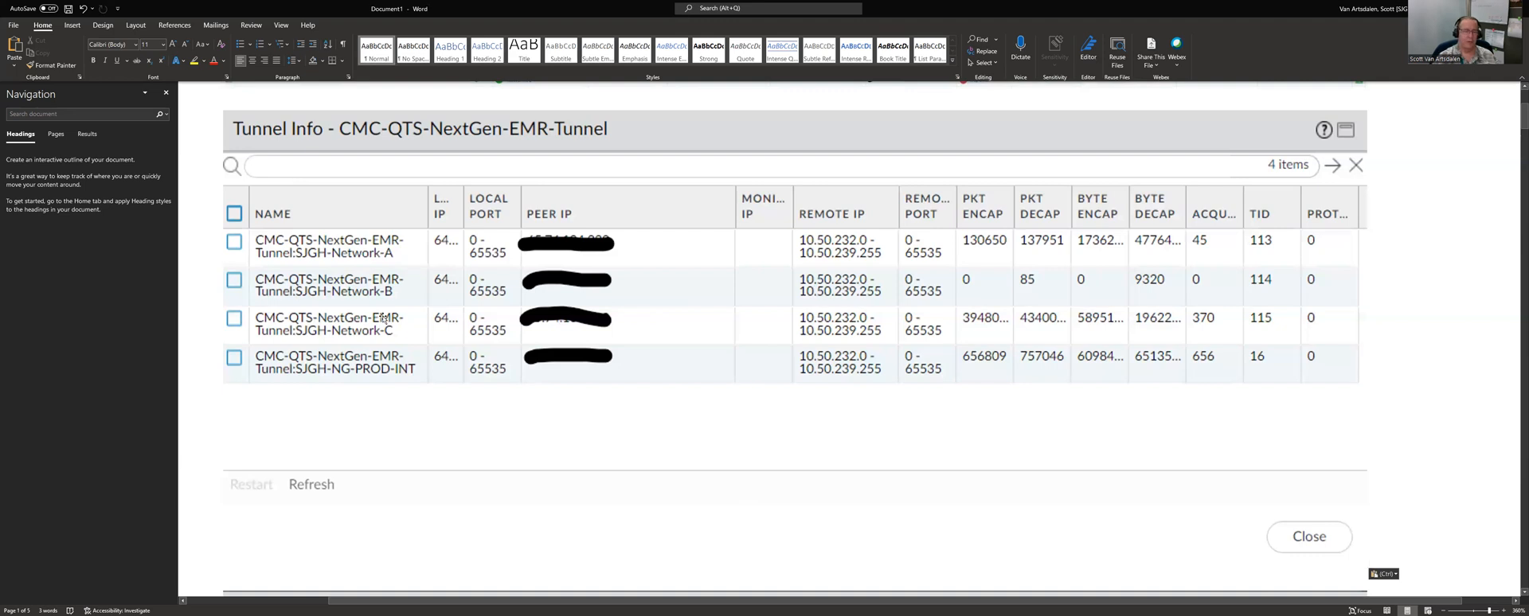
- Scroll past the CMC-Channel-PACS-Tunnel General settings capture to its Proxy IDs capture
scroll(down, 3)
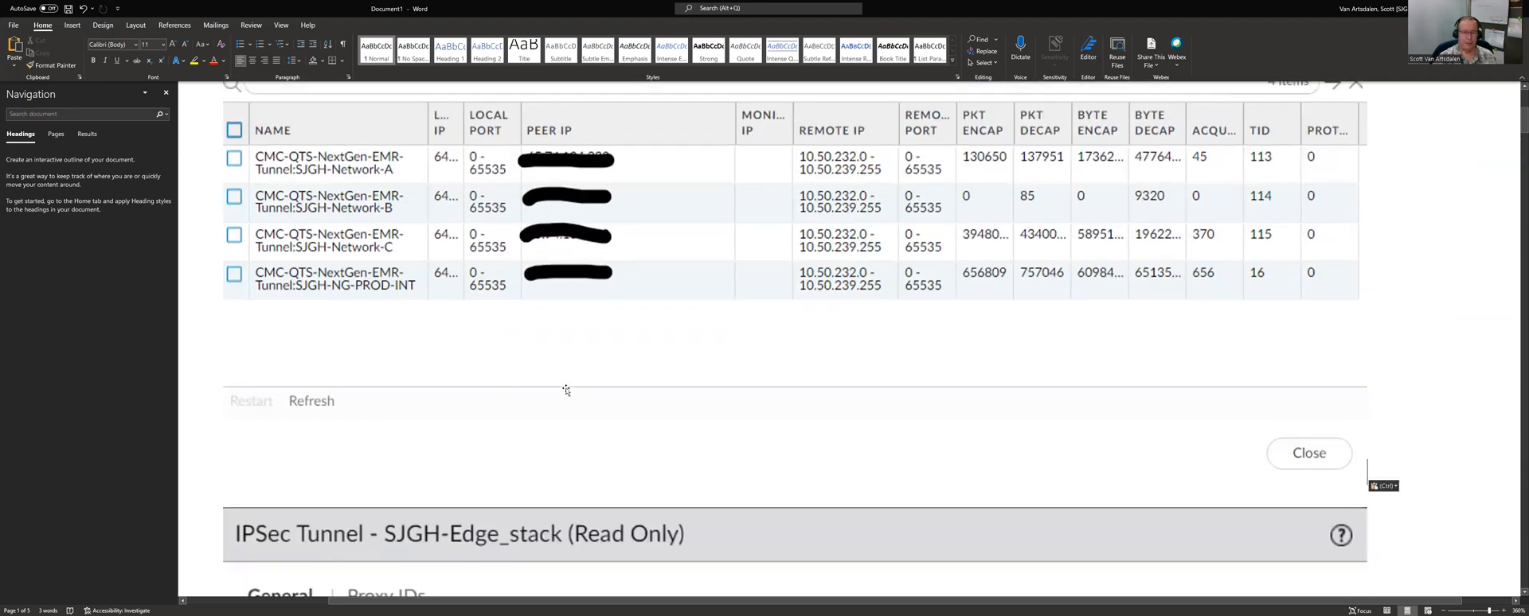
scroll(down, 3)
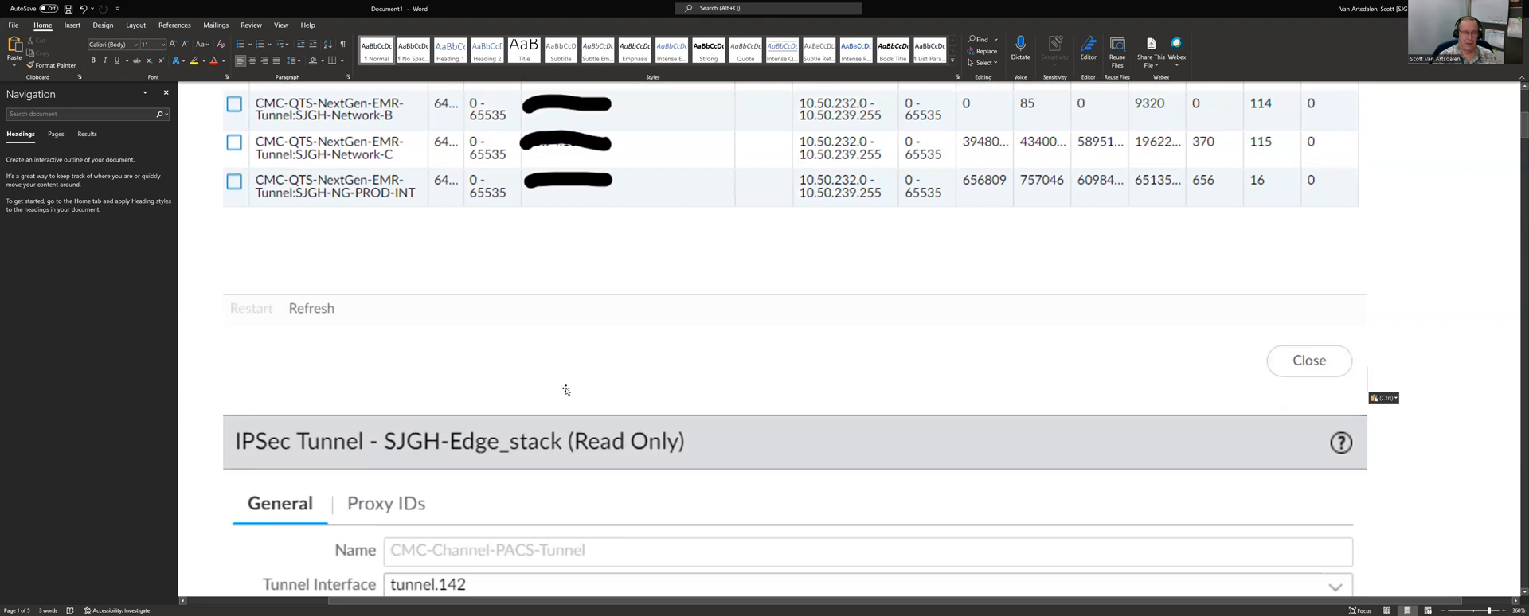
scroll(down, 3)
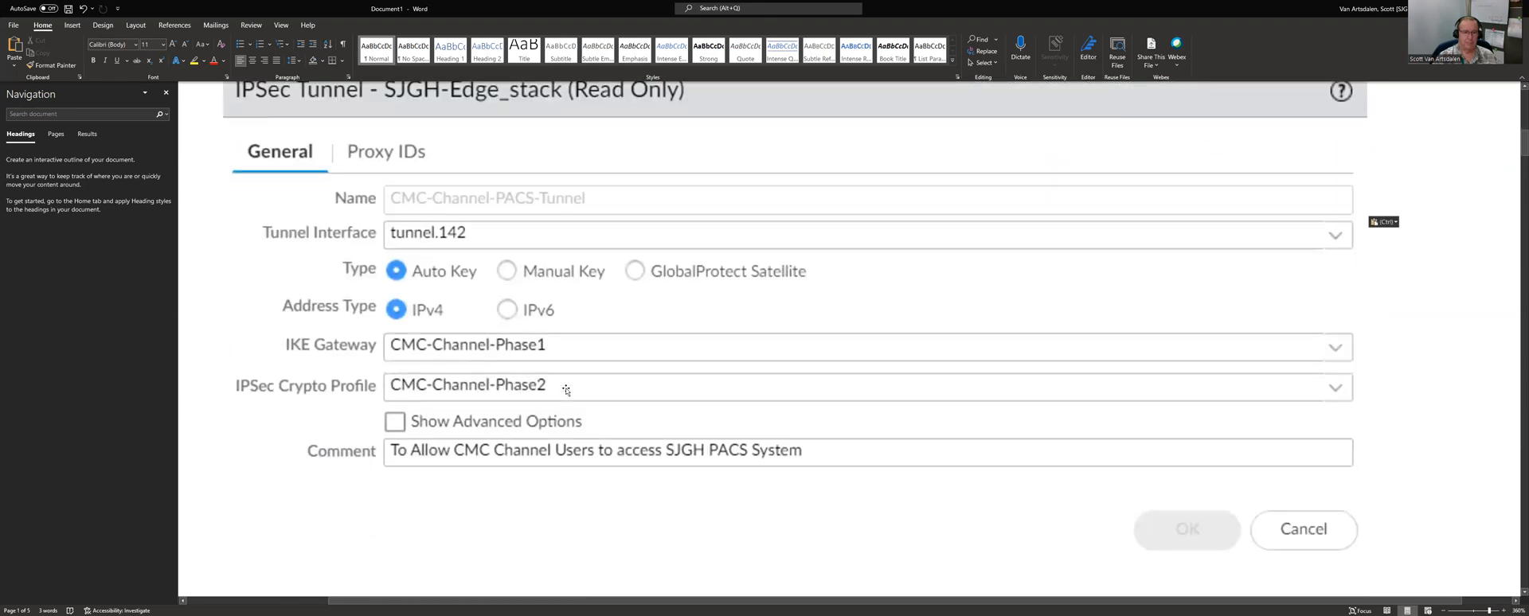
scroll(up, 3)
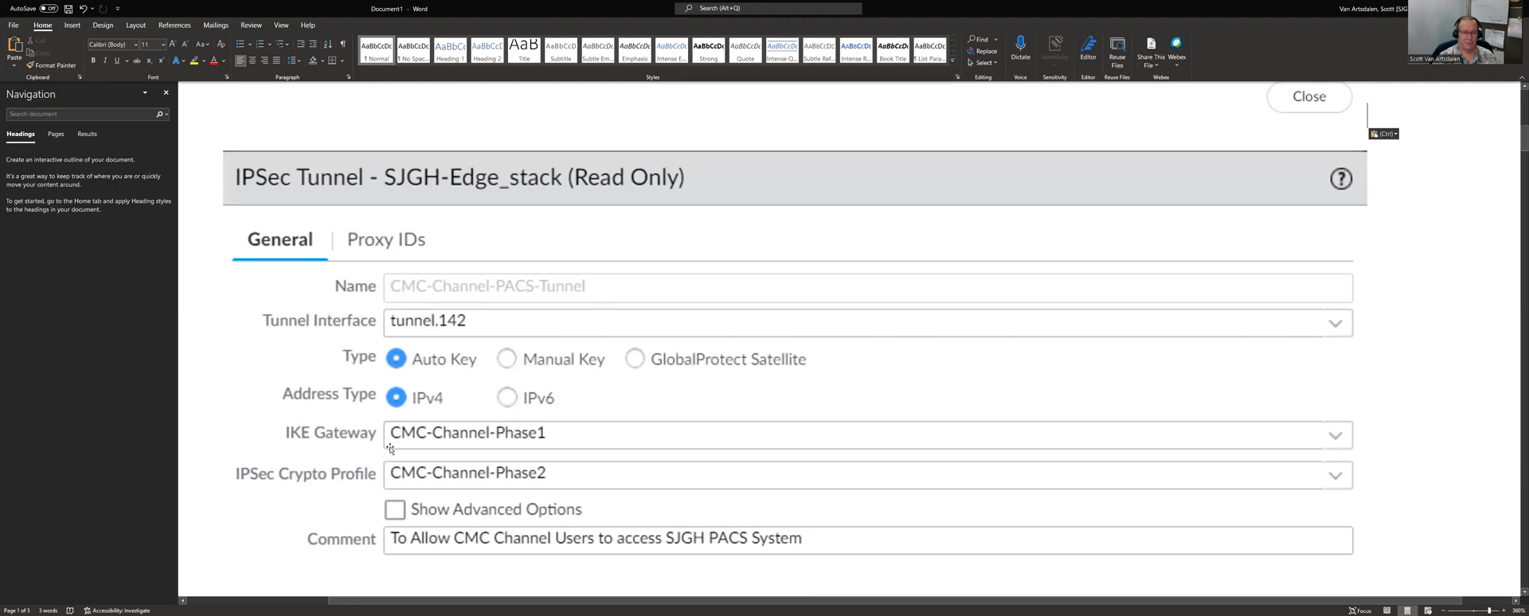
mouse_move(348, 438)
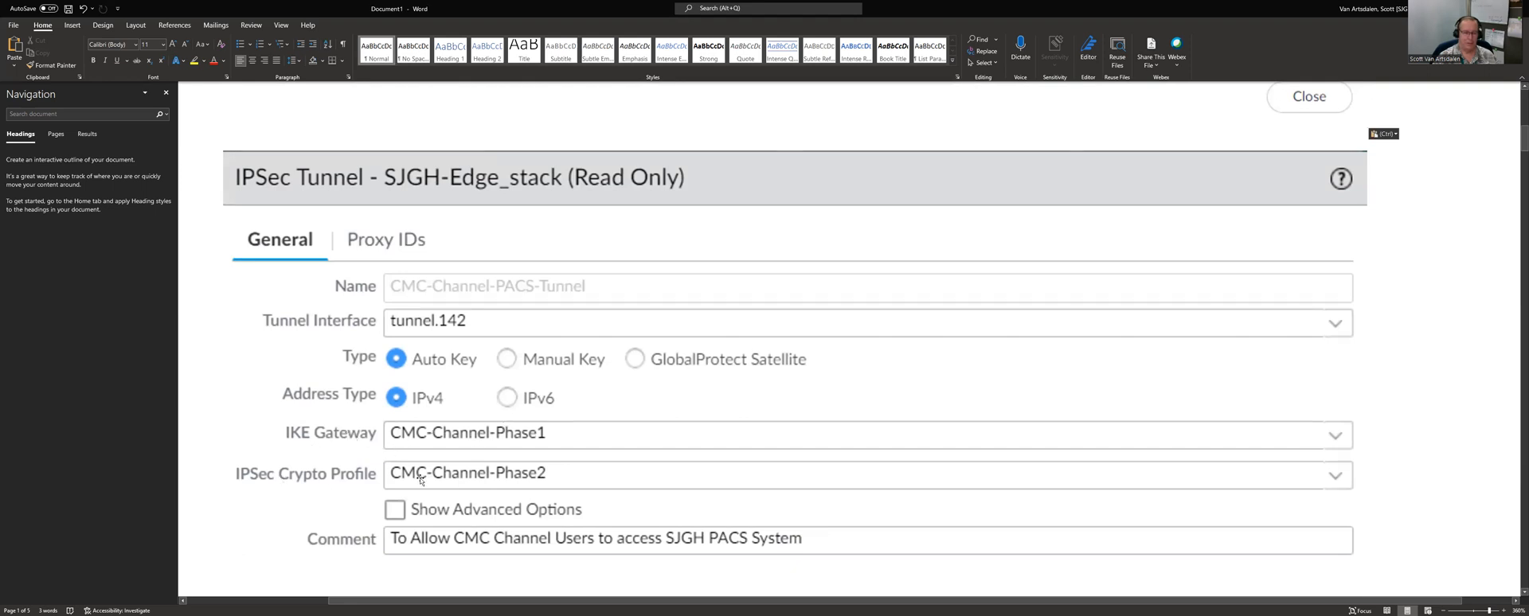
scroll(down, 3)
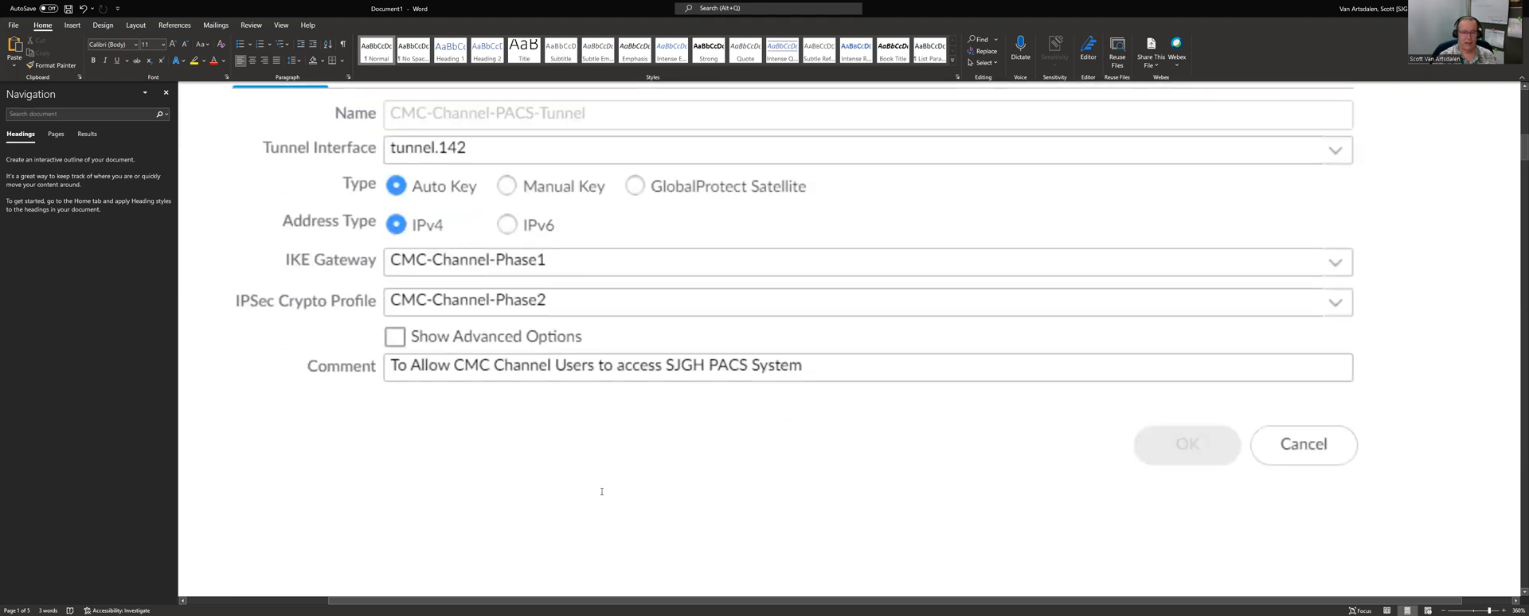
click(1302, 444)
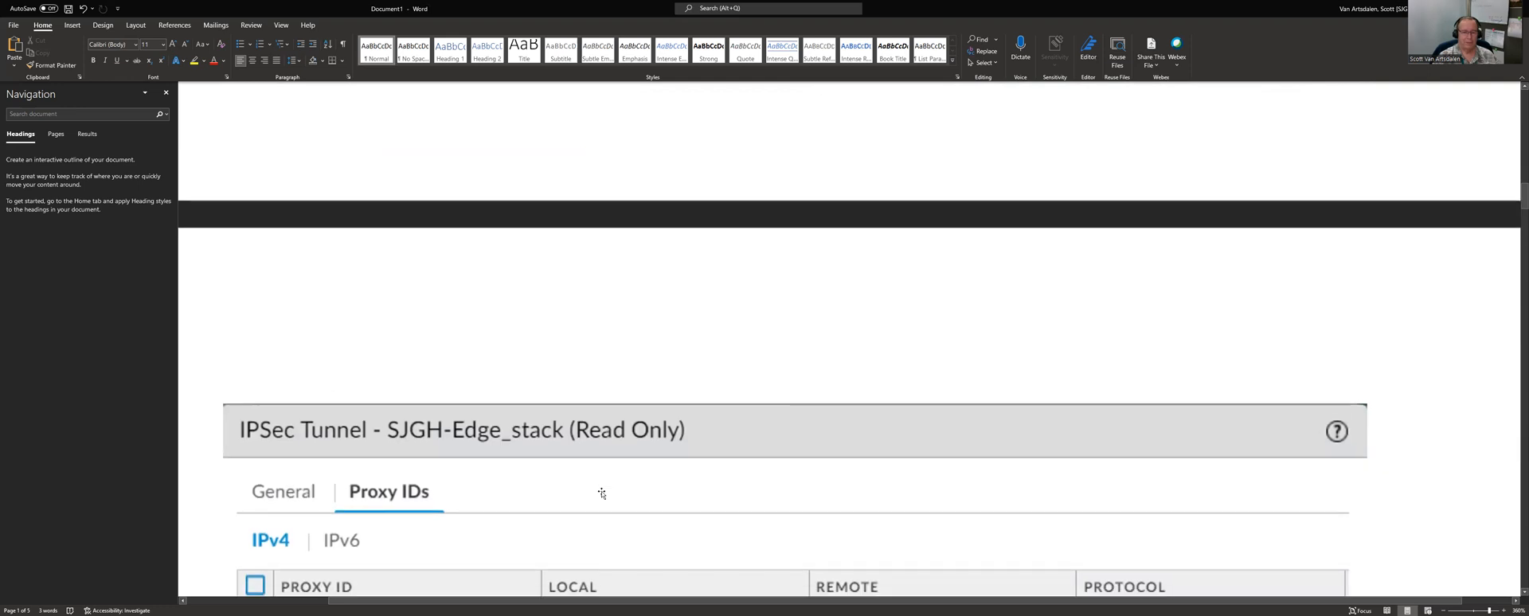
- Scroll through the Proxy IDs list of nine SJGH/SJHC entries with remote 10.50.232.0/21
scroll(down, 3)
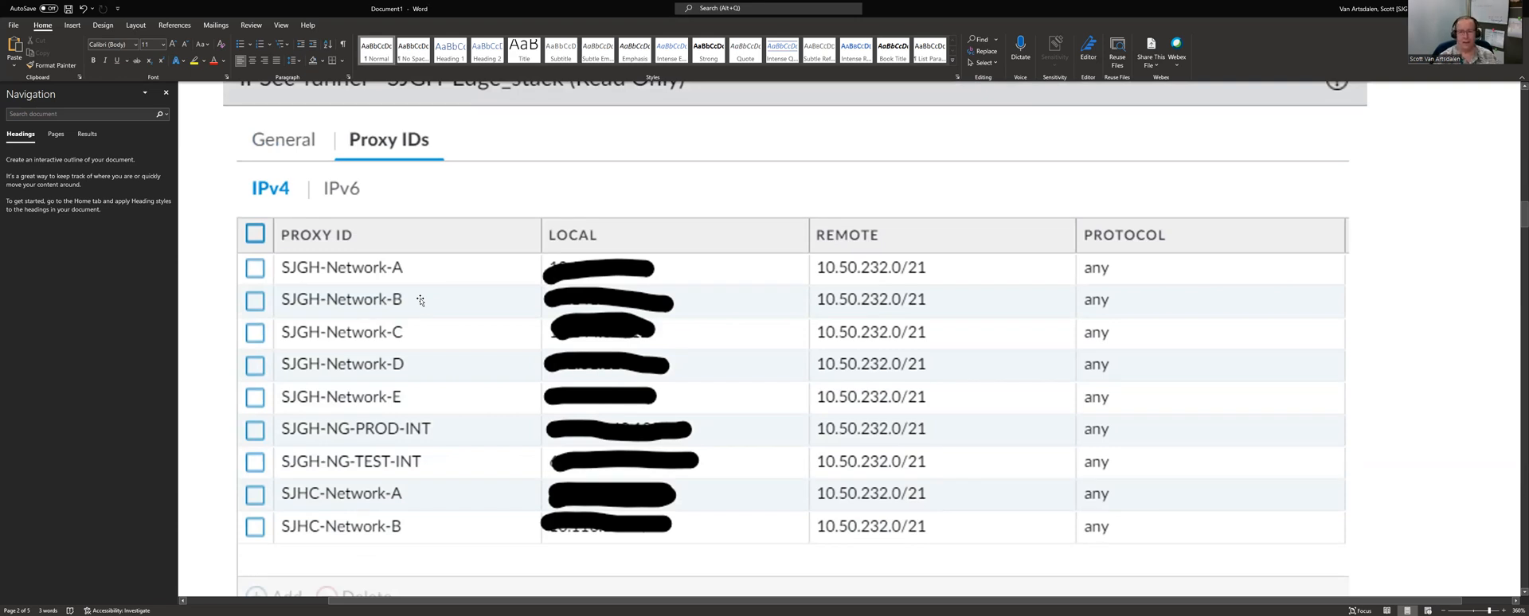
mouse_move(570, 275)
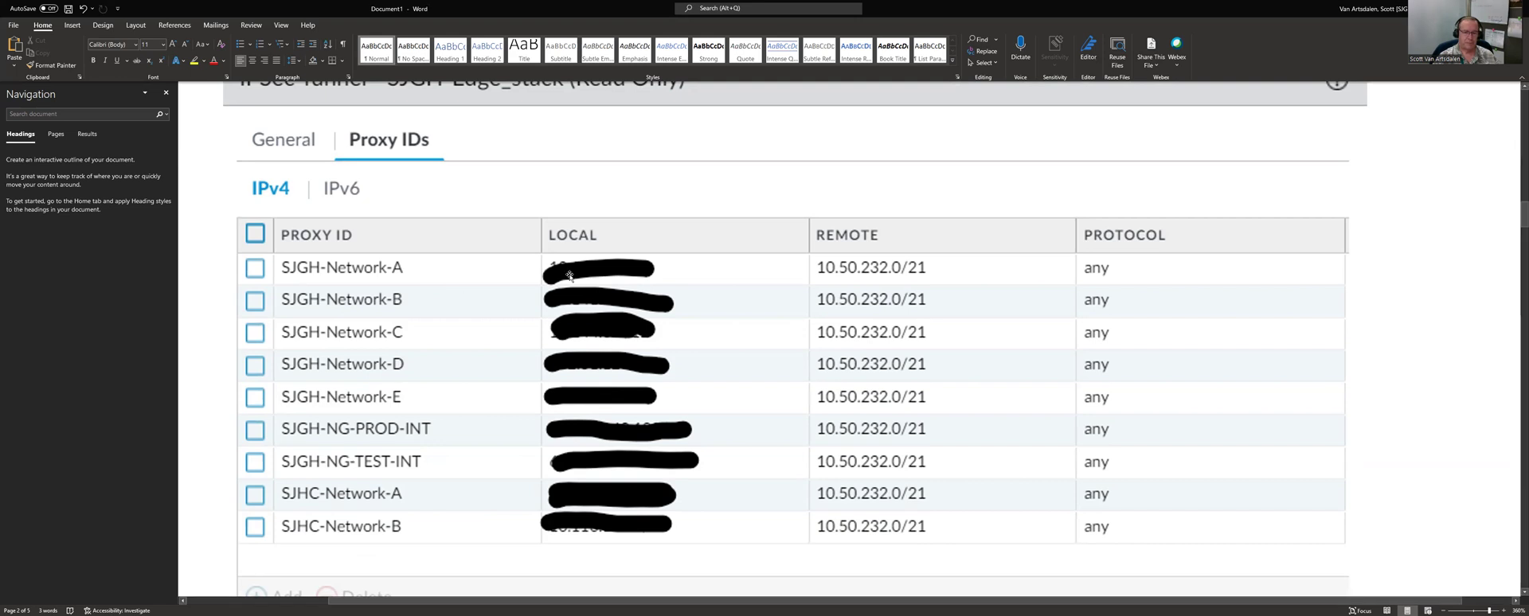
mouse_move(625, 430)
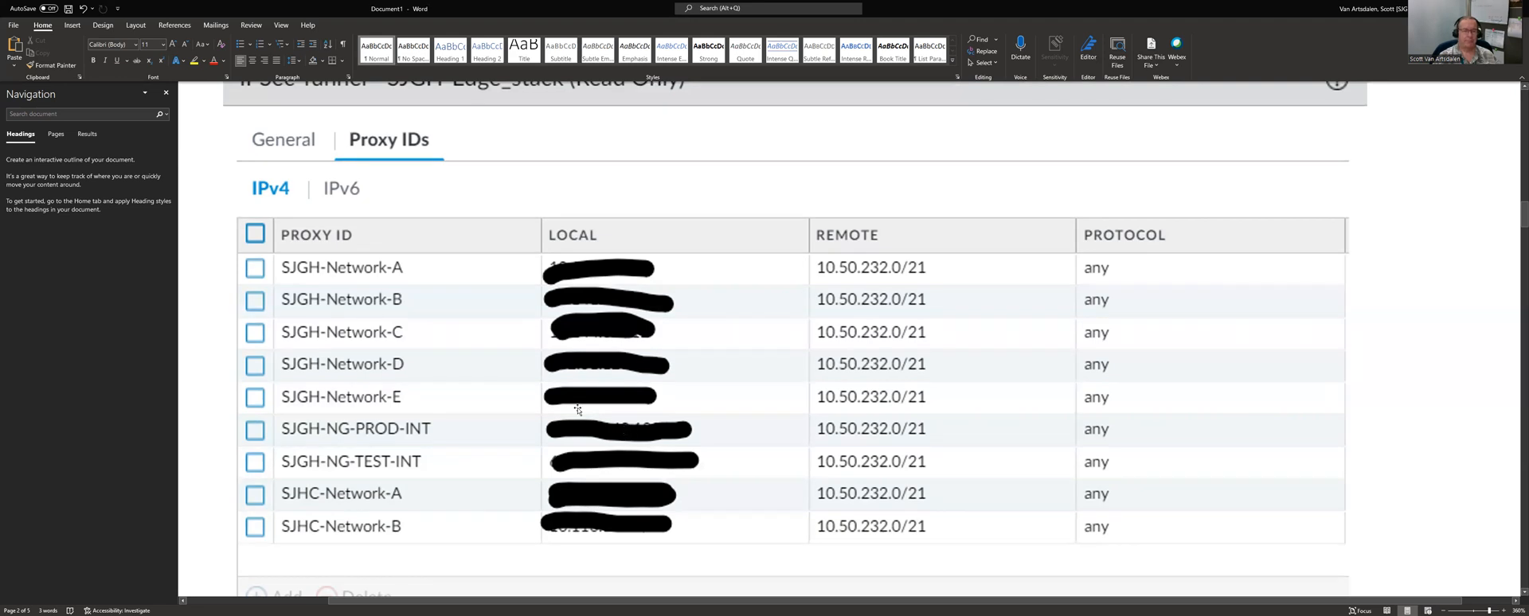
mouse_move(469, 420)
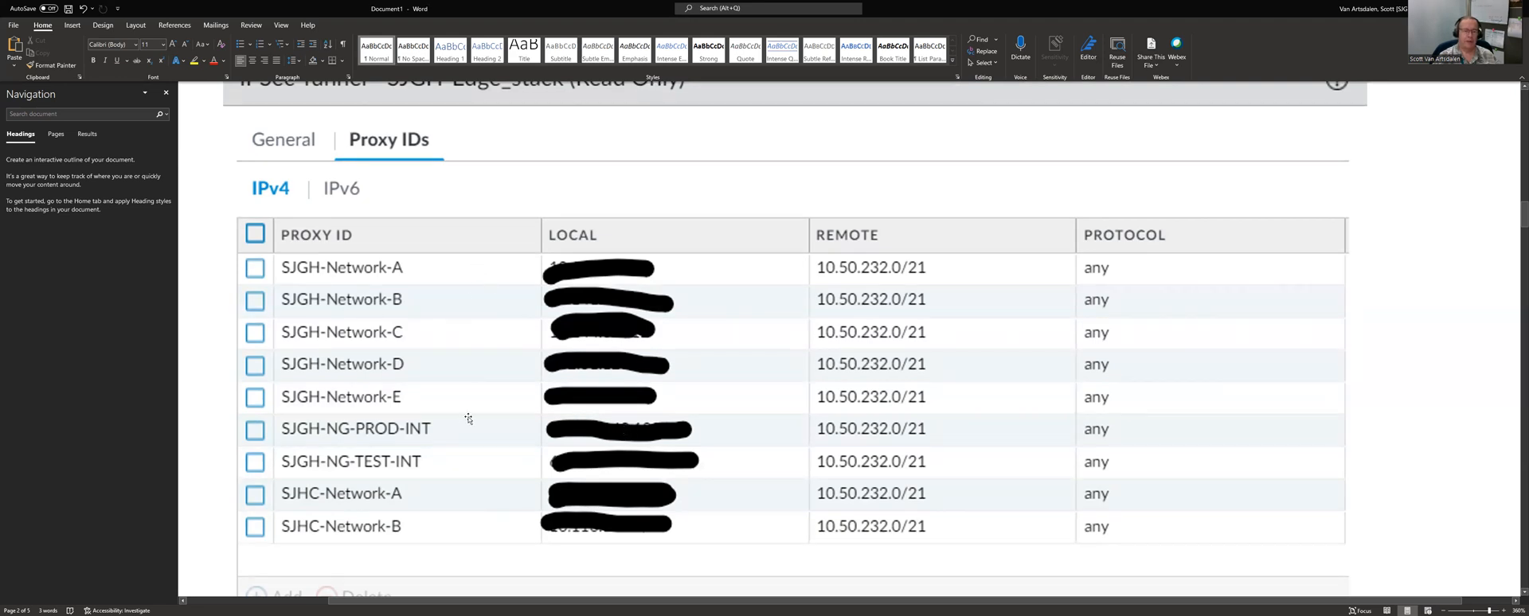
mouse_move(505, 269)
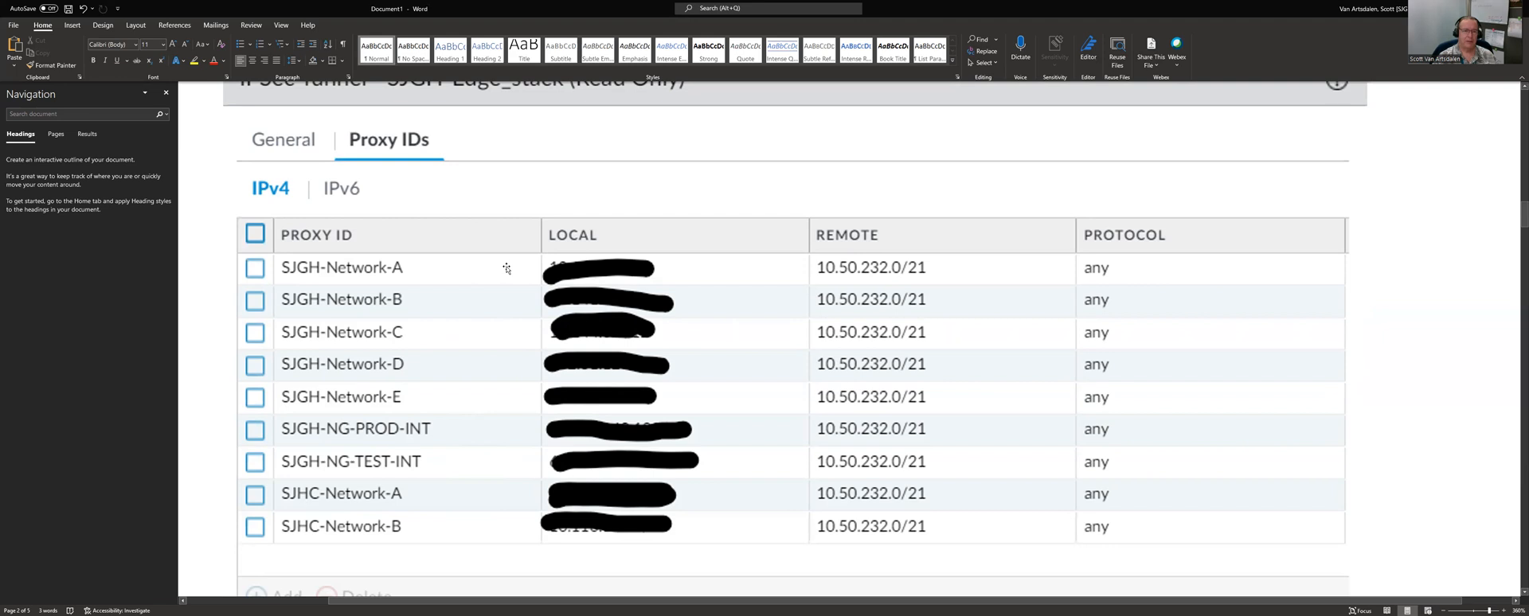
mouse_move(486, 281)
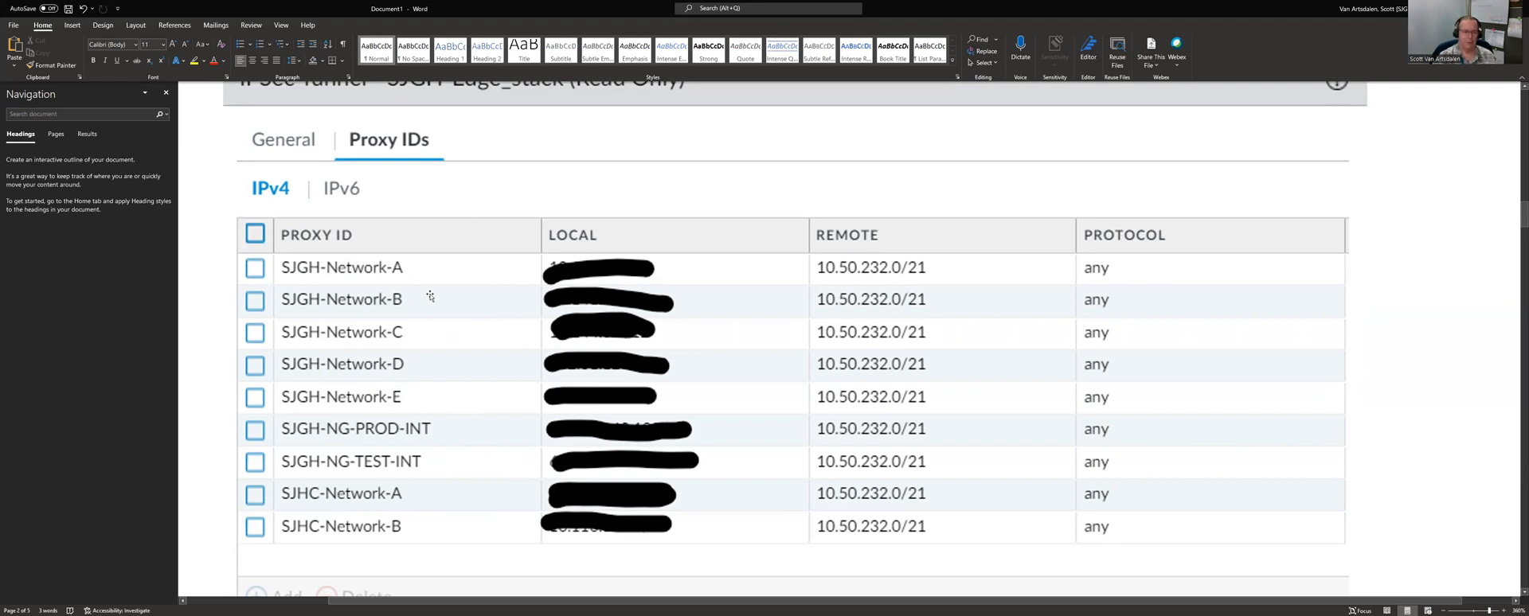
mouse_move(378, 441)
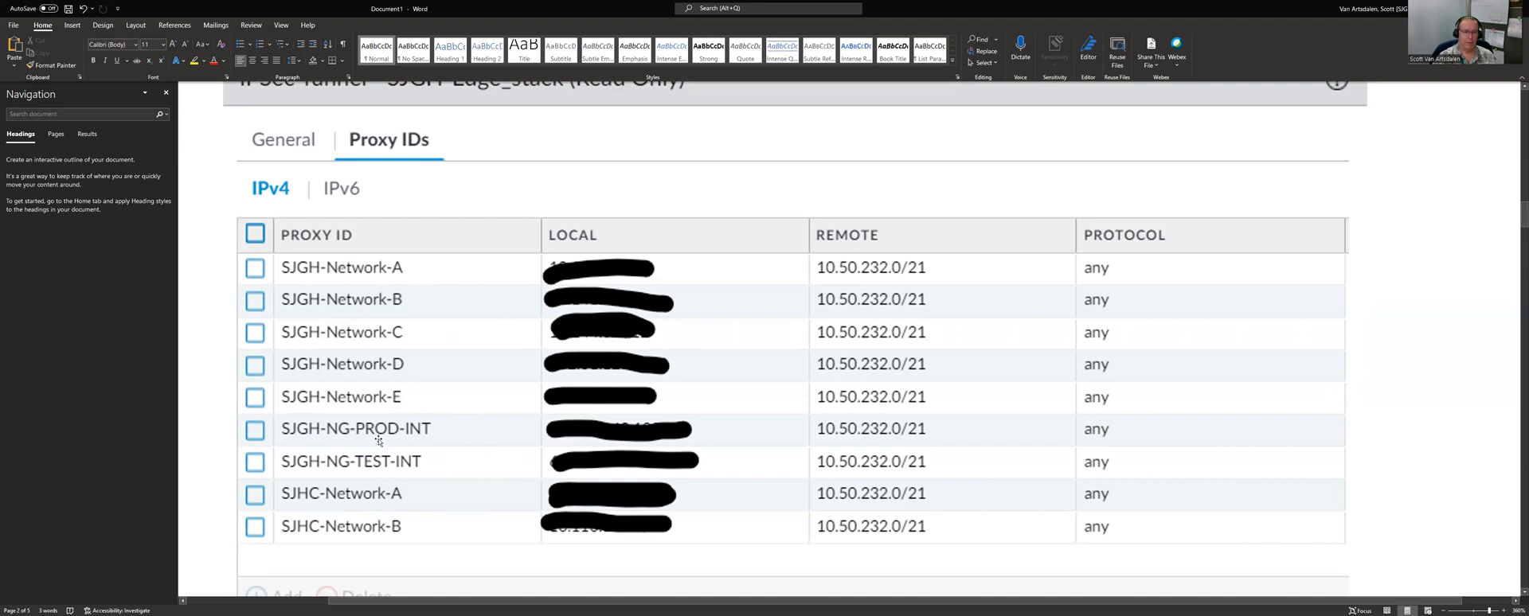
mouse_move(465, 443)
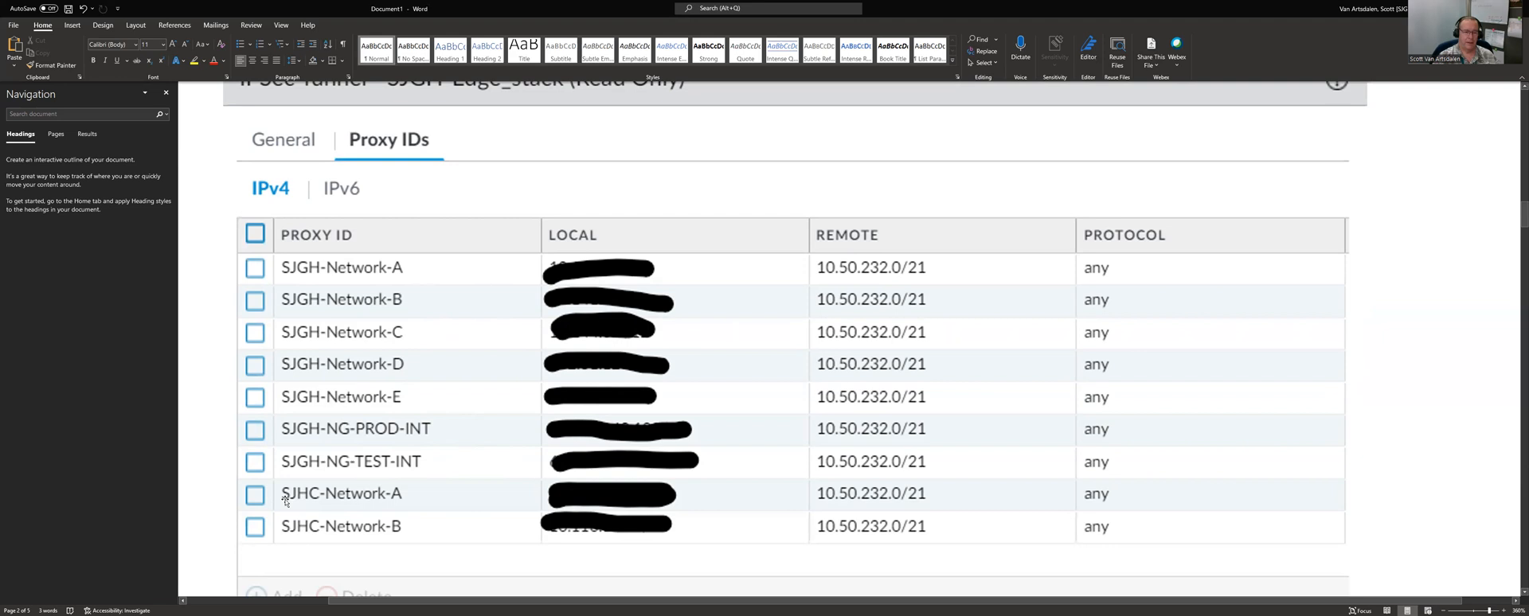
mouse_move(419, 514)
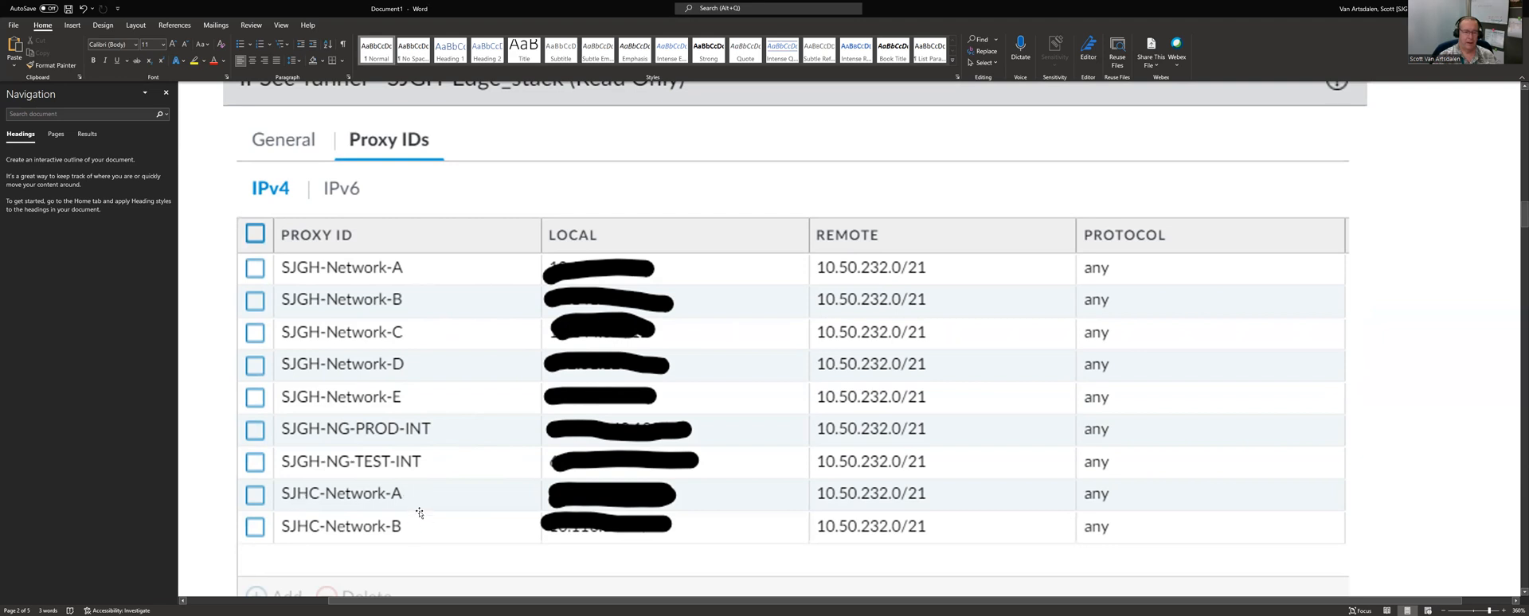
mouse_move(438, 501)
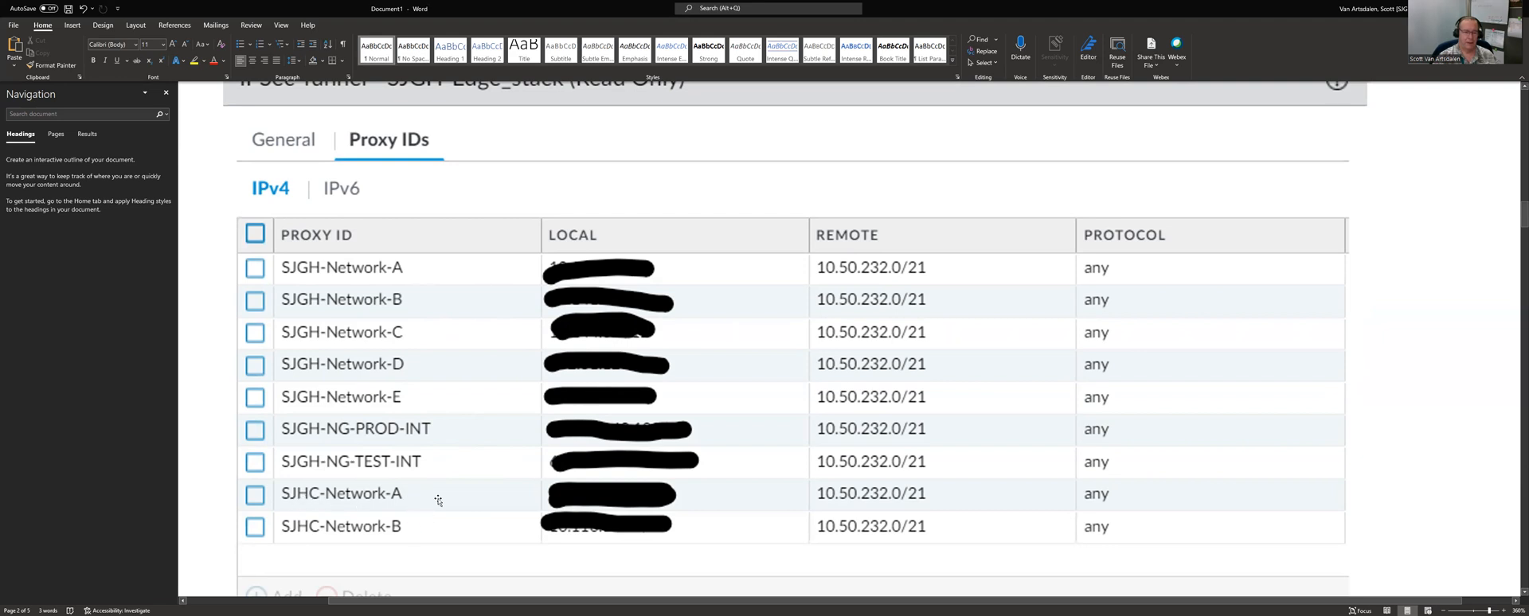
mouse_move(449, 499)
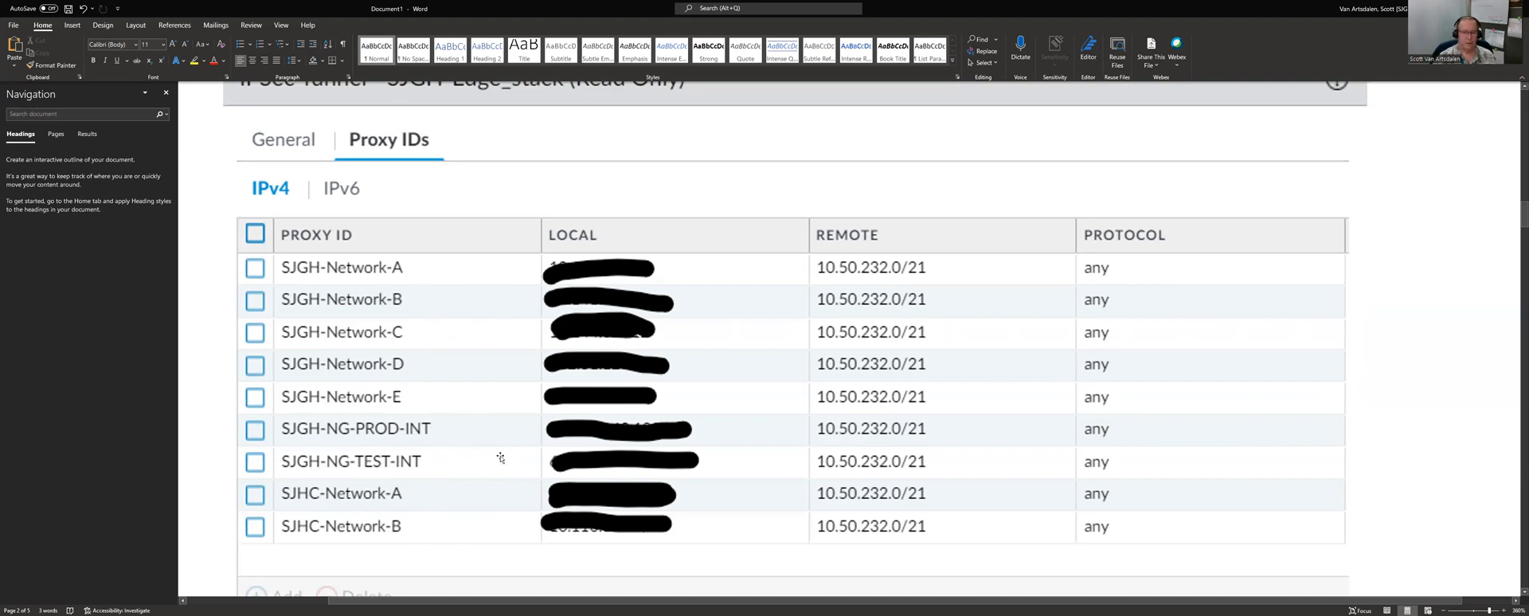
mouse_move(465, 521)
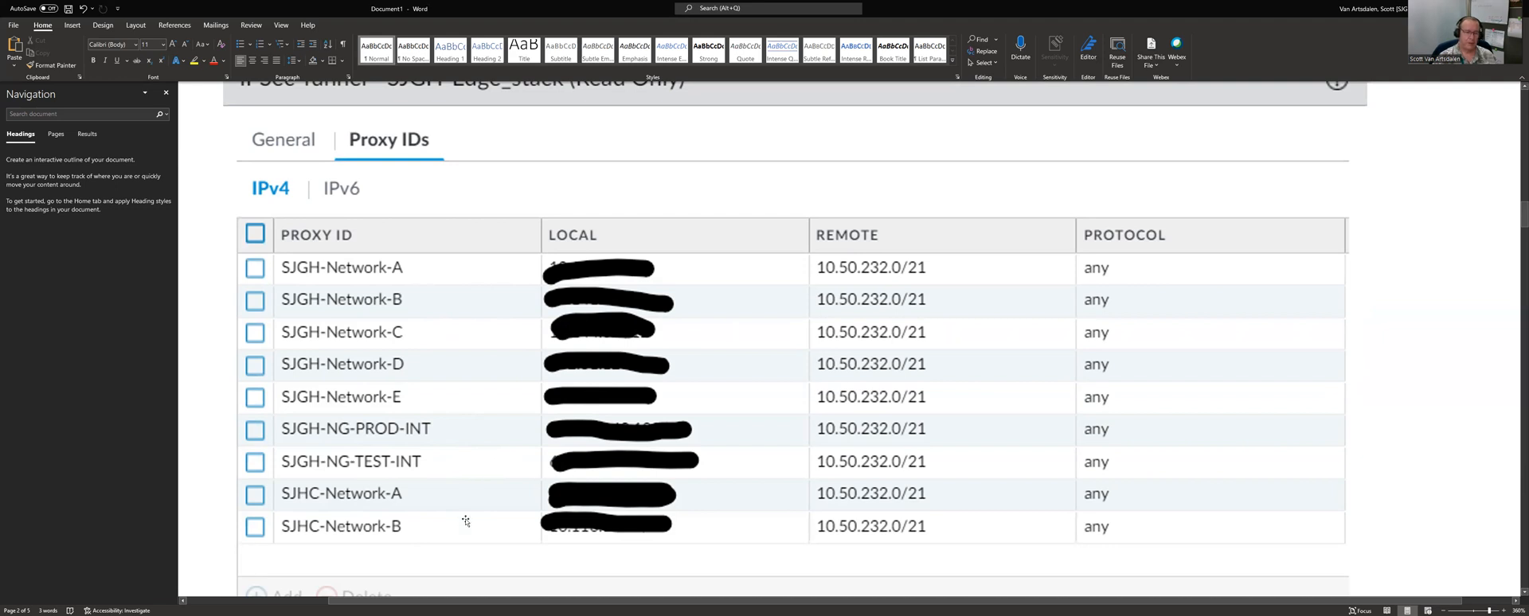
mouse_move(478, 469)
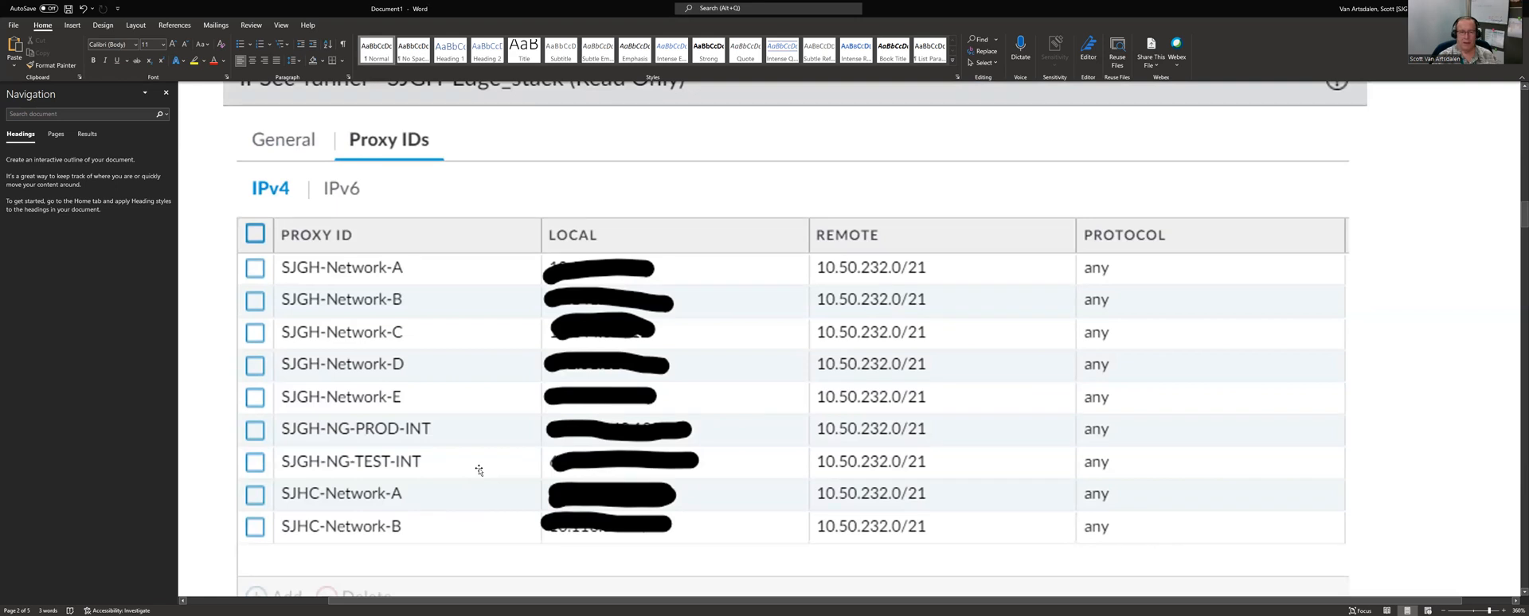
mouse_move(472, 505)
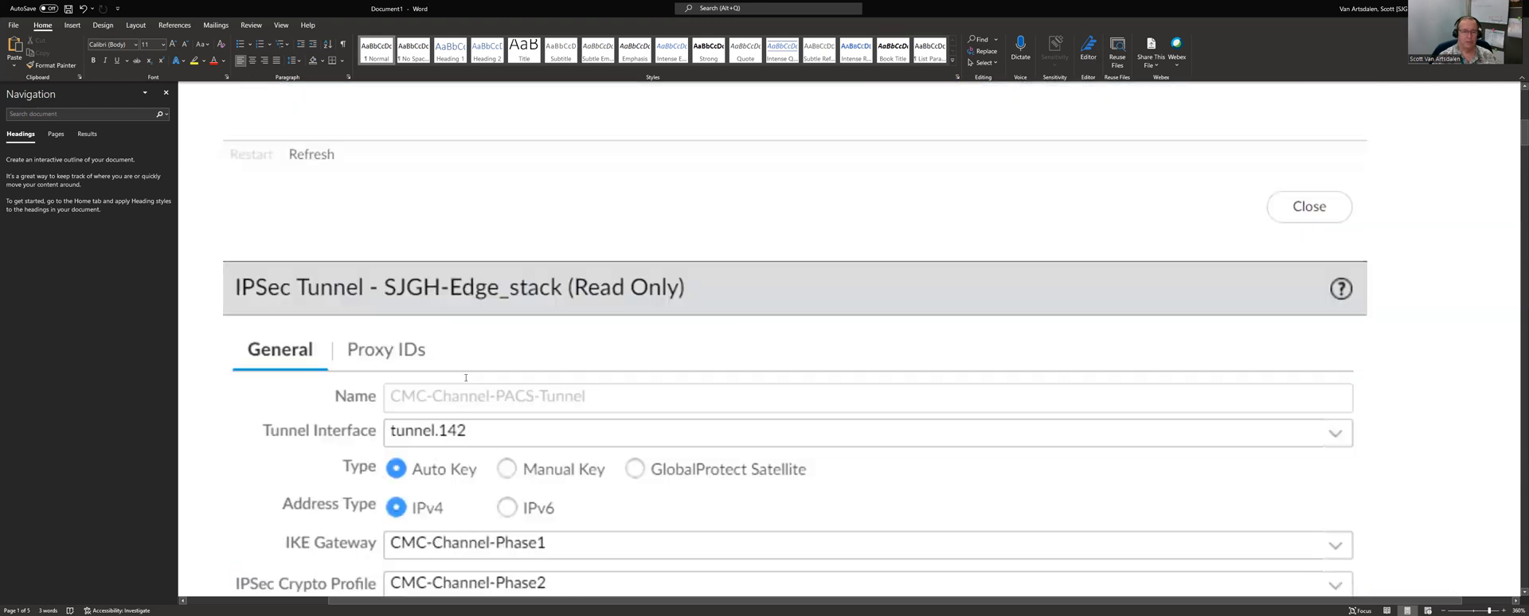
- Scroll past the Proxy IDs capture and phase-1 SA deleted log lines to the blank page
click(385, 349)
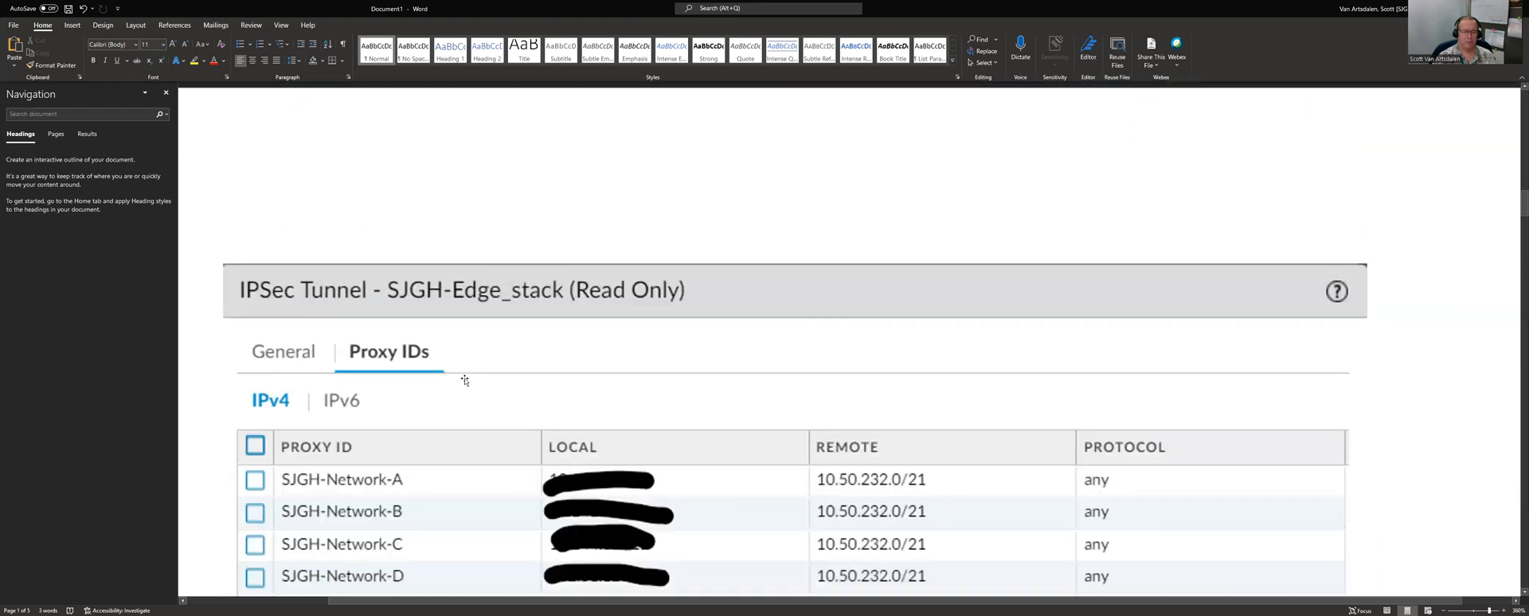
scroll(down, 3)
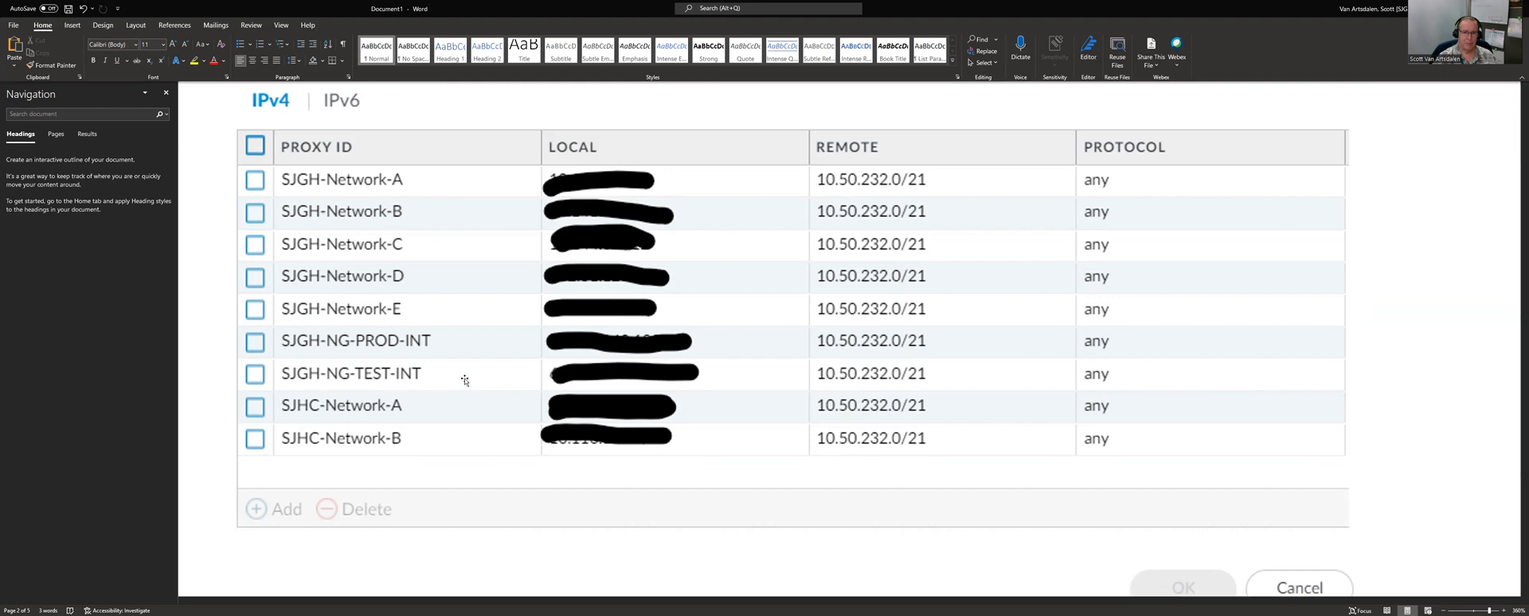
scroll(down, 3)
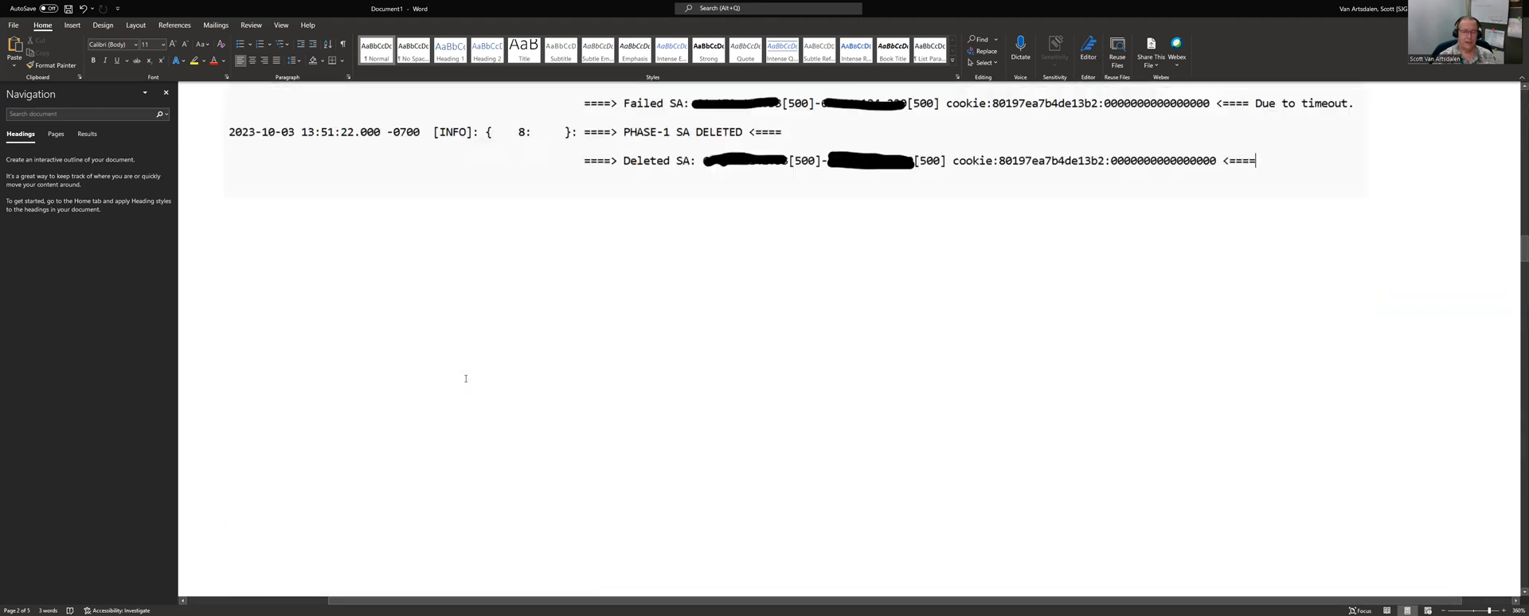
scroll(down, 3)
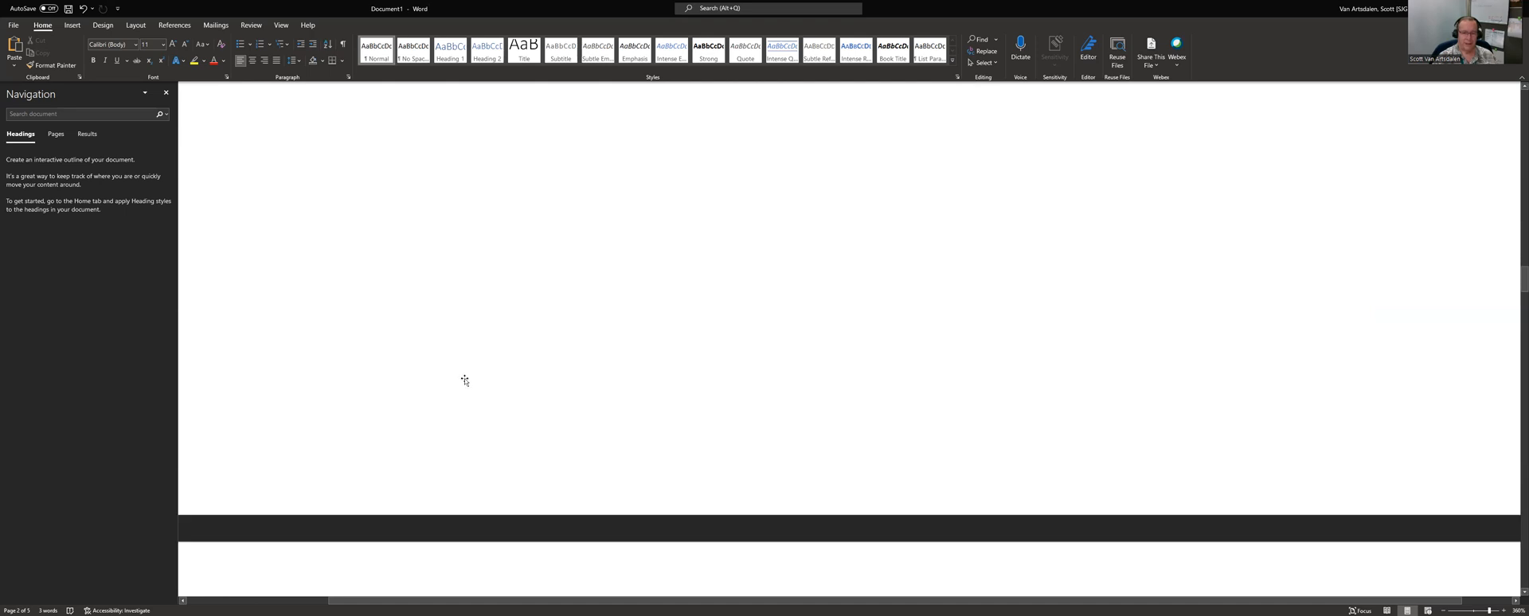
scroll(down, 3)
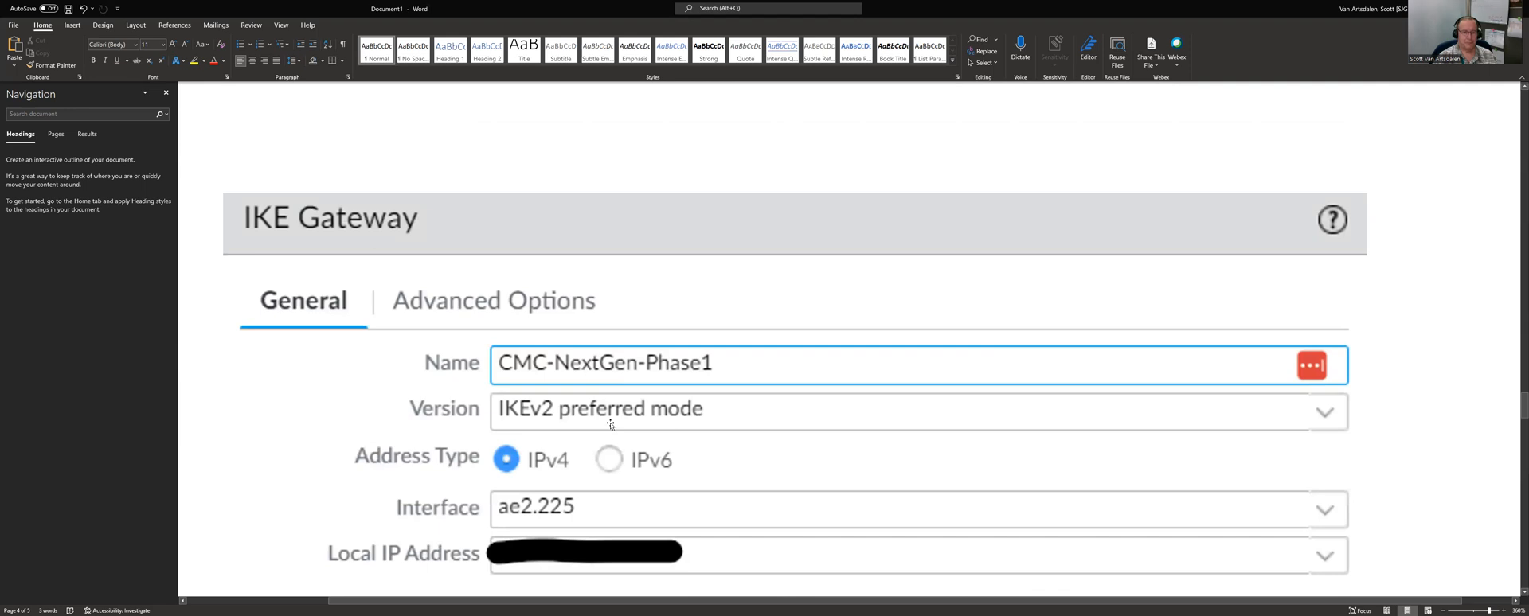
mouse_move(709, 416)
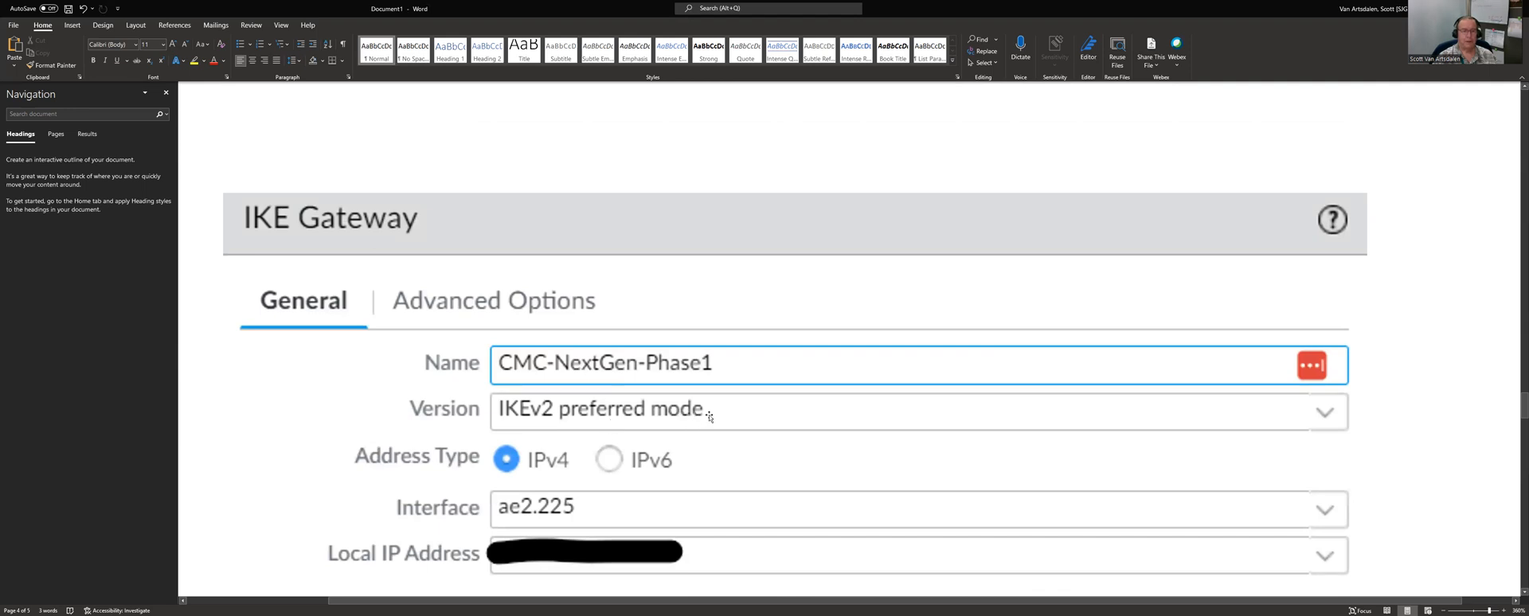
mouse_move(331, 243)
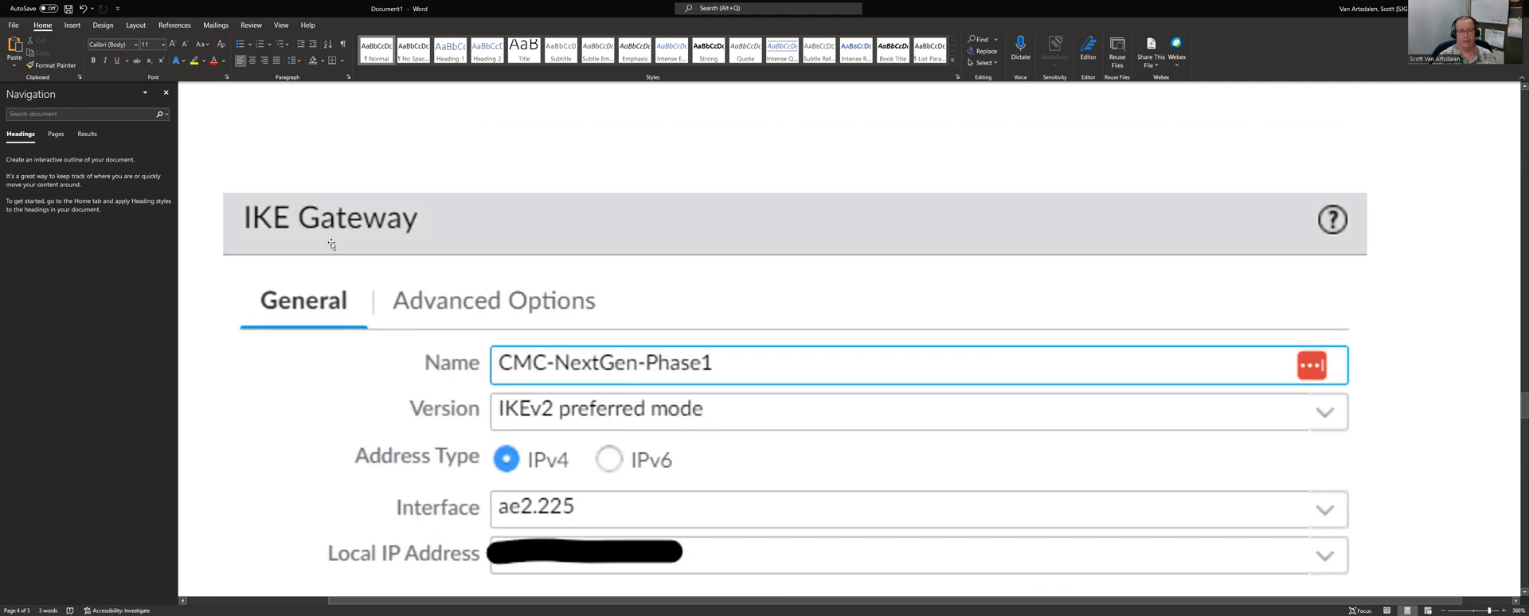
mouse_move(412, 341)
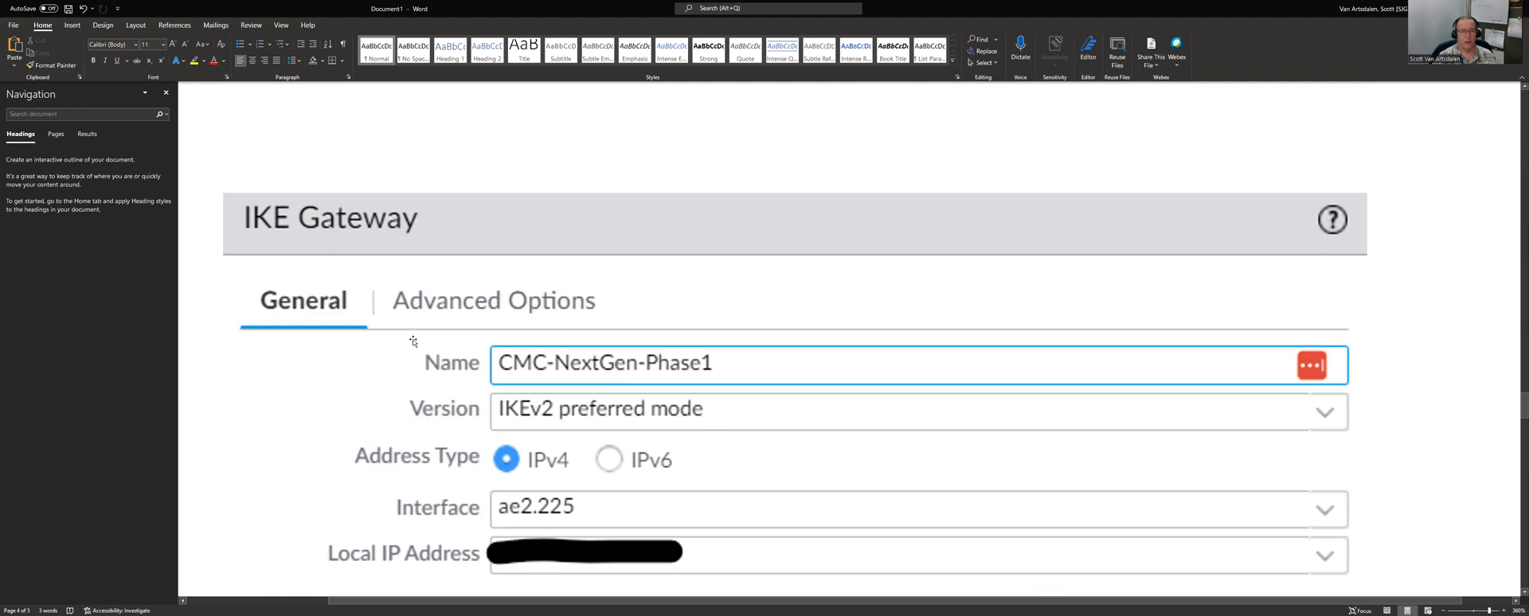
mouse_move(504, 419)
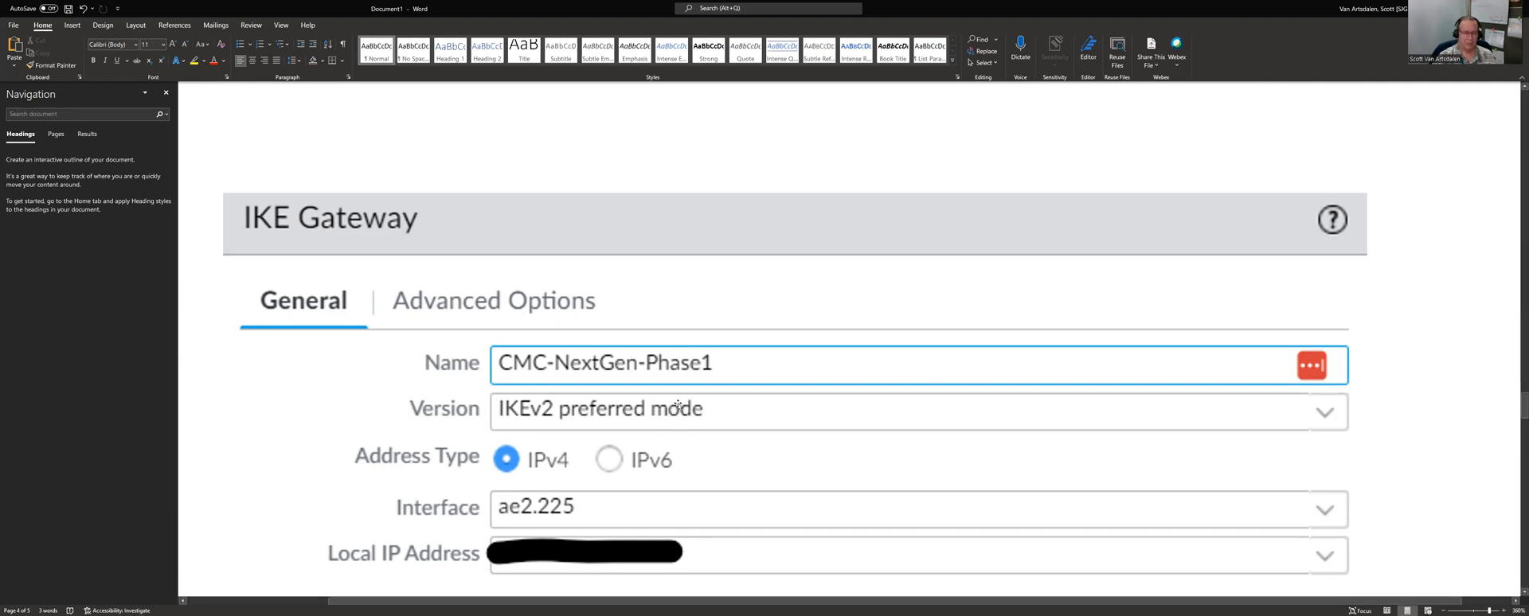
mouse_move(735, 420)
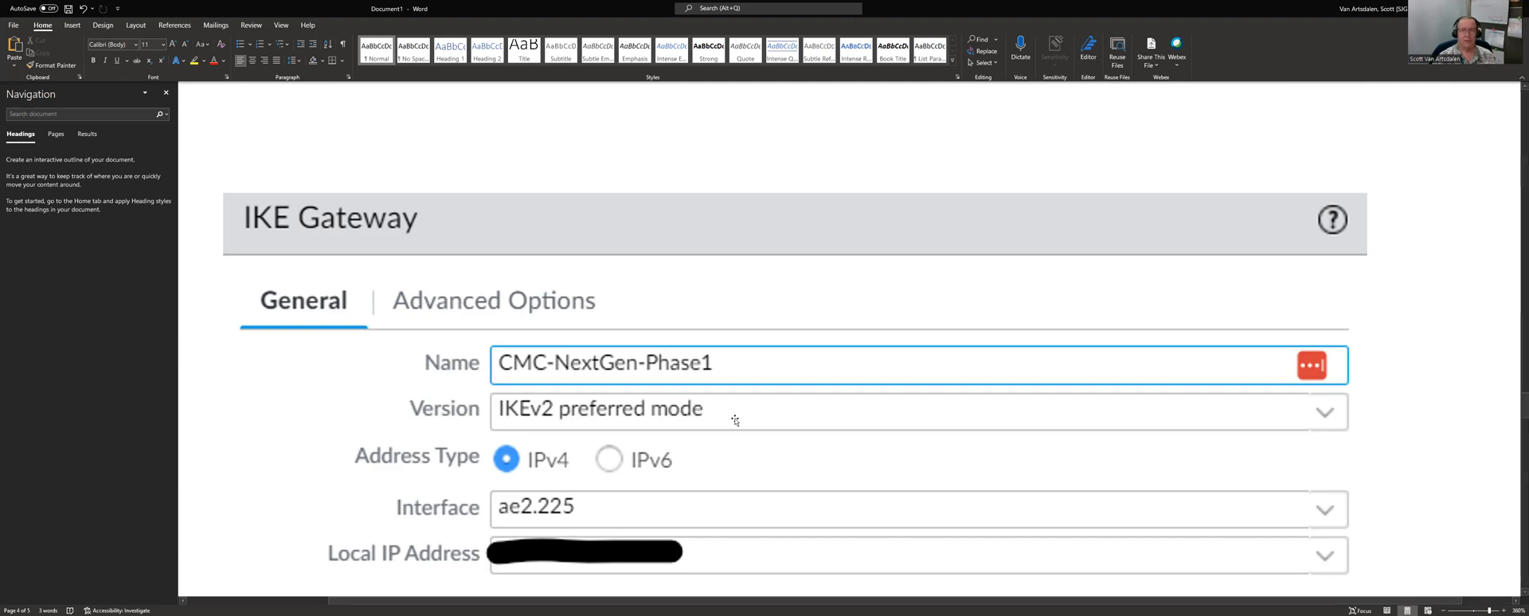
mouse_move(760, 433)
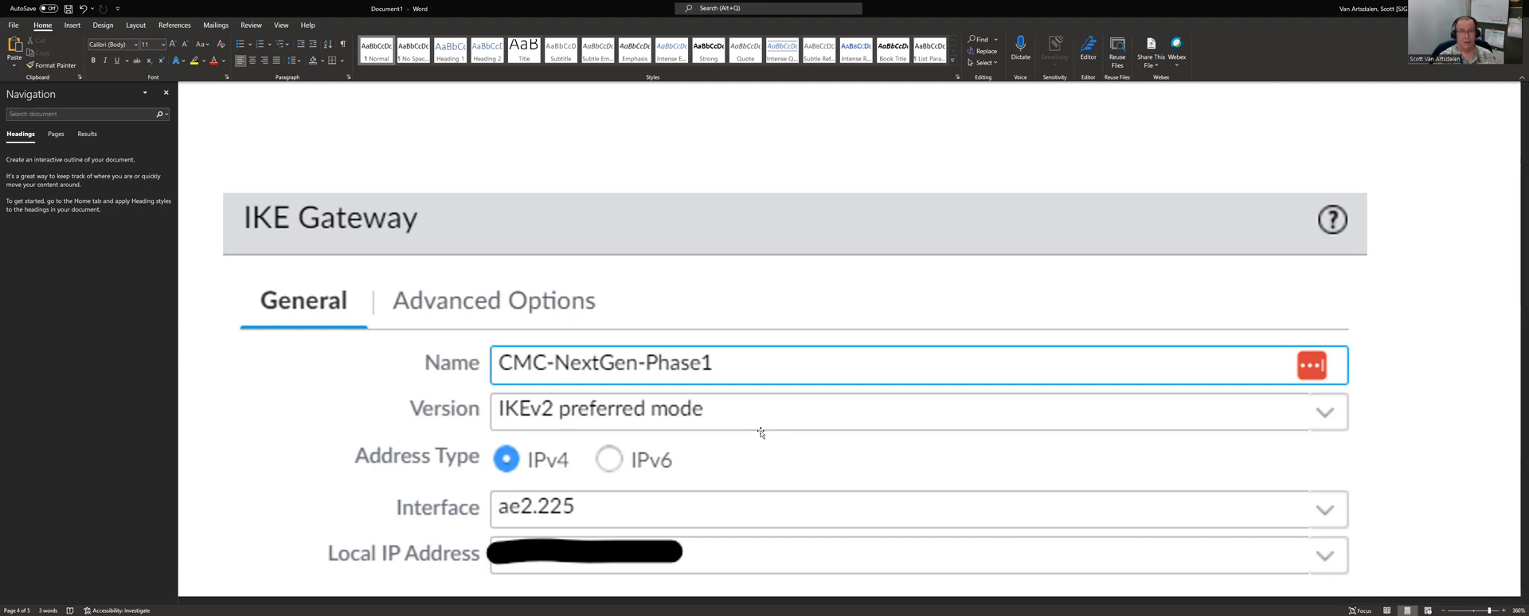
mouse_move(760, 417)
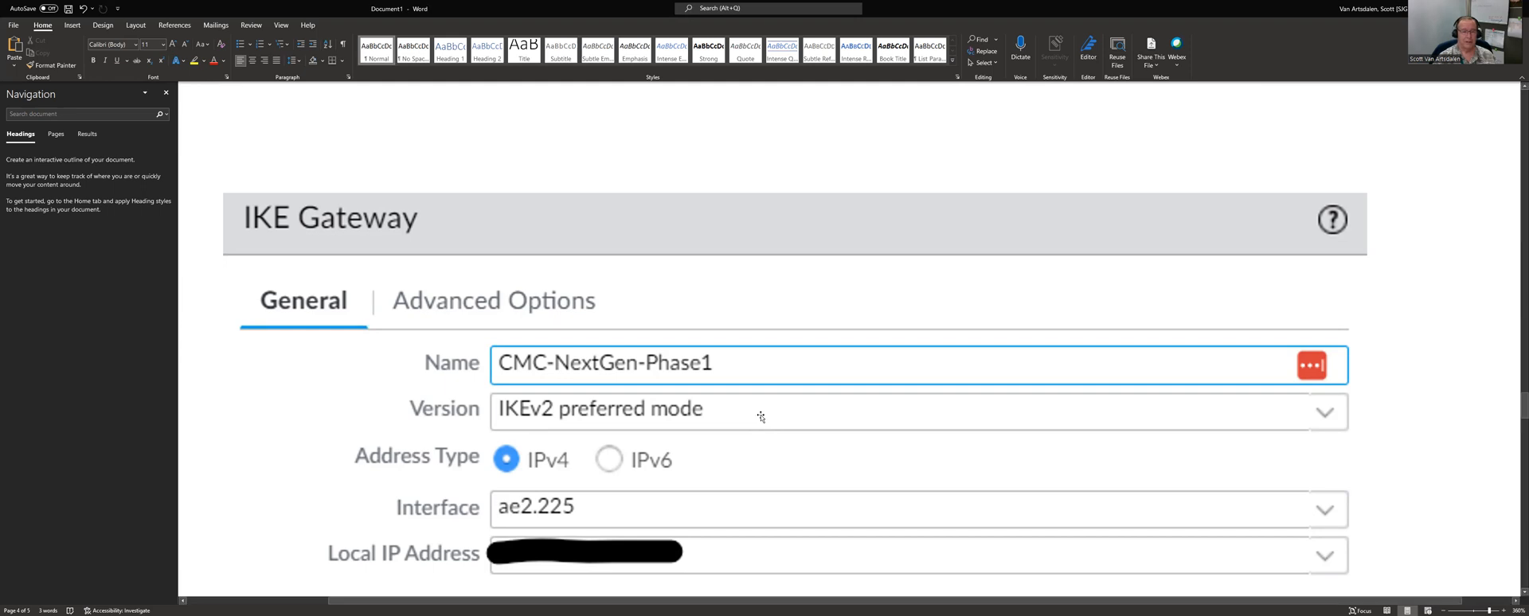
mouse_move(767, 420)
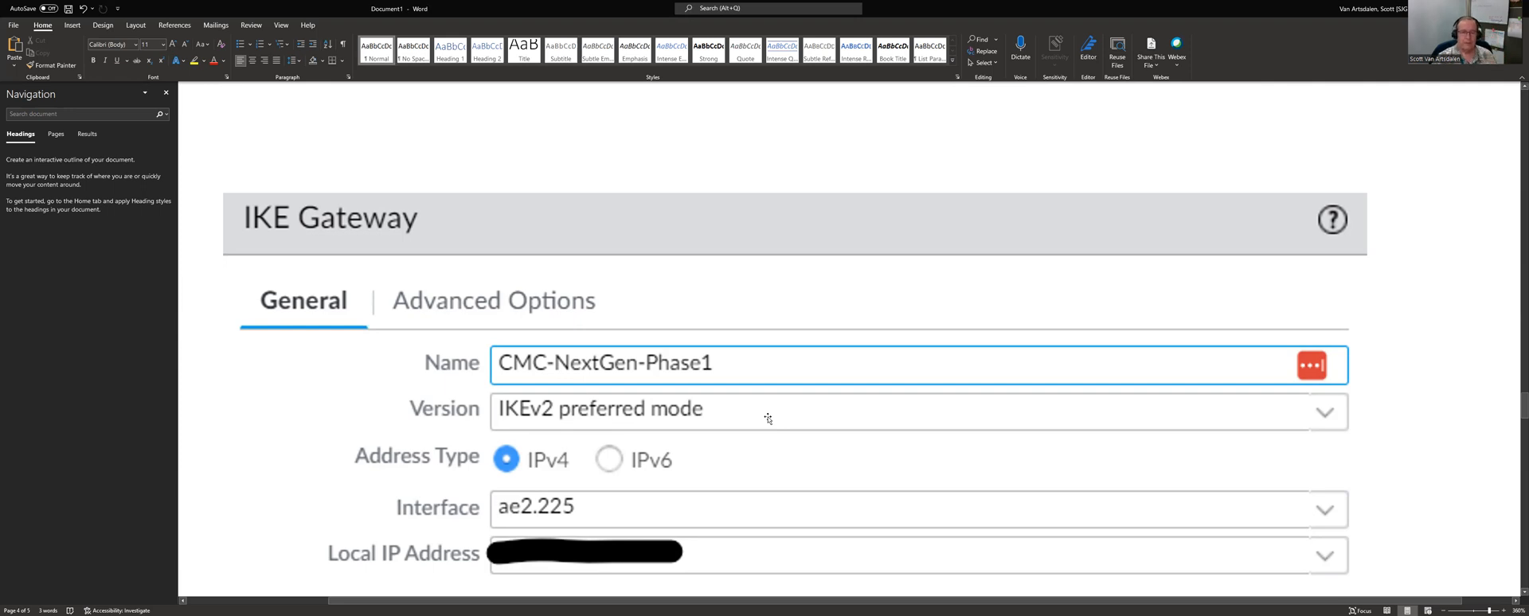
mouse_move(765, 413)
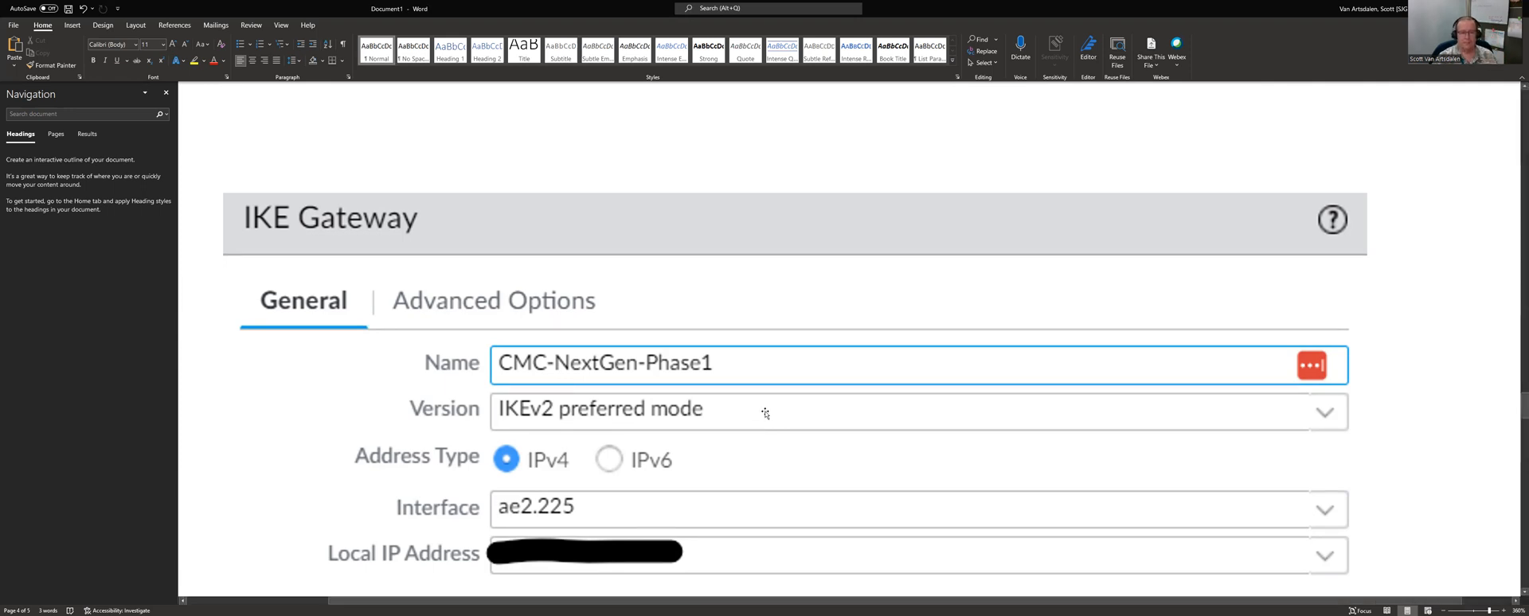
scroll(down, 3)
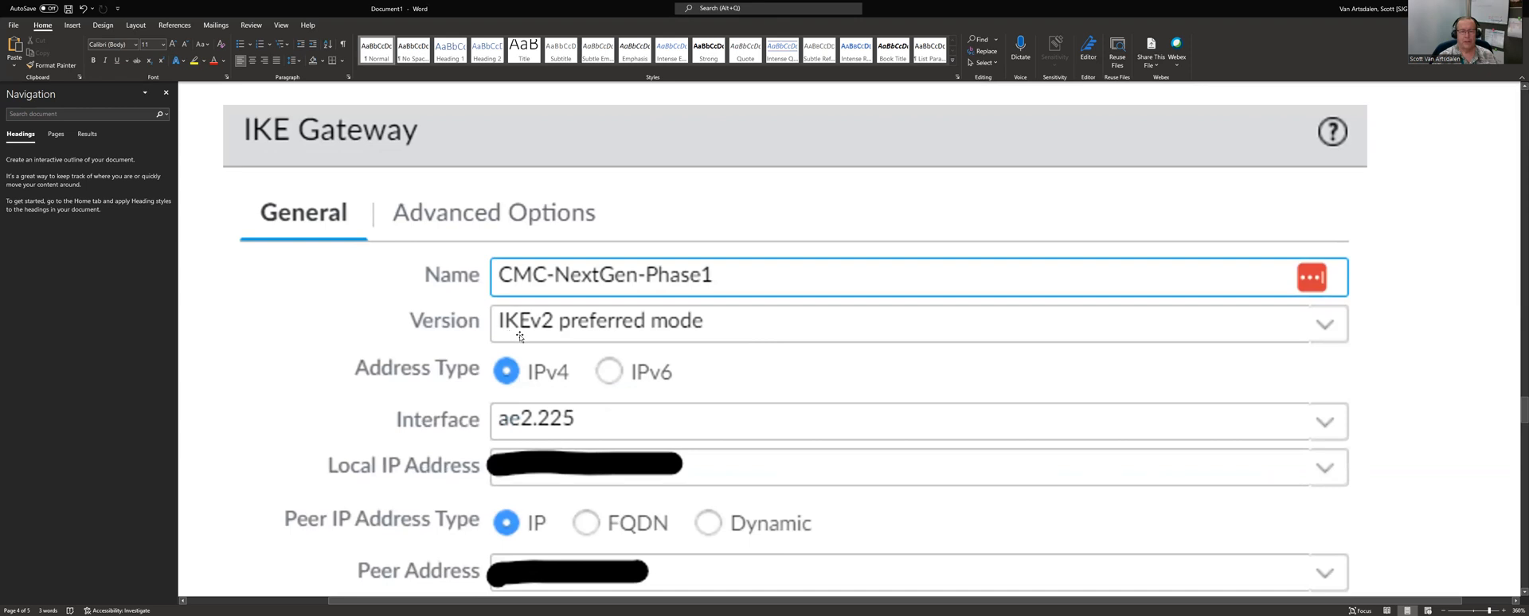
mouse_move(782, 336)
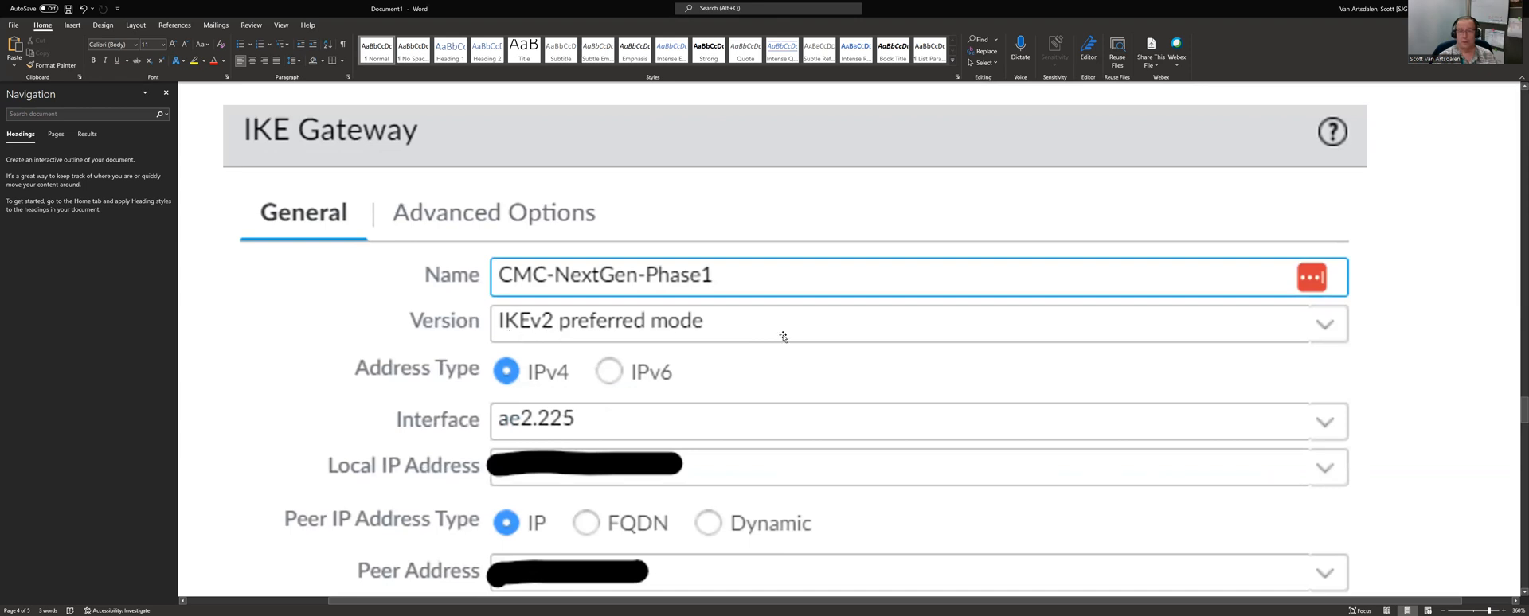
mouse_move(733, 334)
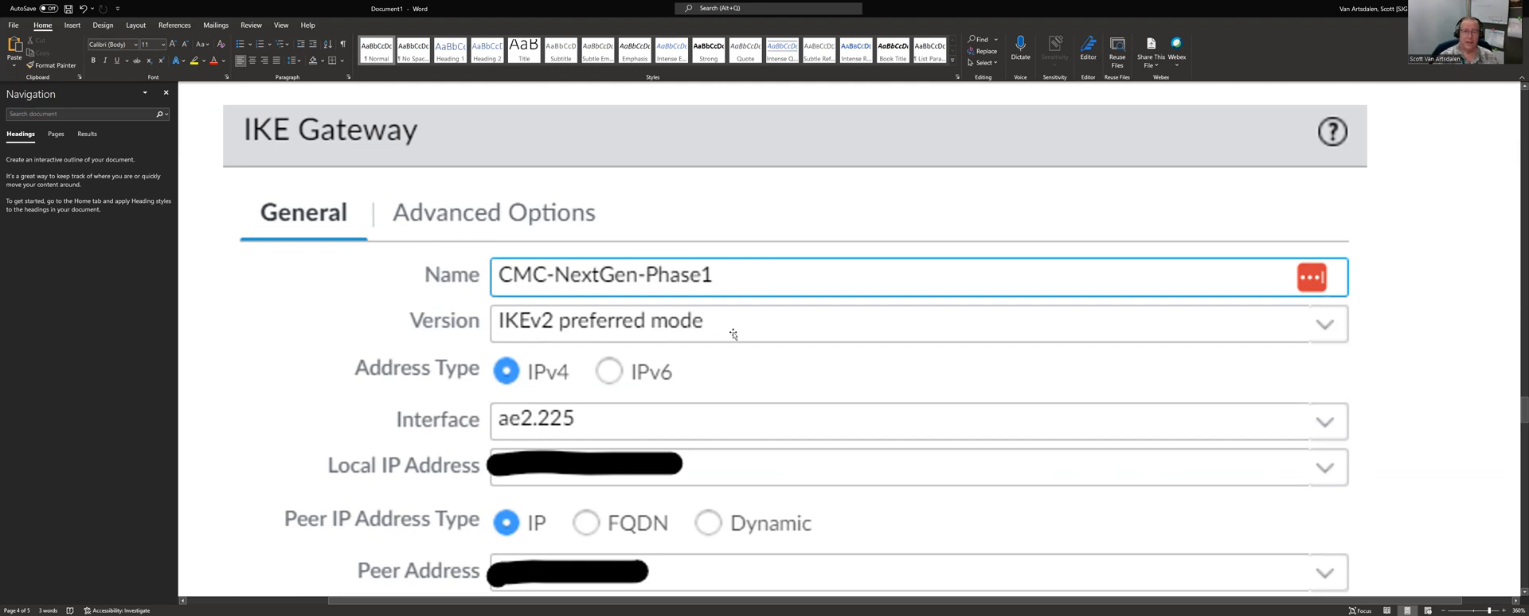
mouse_move(738, 342)
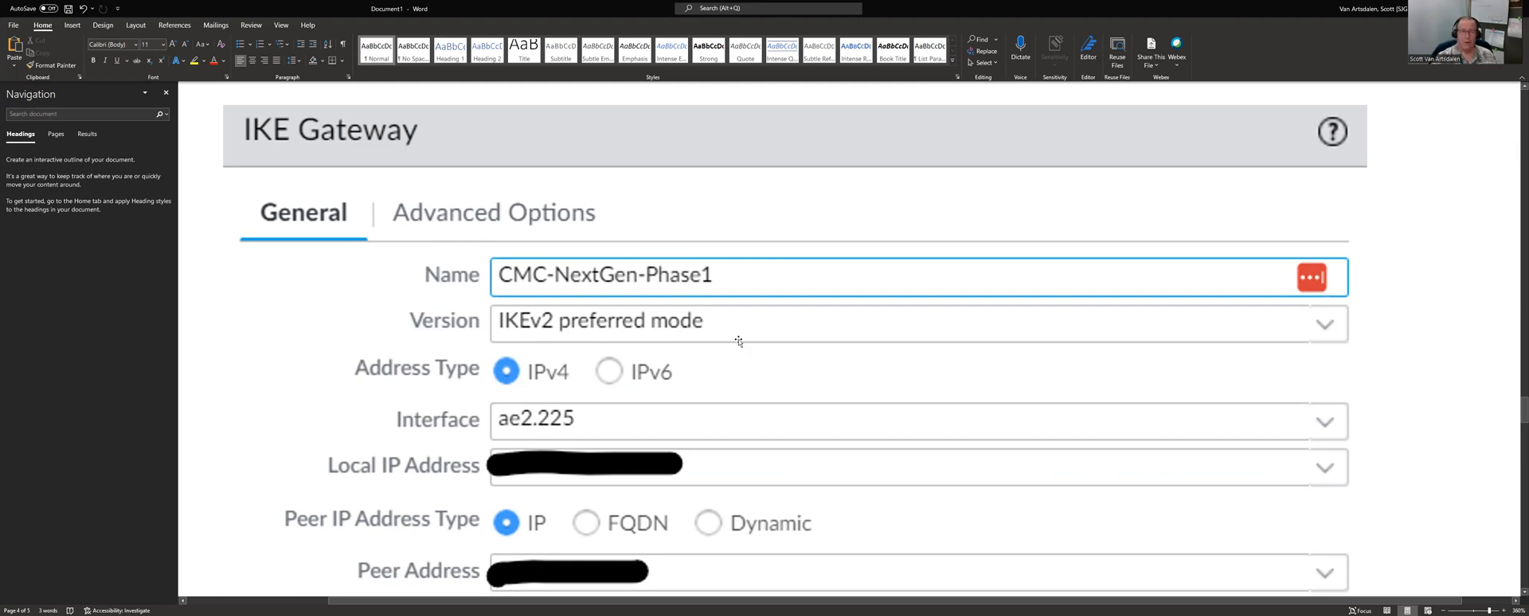
mouse_move(776, 359)
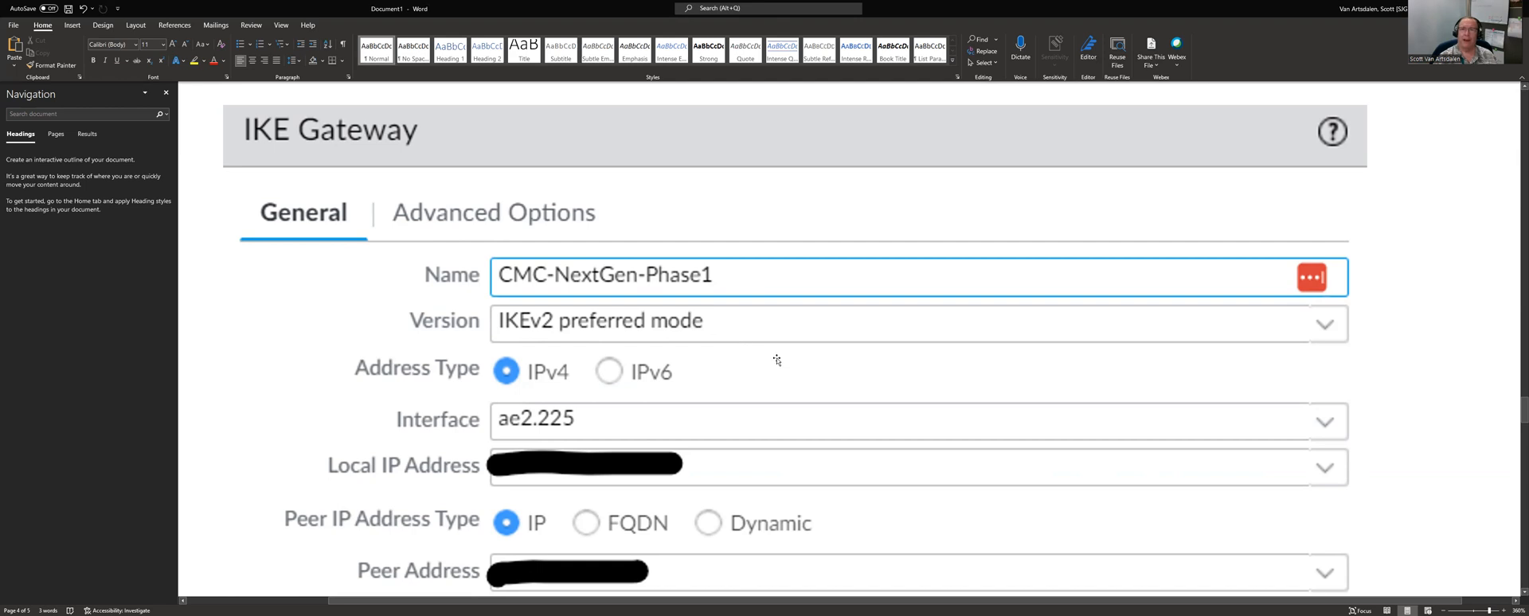
mouse_move(843, 343)
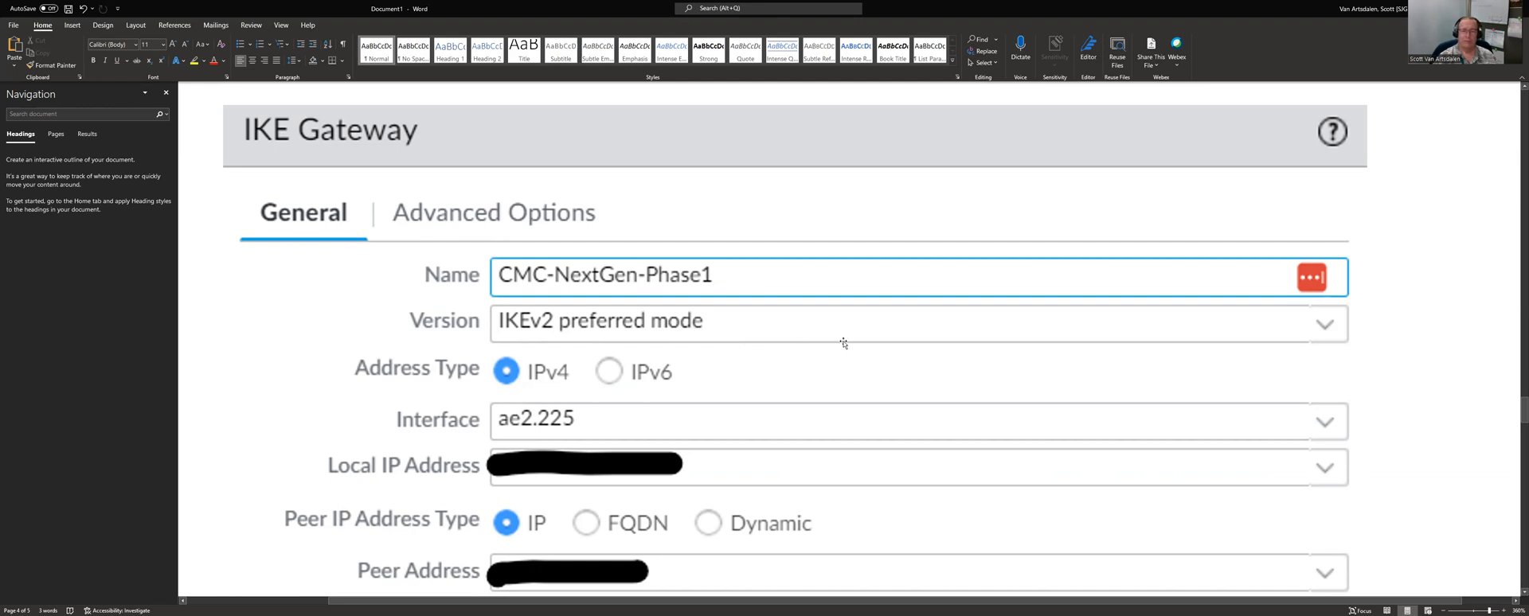
- Scroll down to the IKE Gateway Advanced Options capture showing NAT Traversal and CMC-NextGen-Crypto profile
scroll(down, 3)
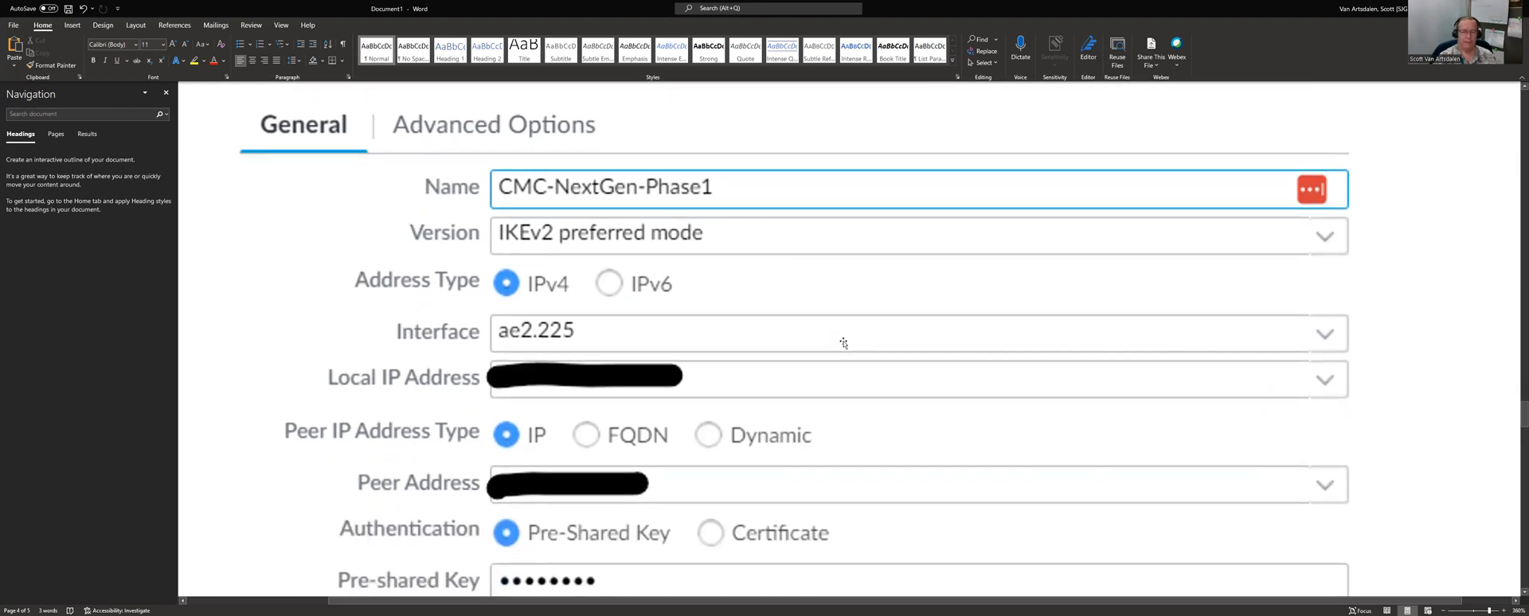
scroll(down, 3)
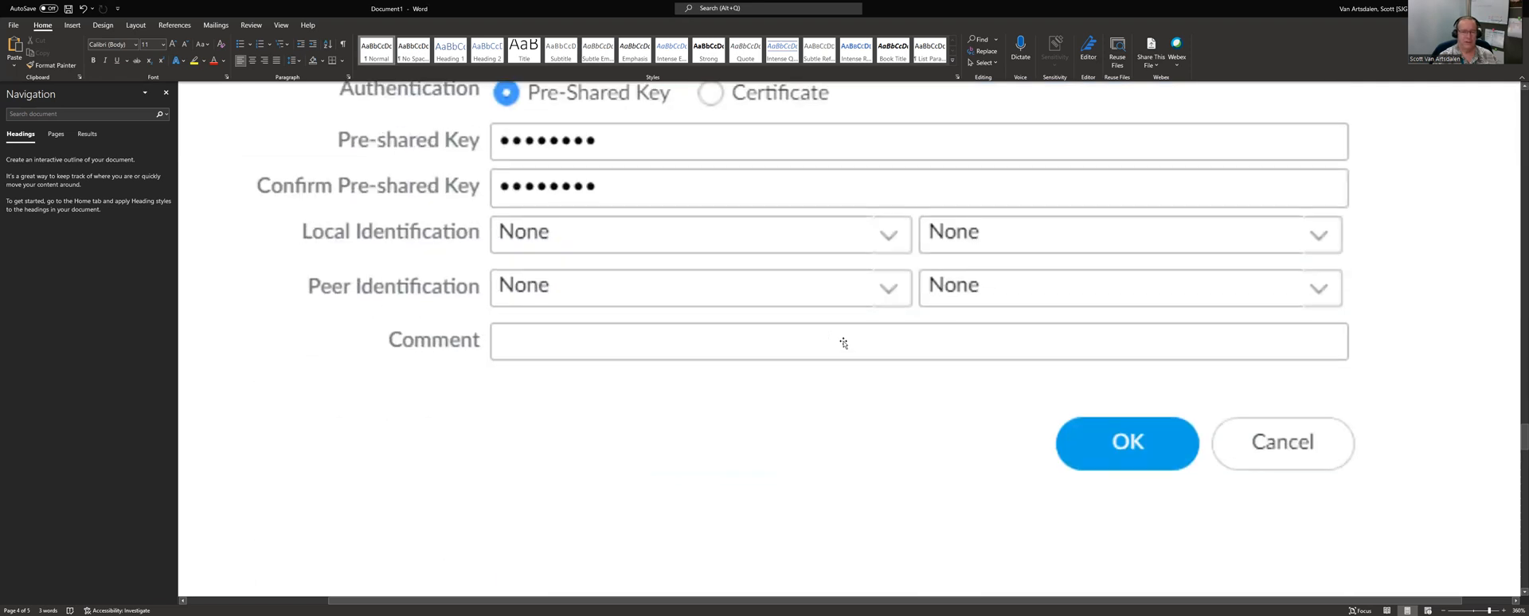
click(1126, 443)
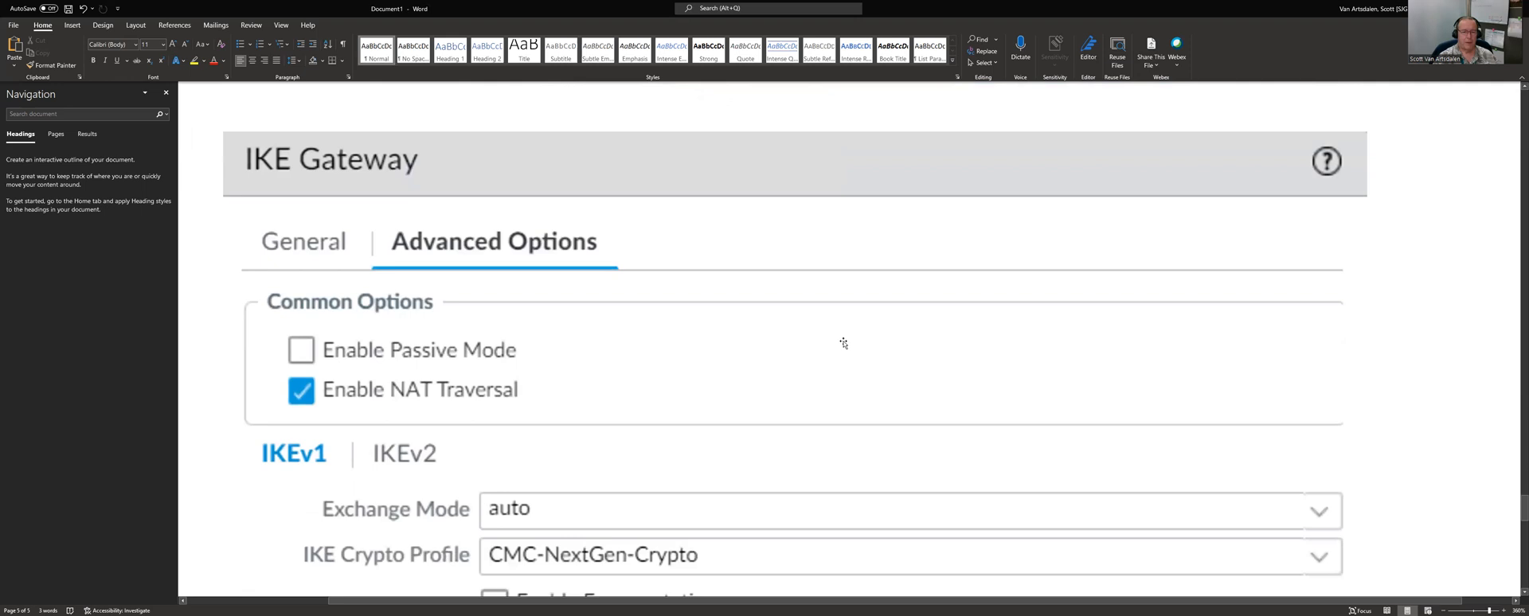
scroll(down, 3)
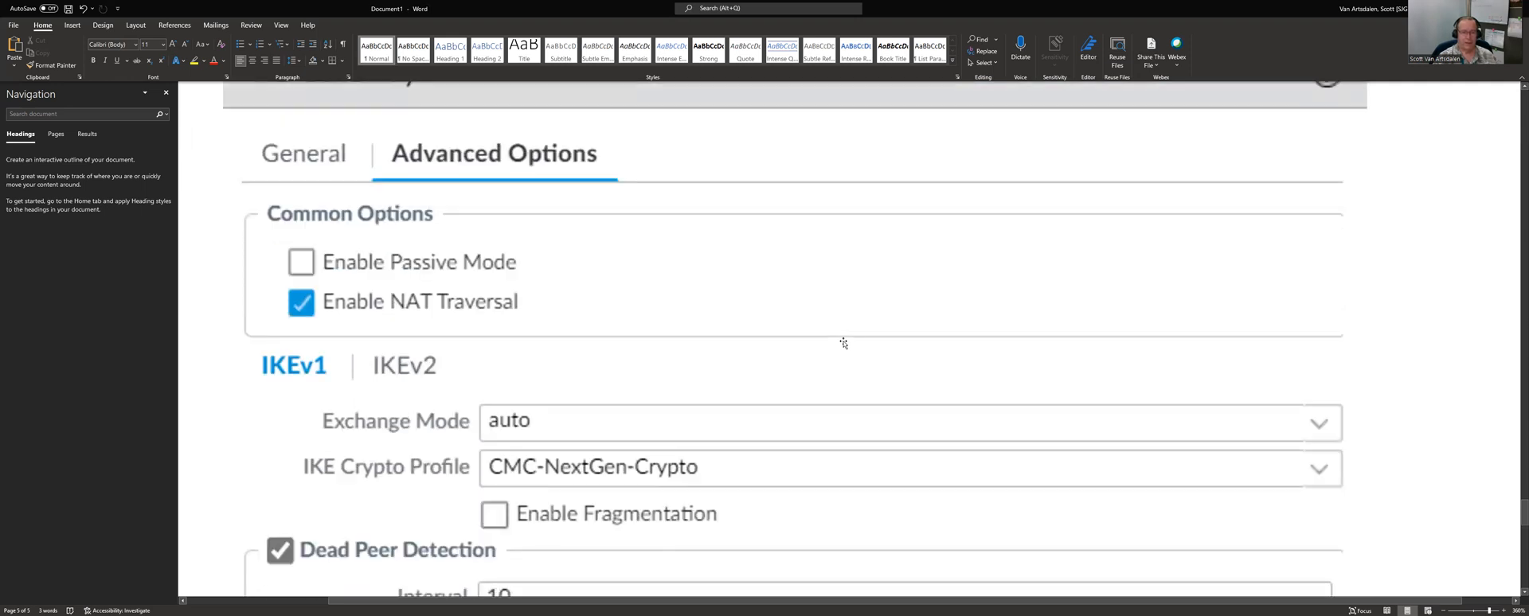
scroll(down, 3)
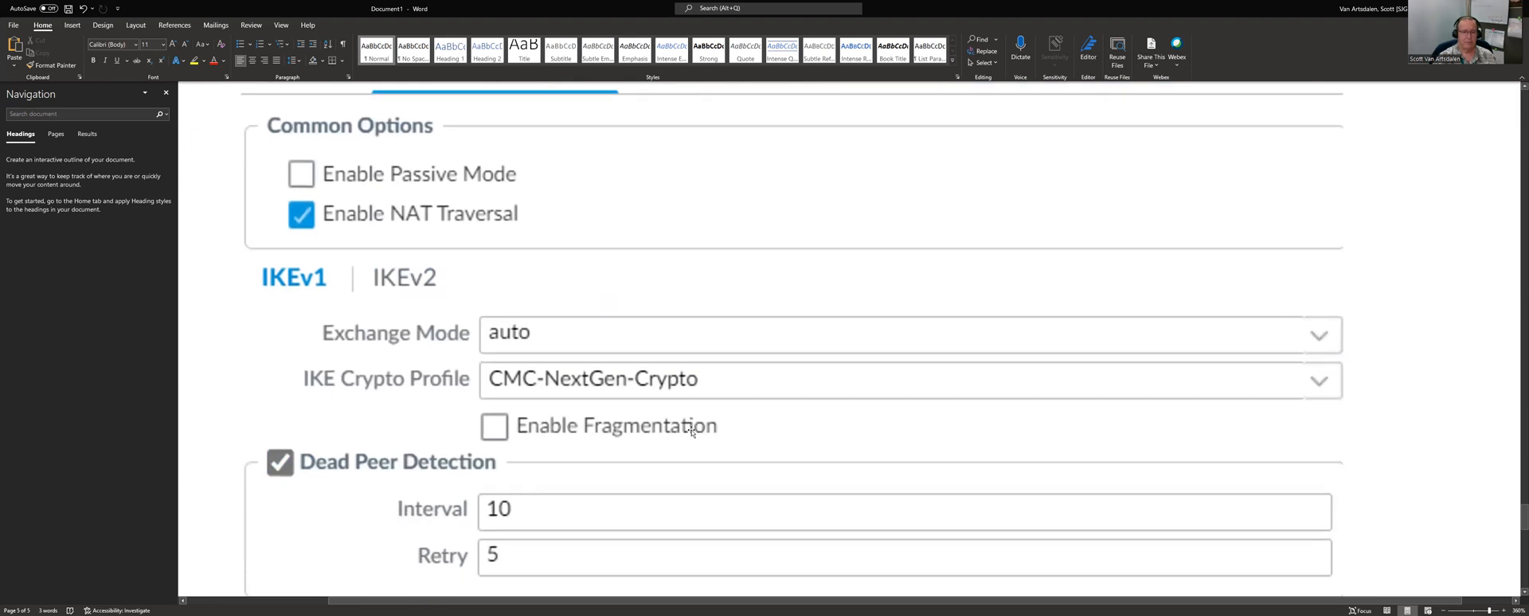
mouse_move(613, 387)
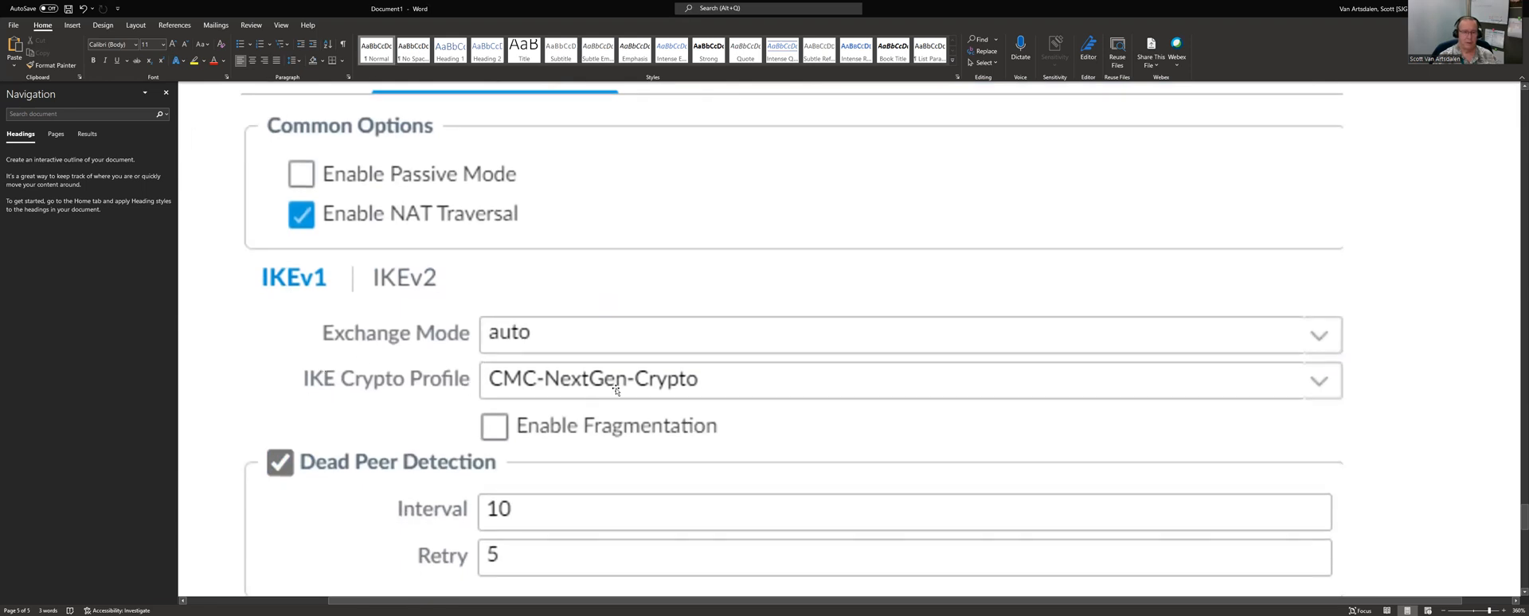
scroll(down, 3)
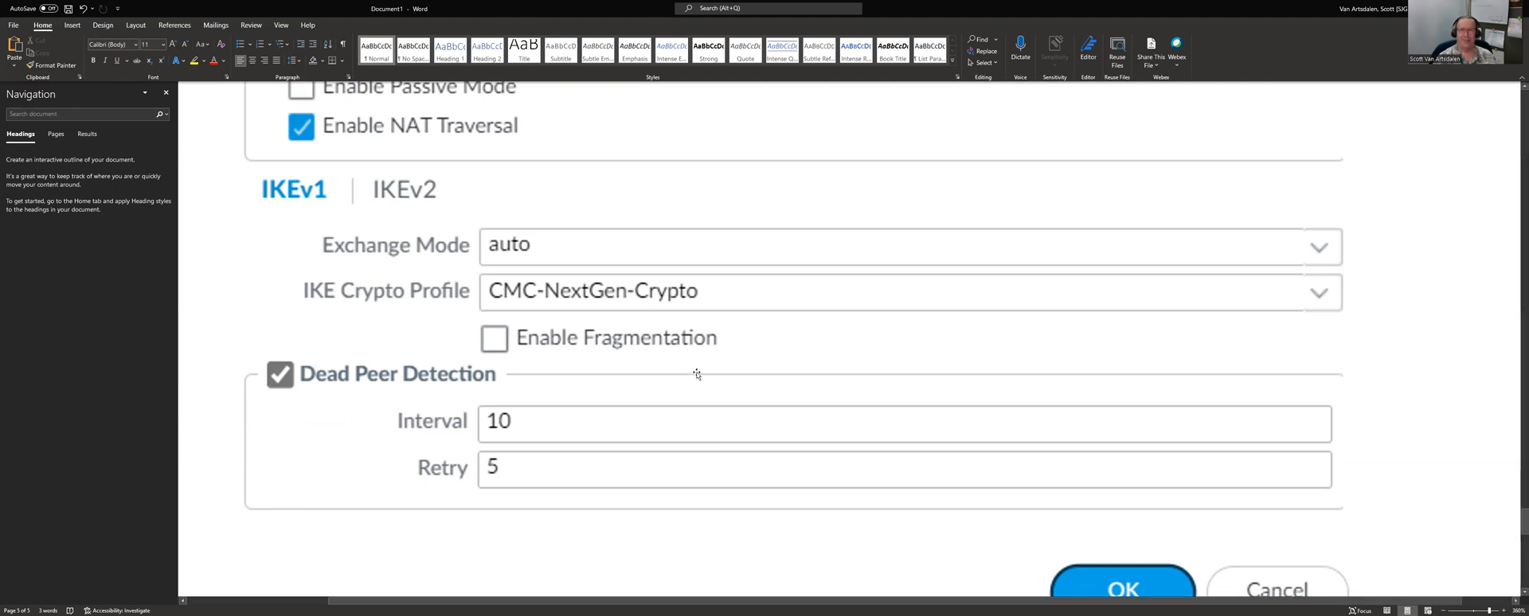
mouse_move(711, 357)
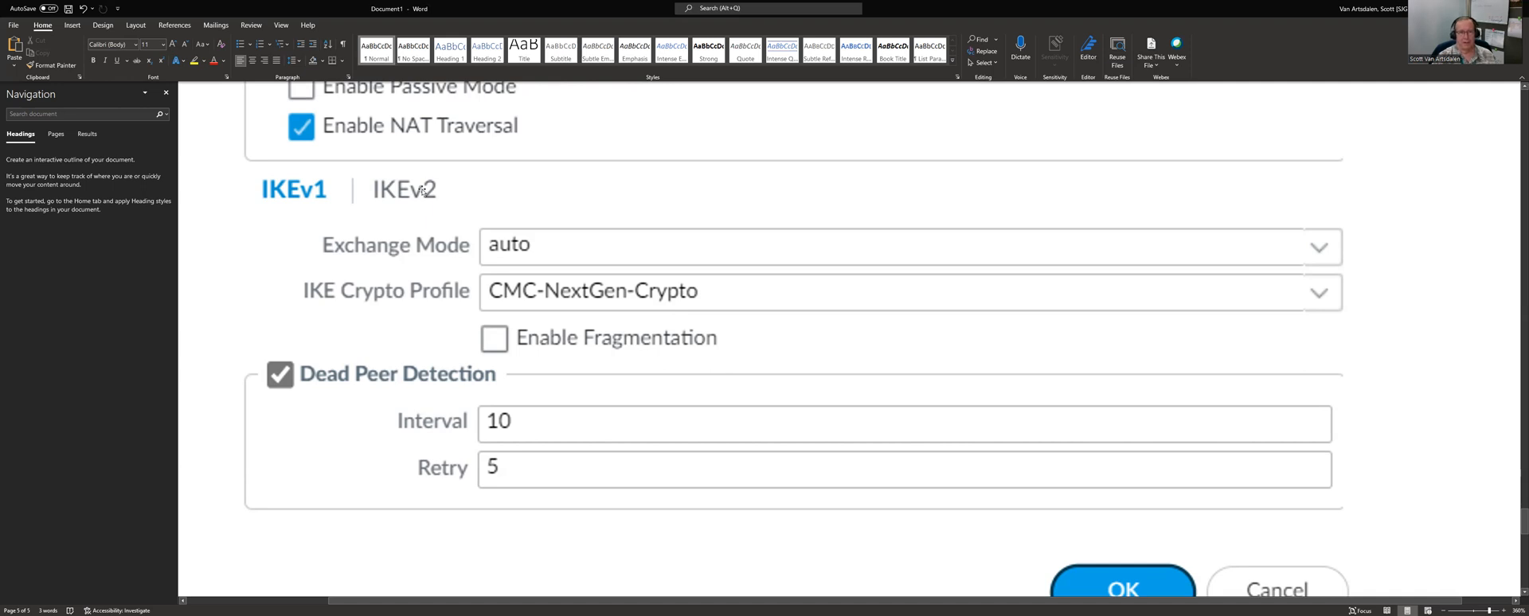
mouse_move(398, 220)
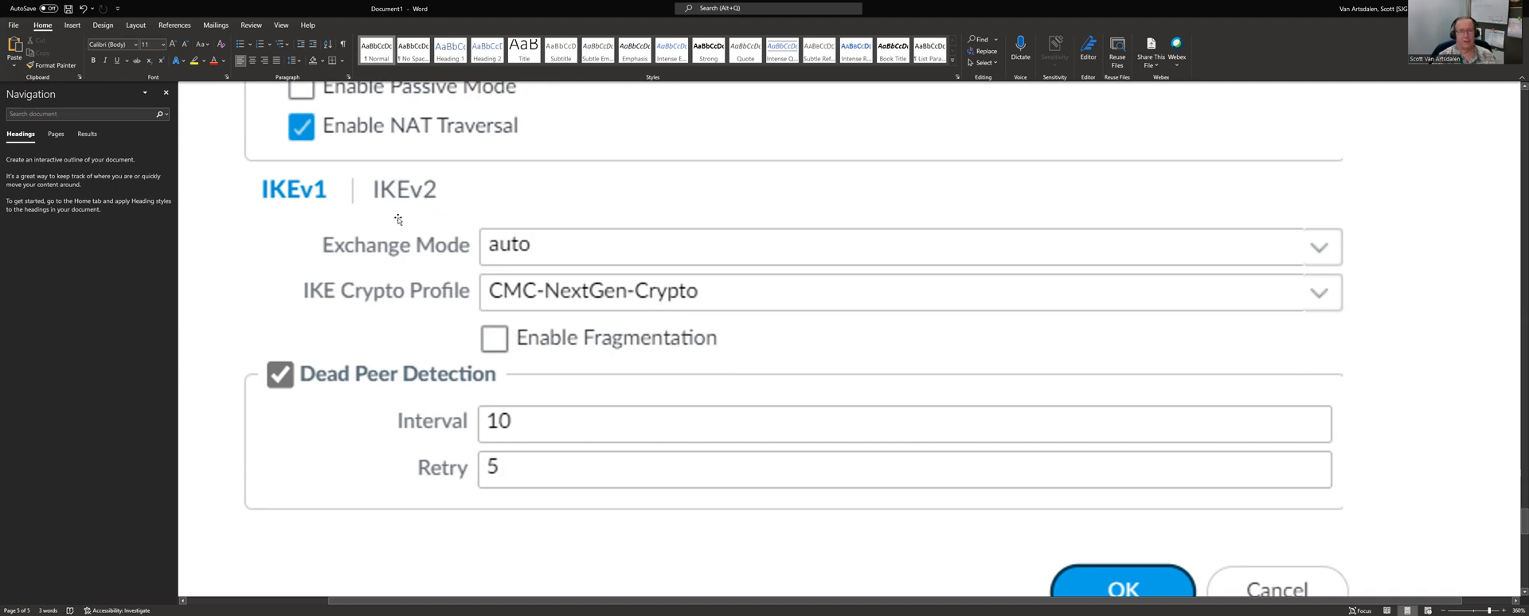
mouse_move(911, 397)
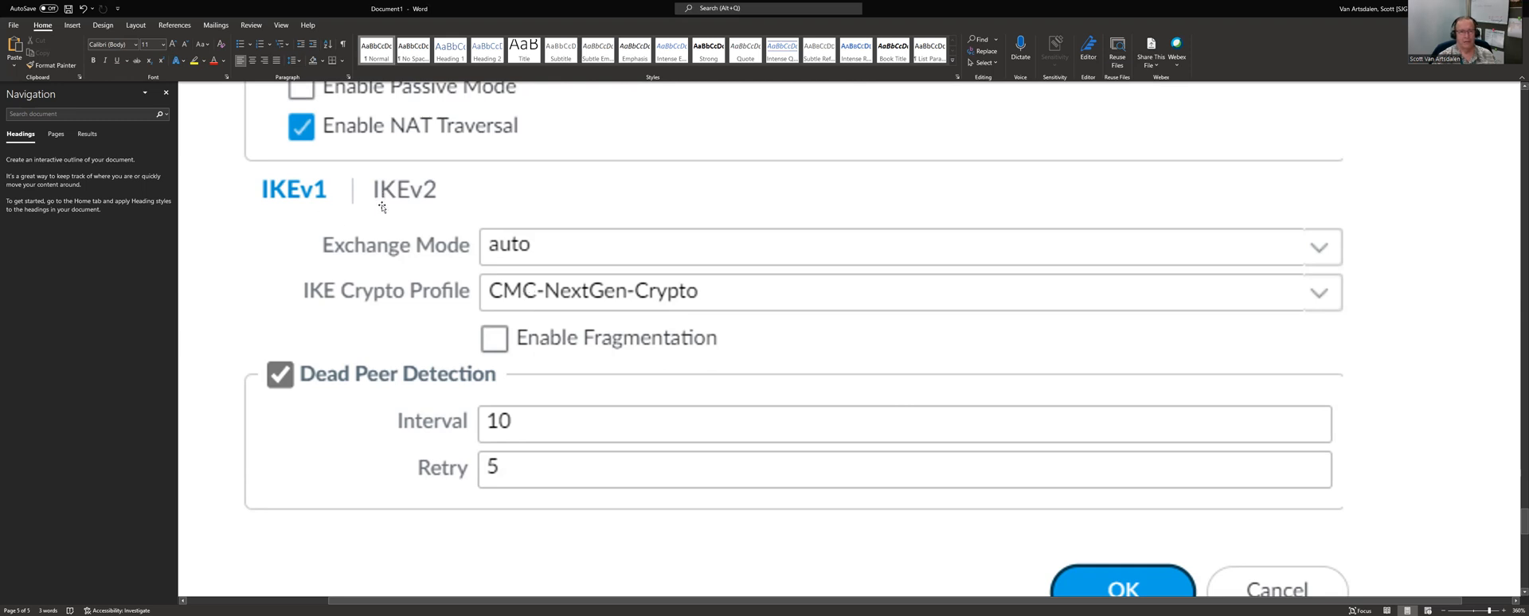
mouse_move(620, 308)
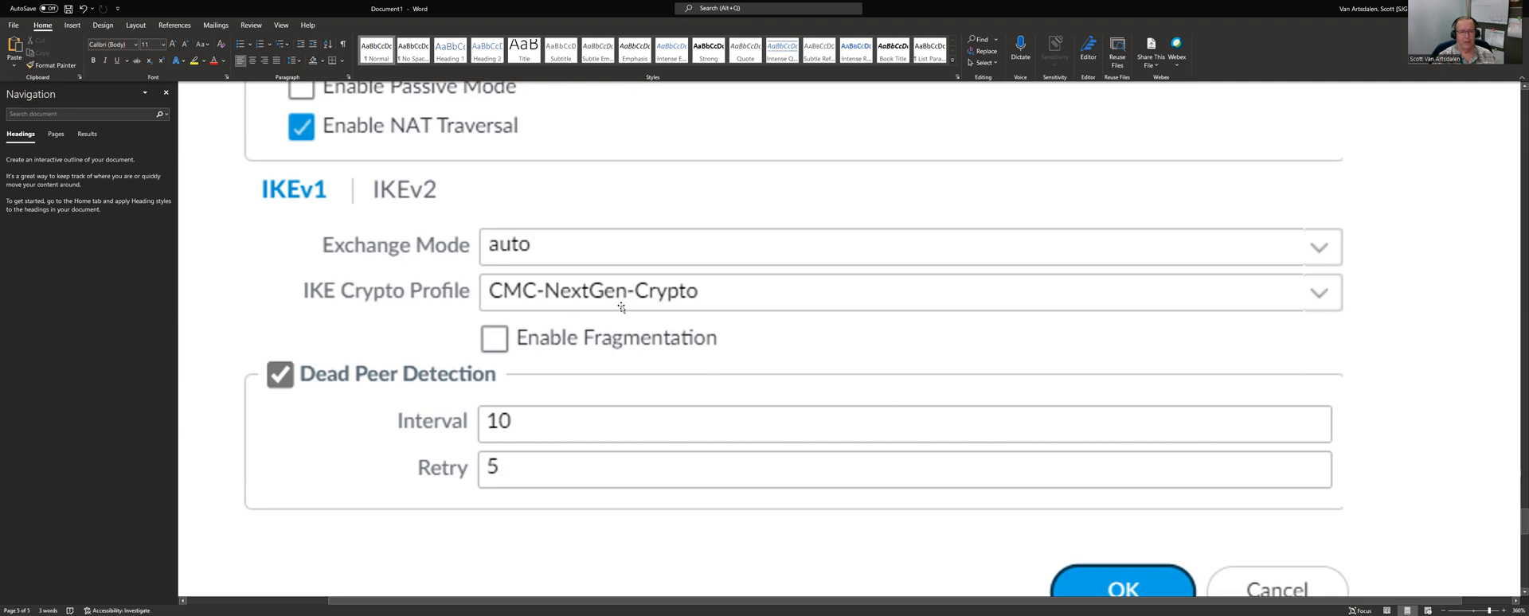
scroll(down, 3)
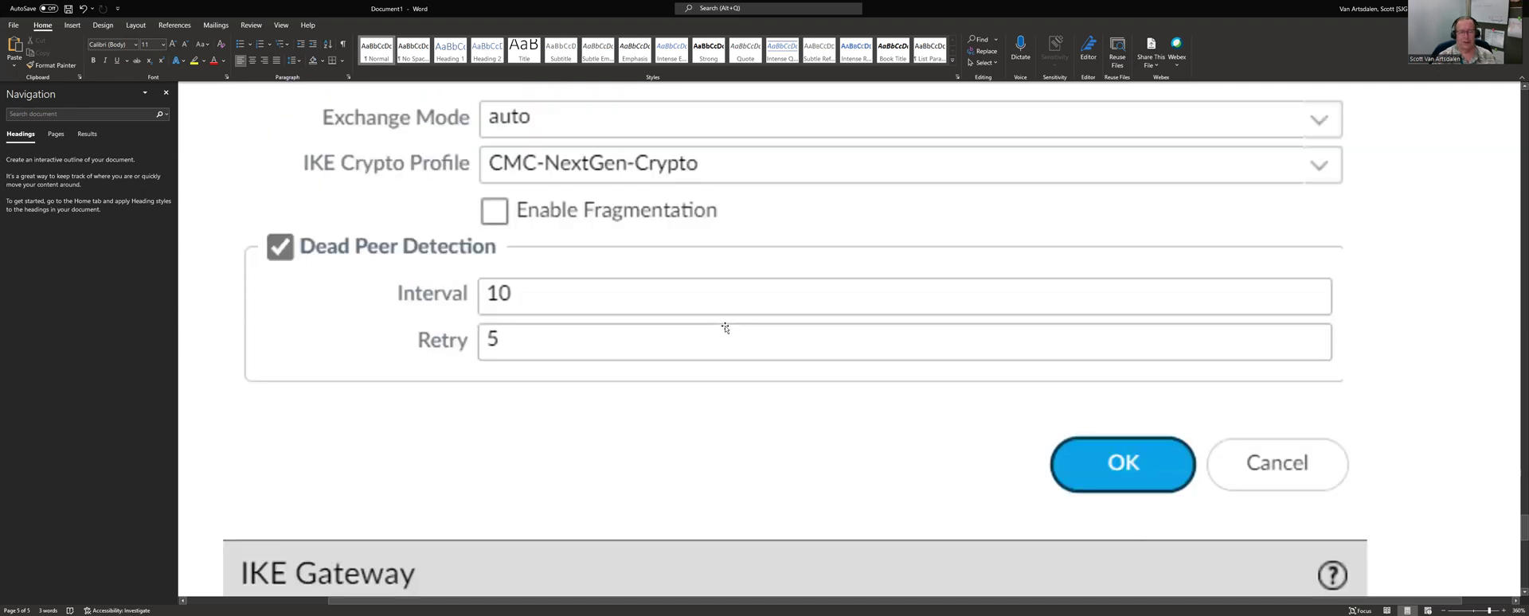
scroll(down, 3)
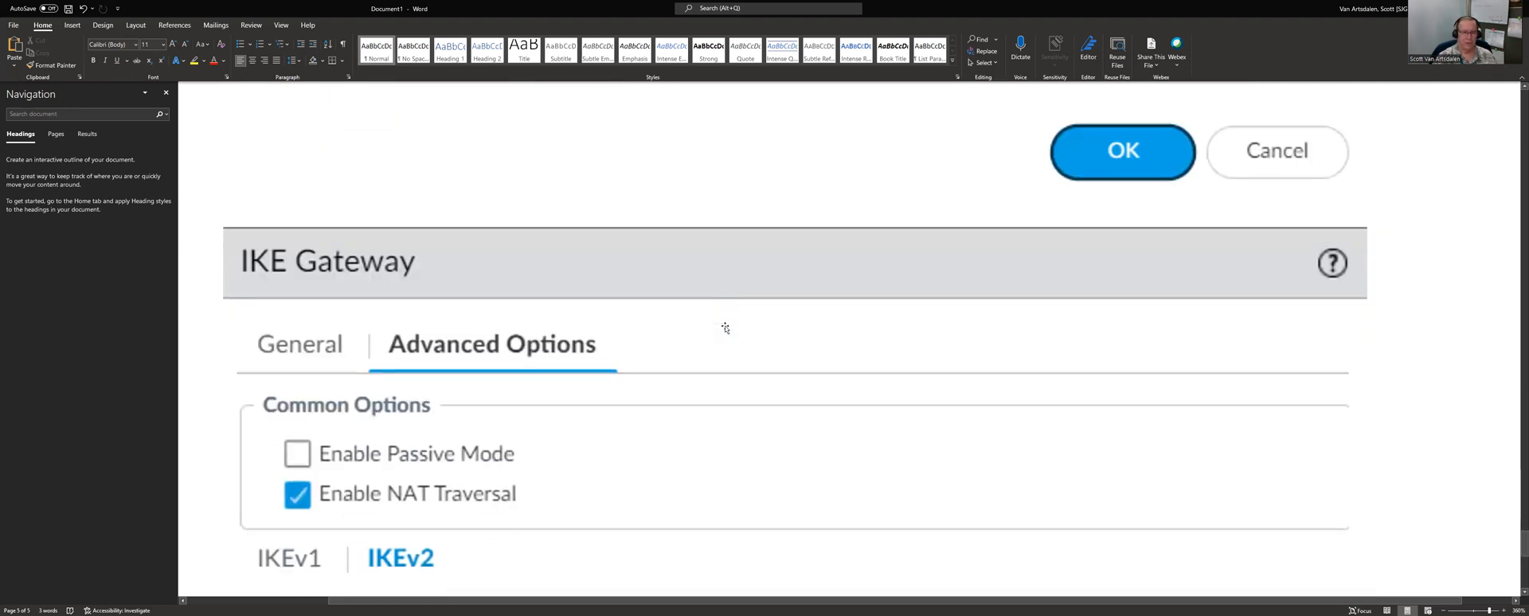
scroll(down, 3)
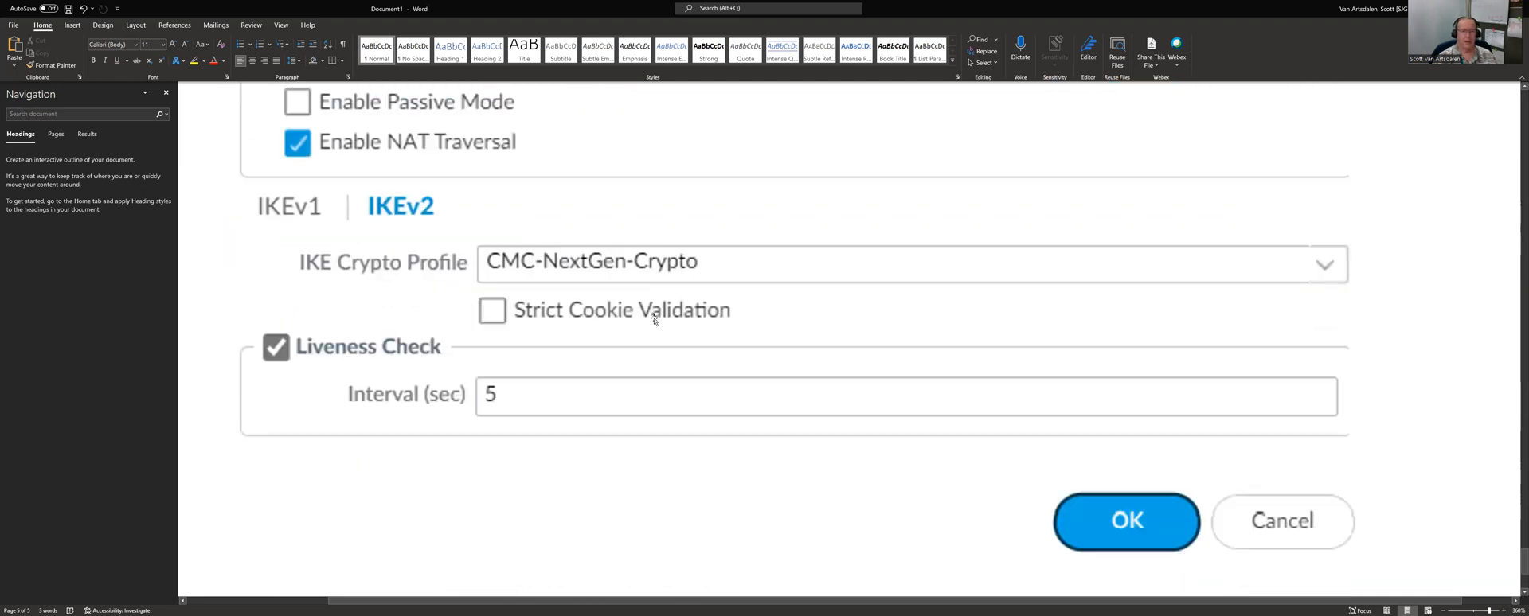
mouse_move(491, 274)
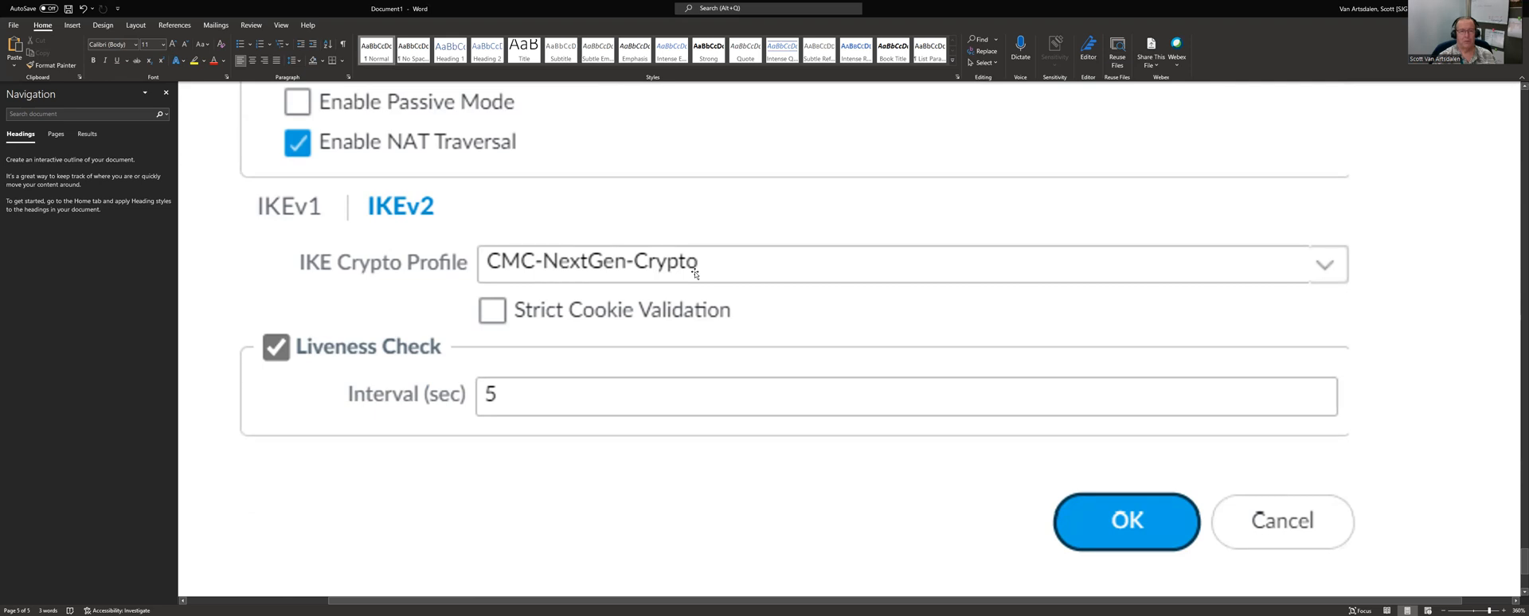
click(289, 206)
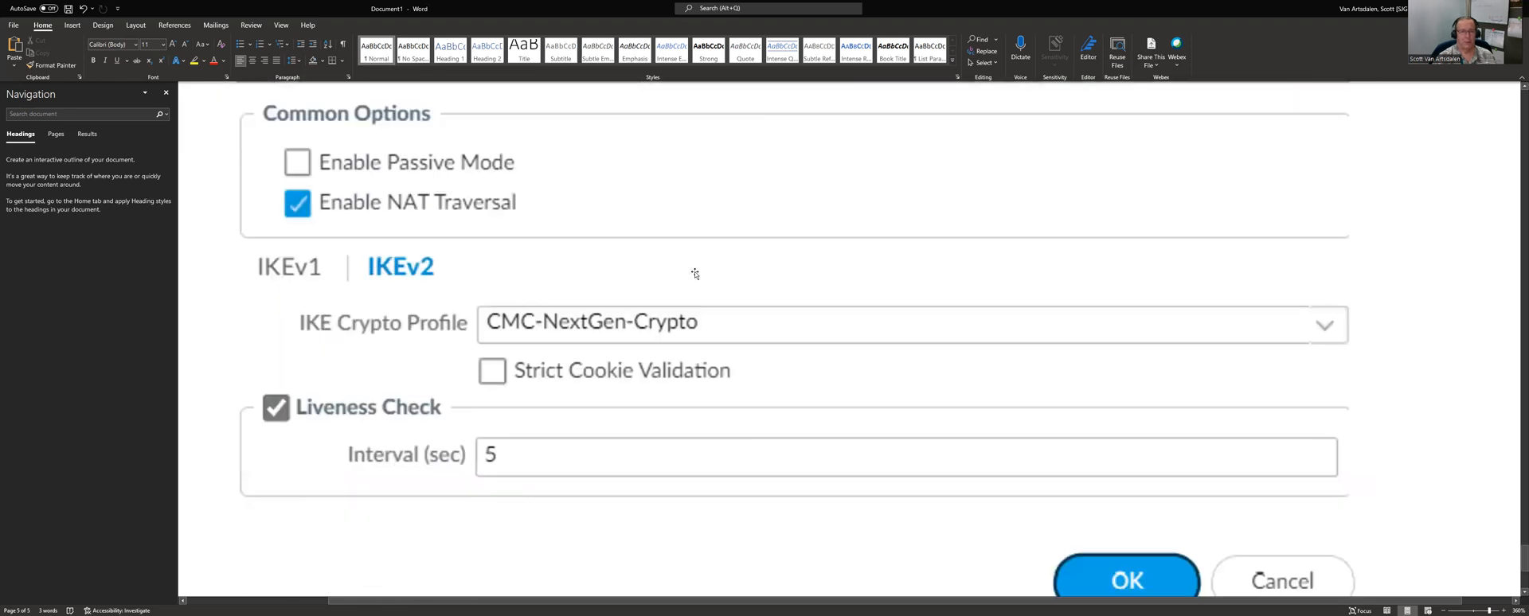
scroll(down, 3)
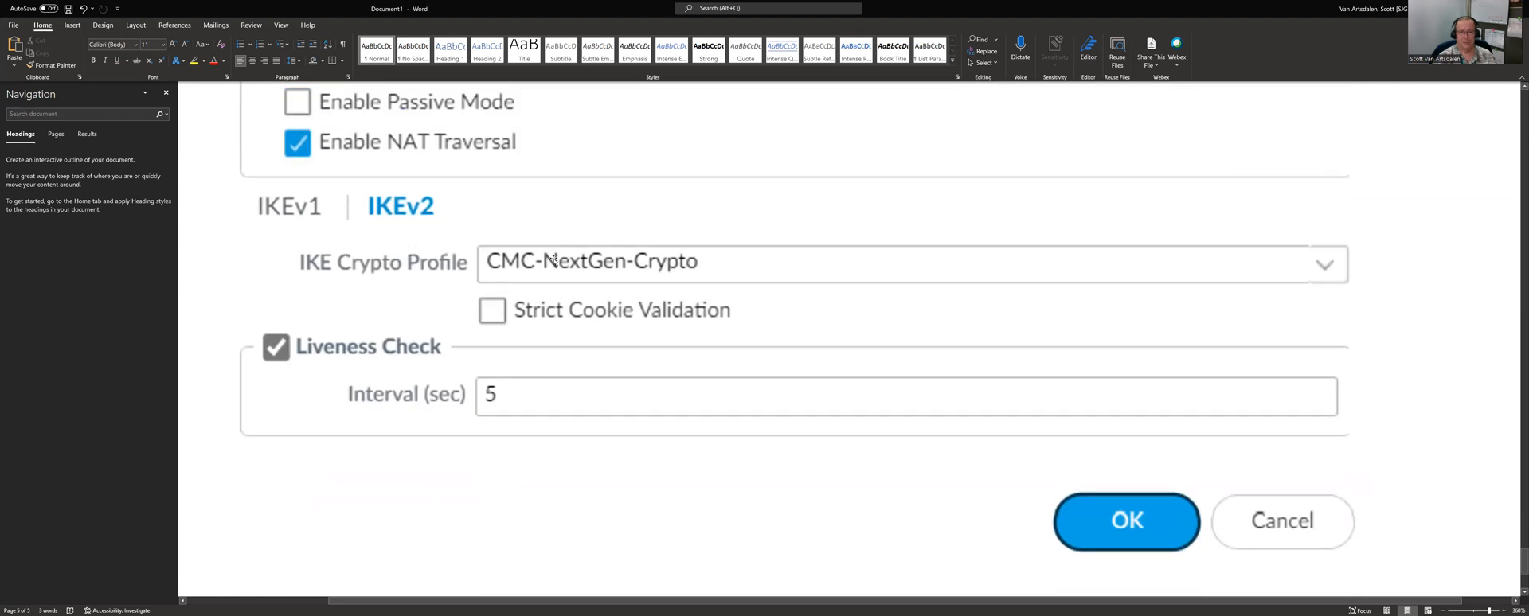
mouse_move(726, 320)
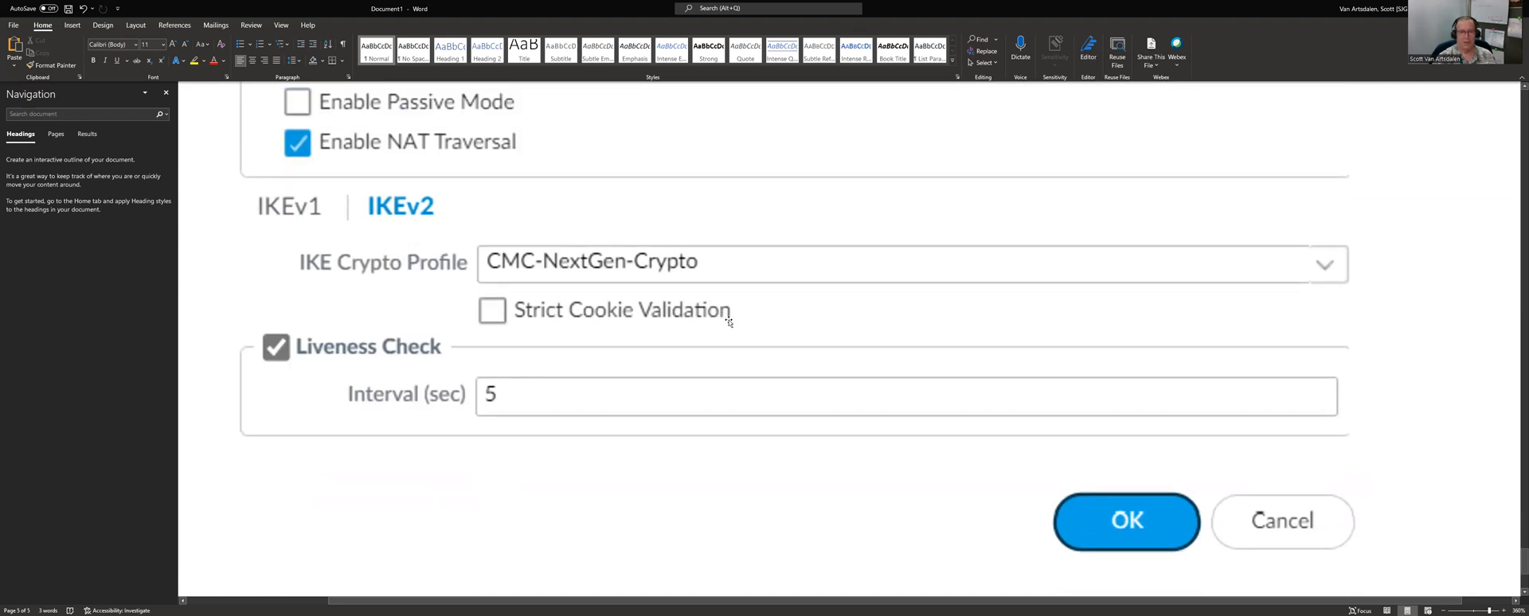
scroll(down, 3)
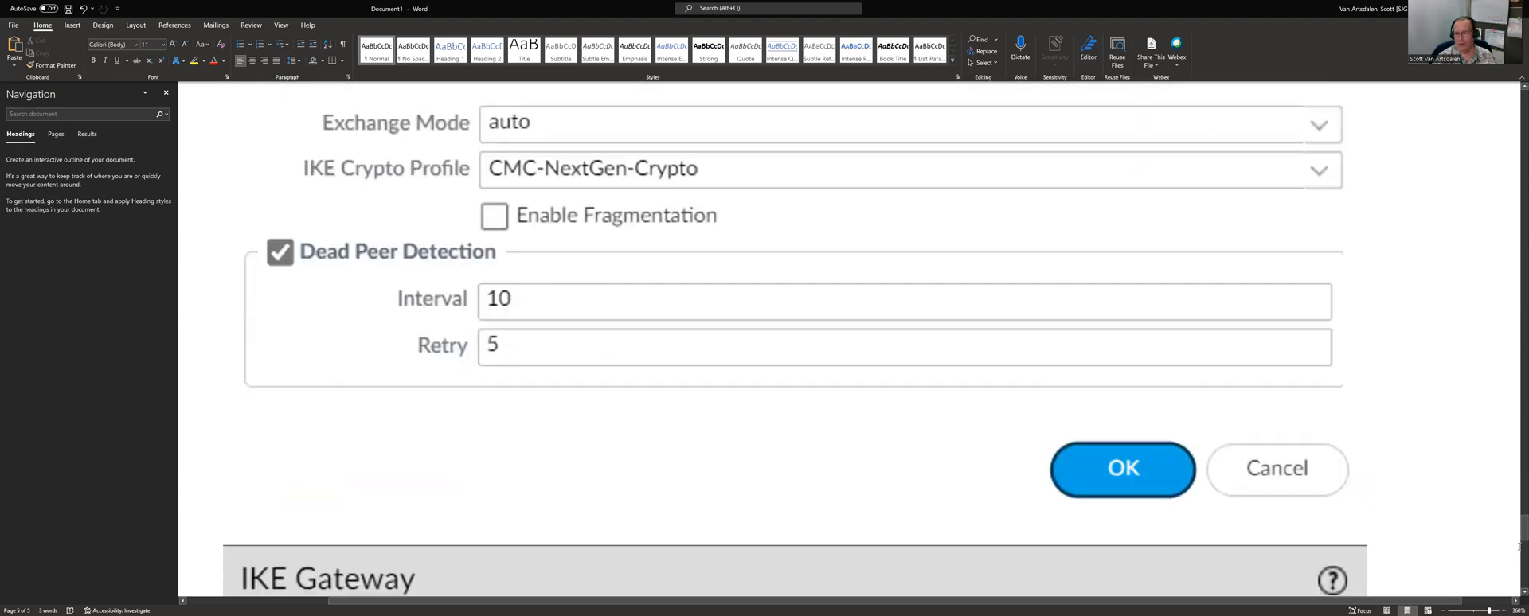
- Scroll up past the Advanced Options capture to the Tunnel Info table capture
scroll(up, 3)
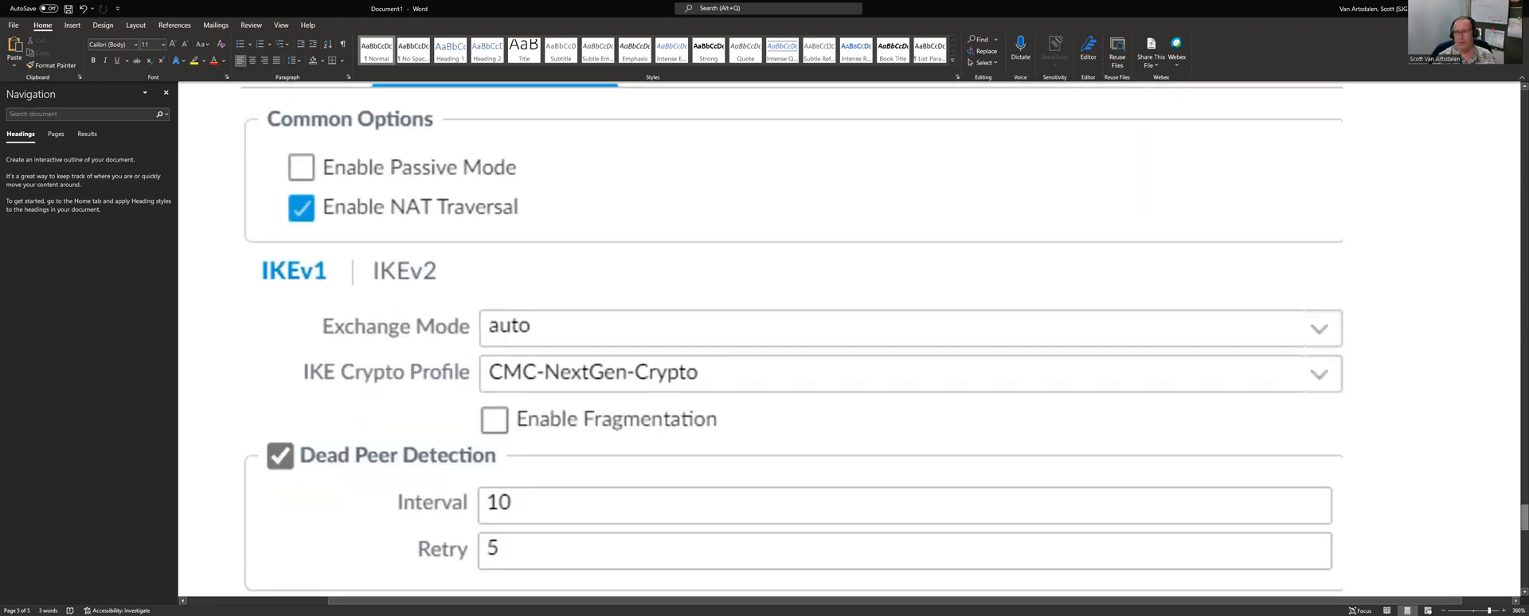
scroll(up, 3)
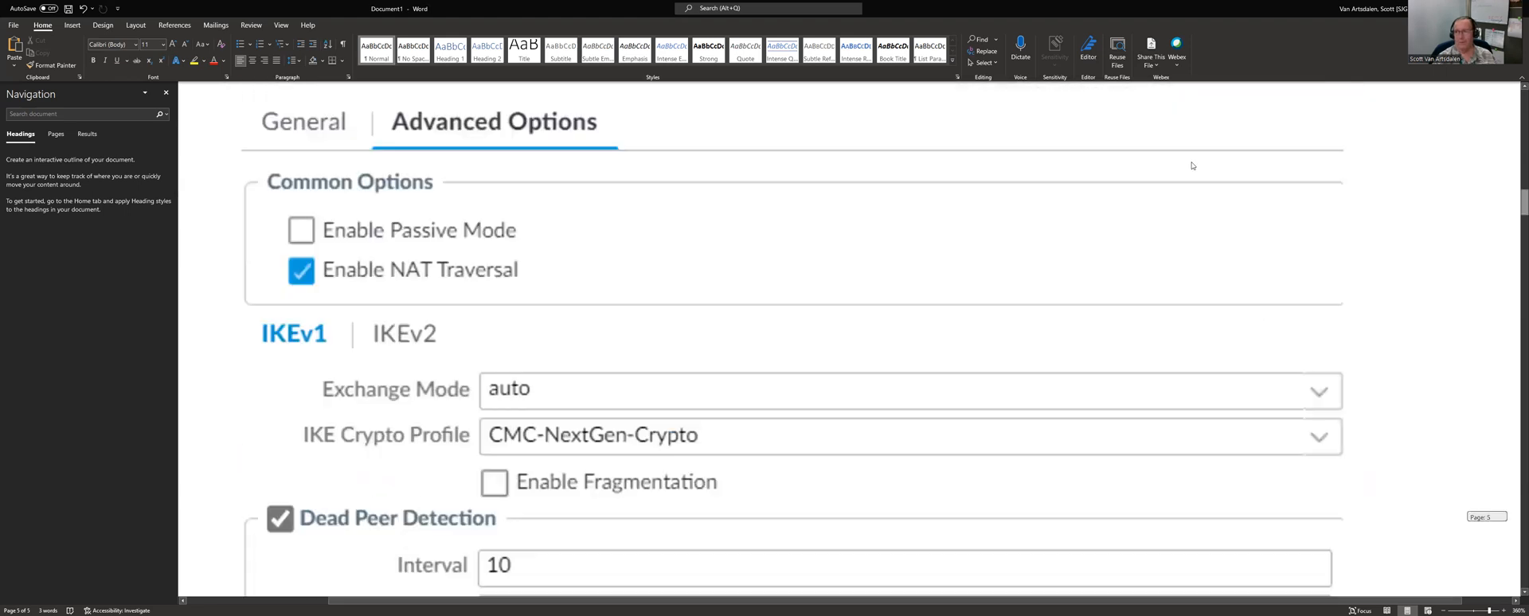
scroll(up, 3)
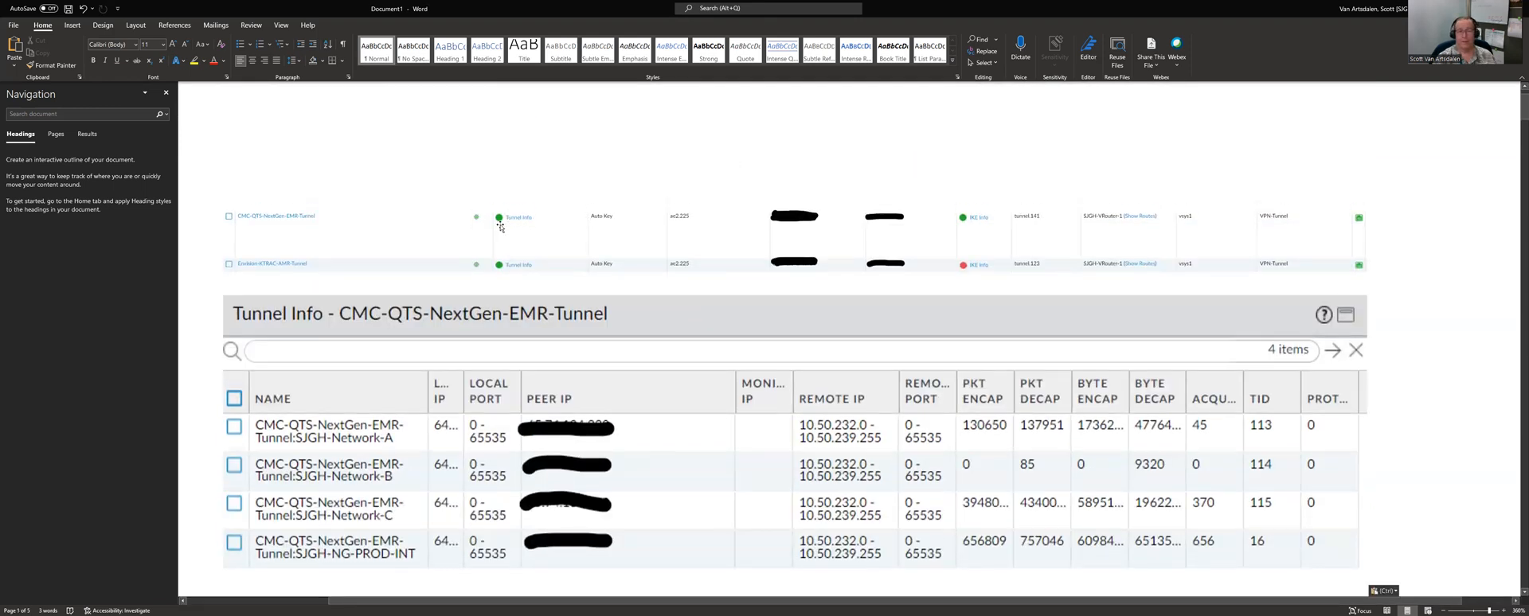
mouse_move(585, 231)
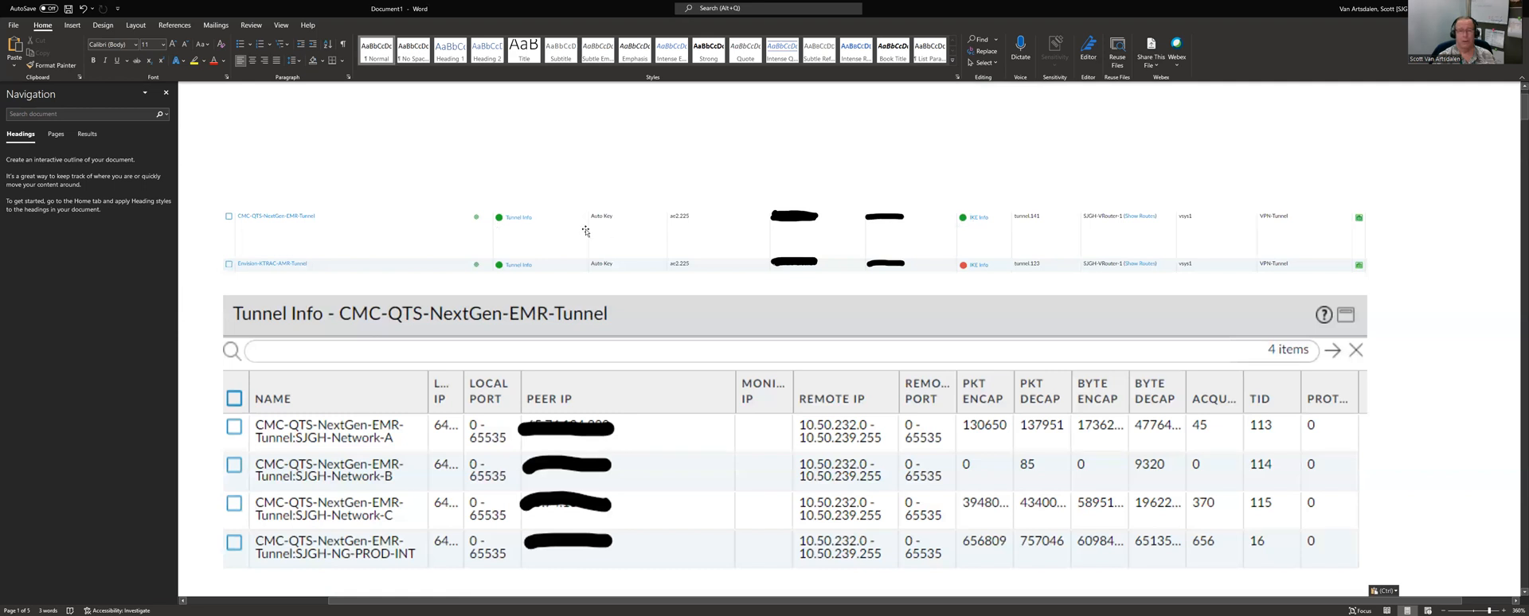
- Select the tunnel info screenshot and scroll down to the Proxy IDs capture and phase-1 failure log line
click(795, 239)
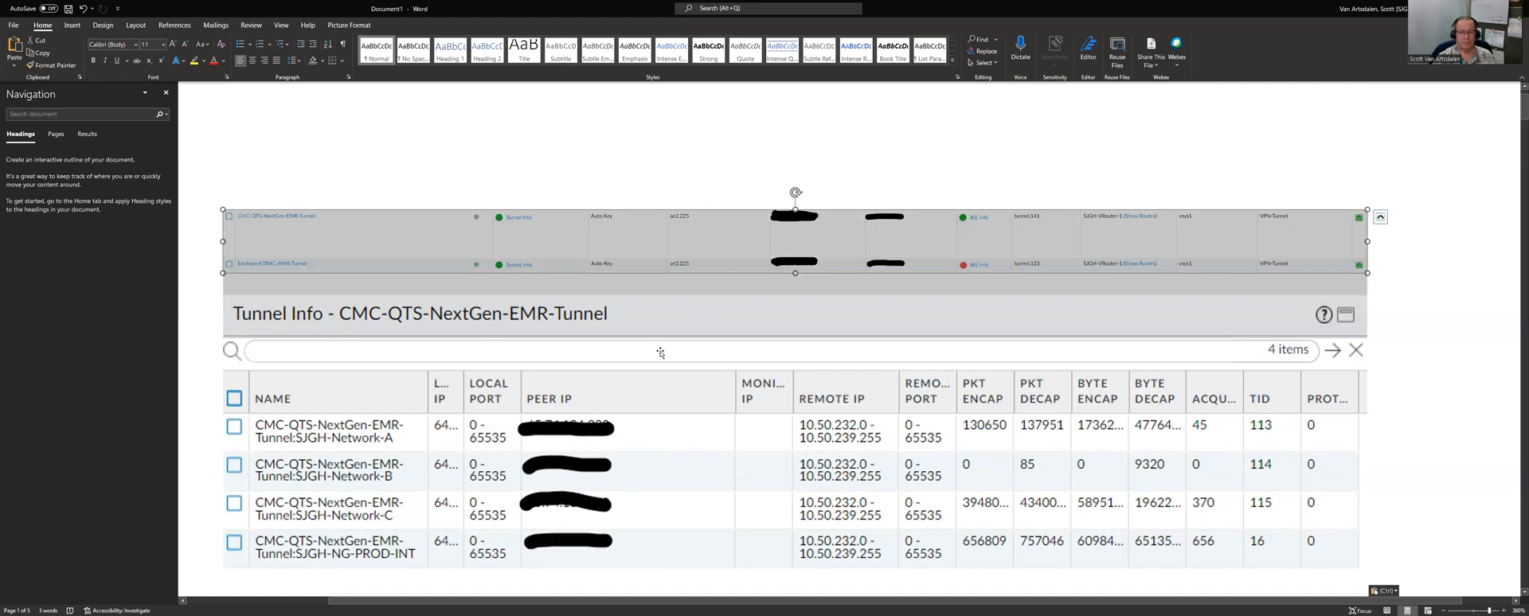
scroll(down, 3)
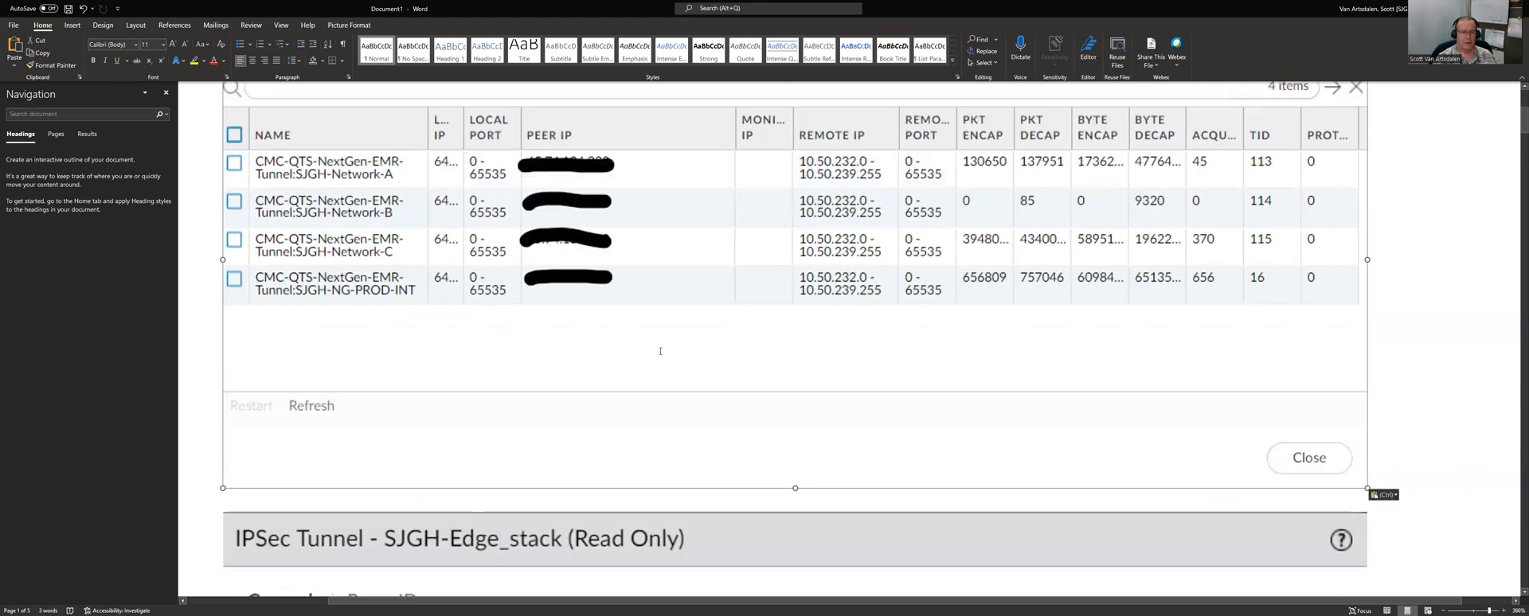
click(1308, 457)
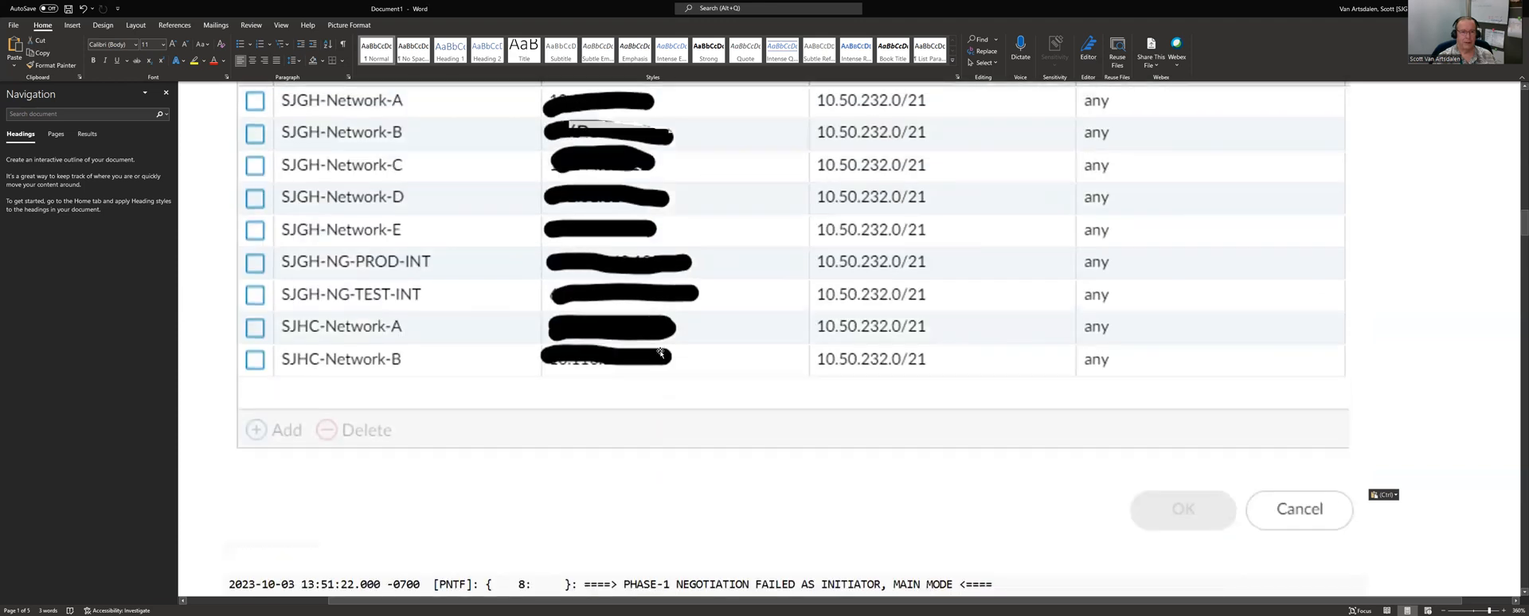
scroll(up, 3)
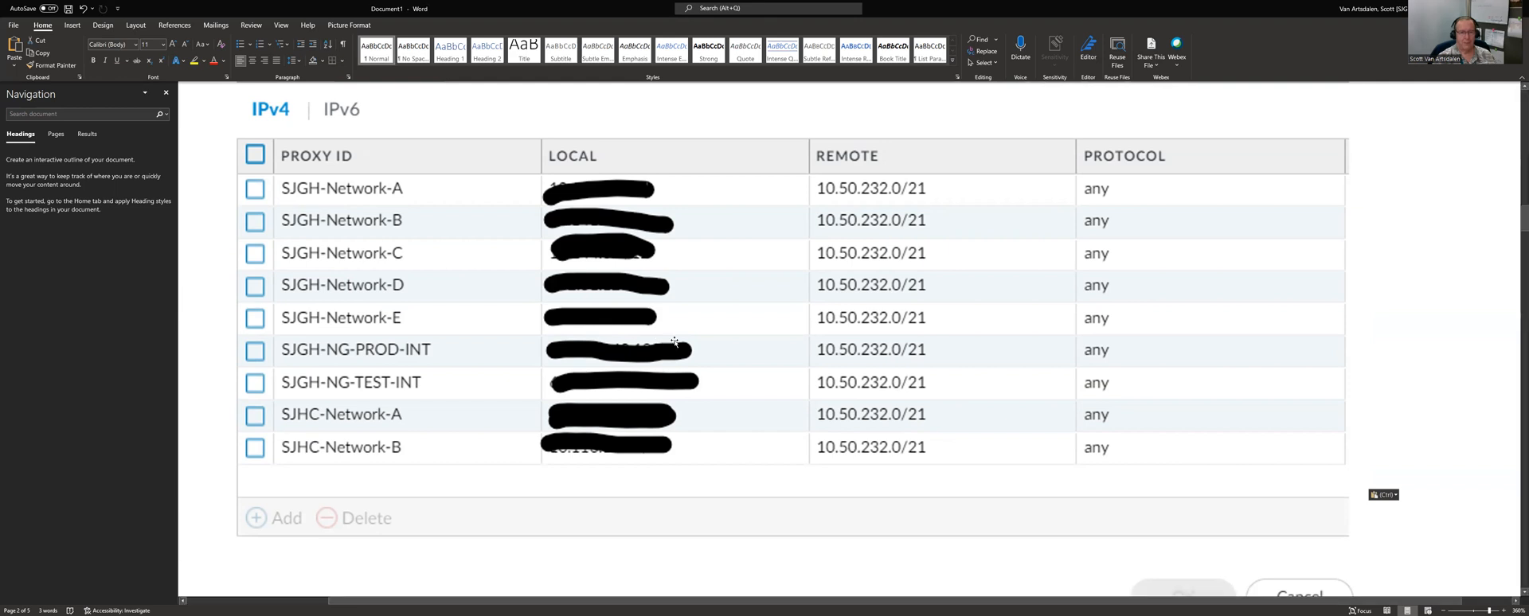
mouse_move(674, 313)
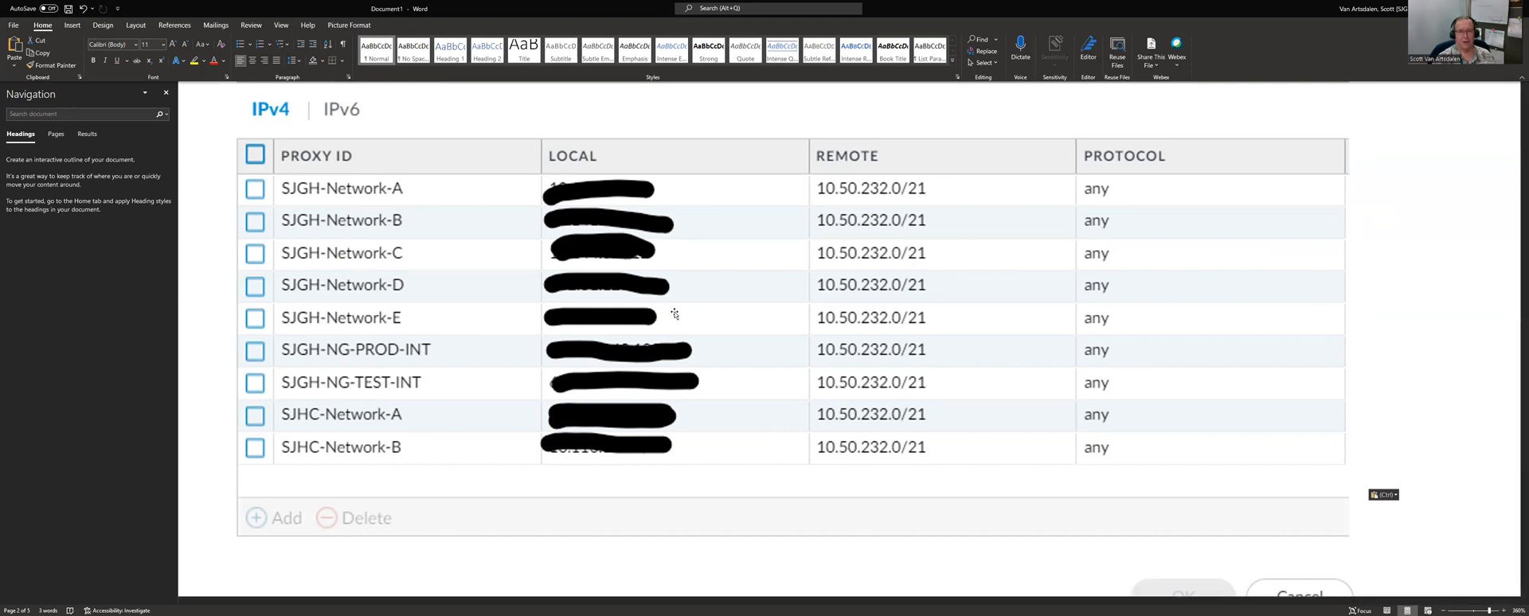
mouse_move(756, 317)
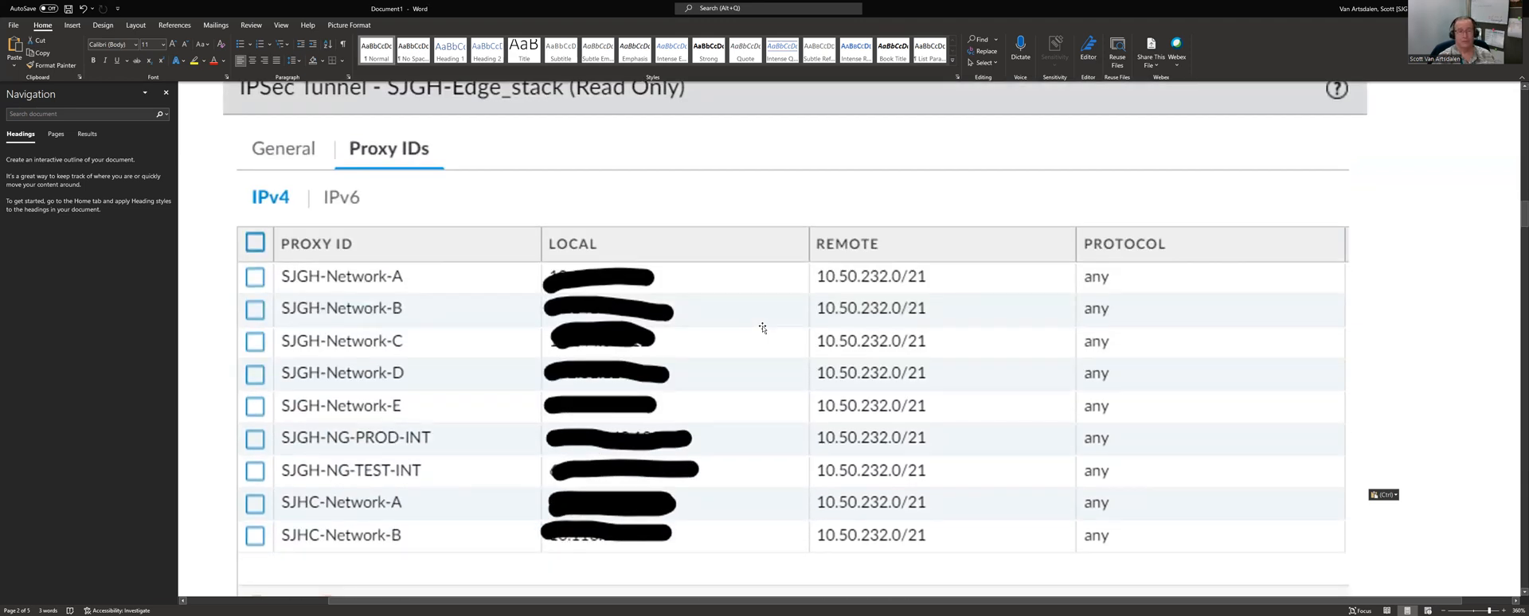
scroll(up, 3)
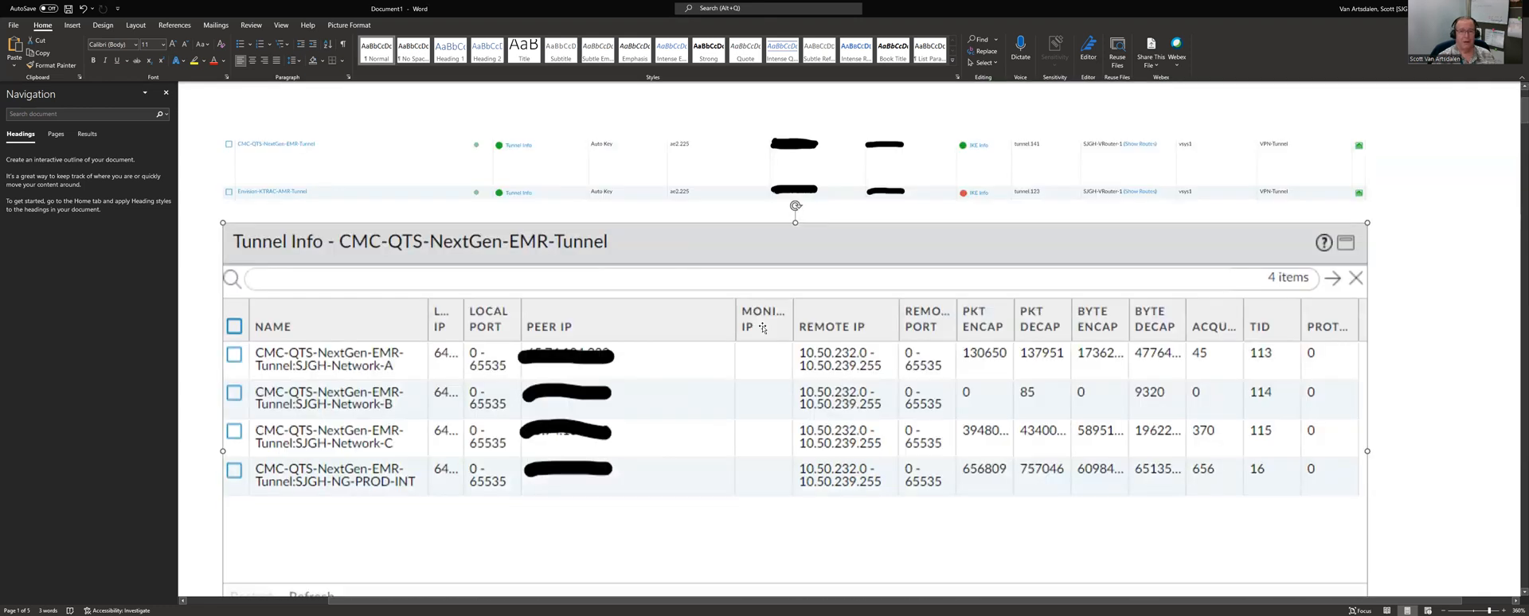
scroll(down, 3)
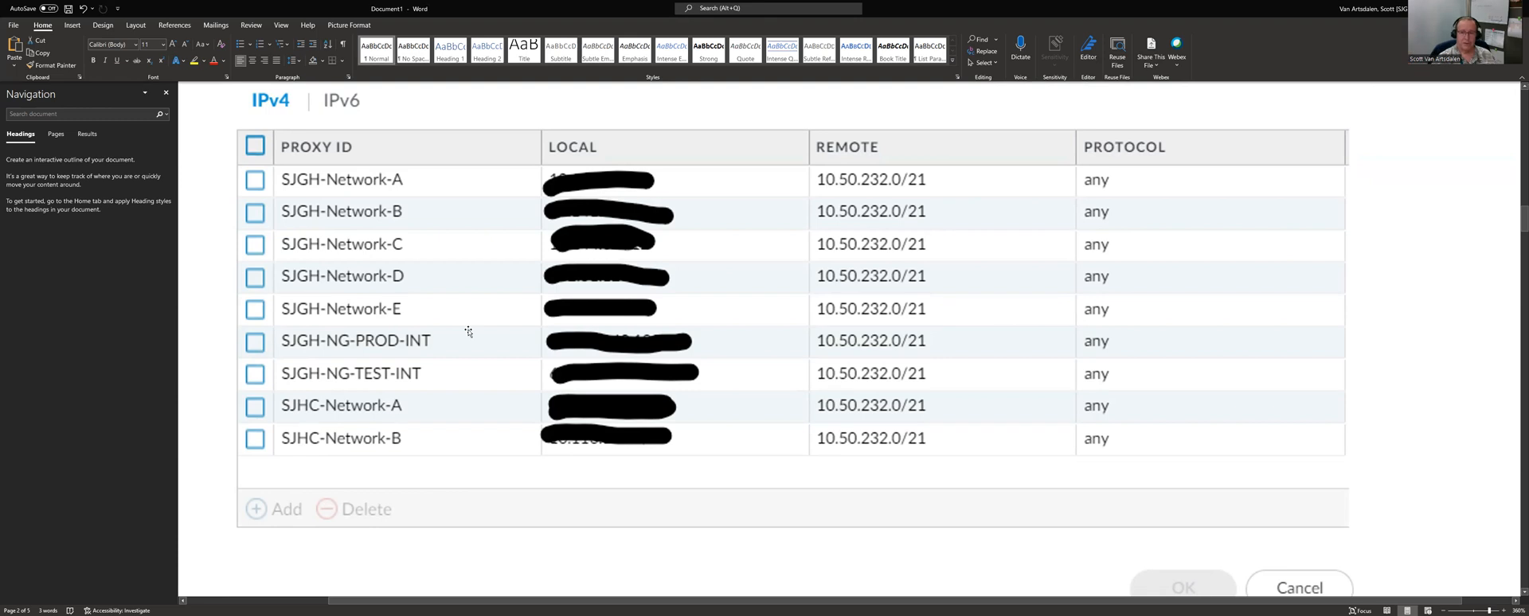
mouse_move(473, 347)
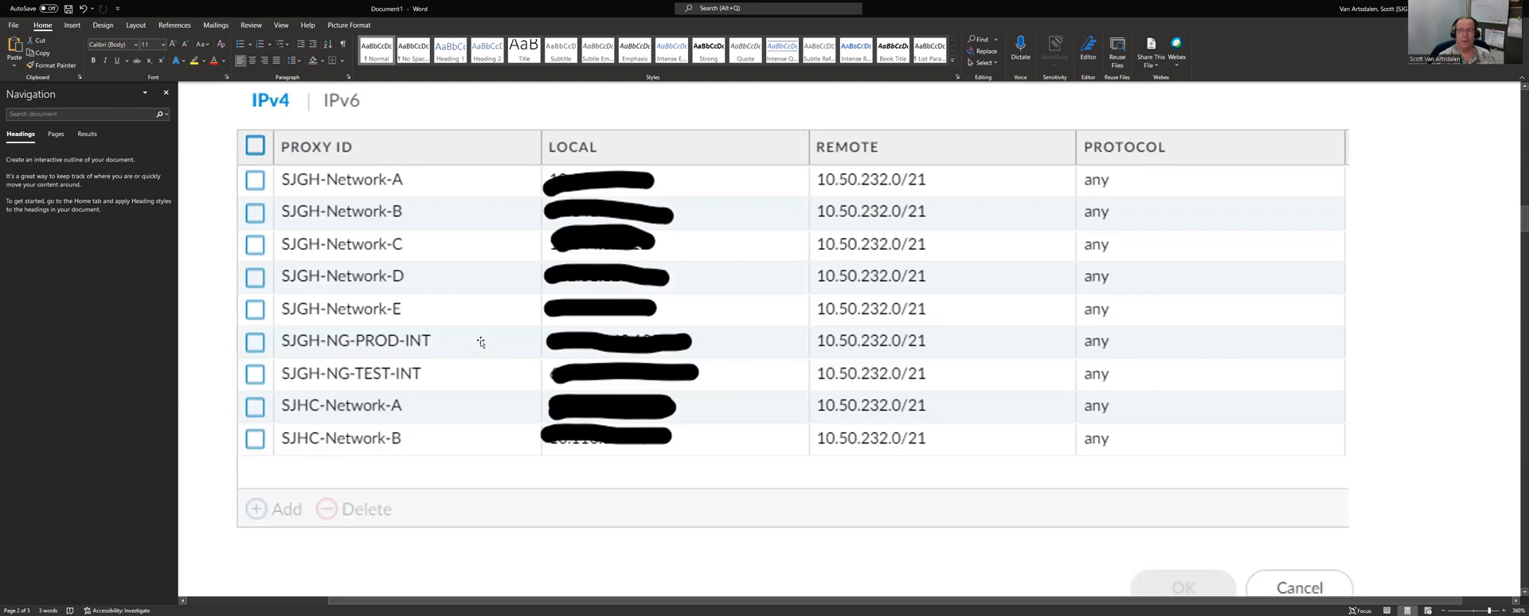
mouse_move(487, 326)
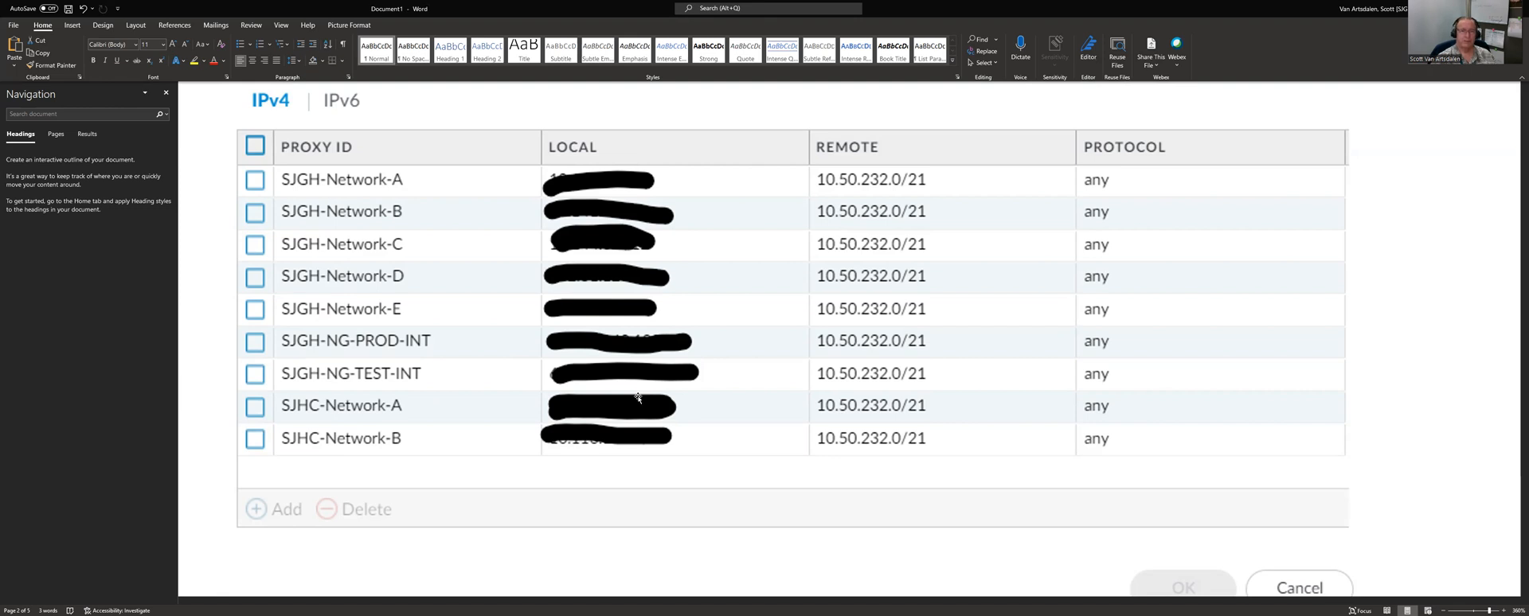
mouse_move(774, 391)
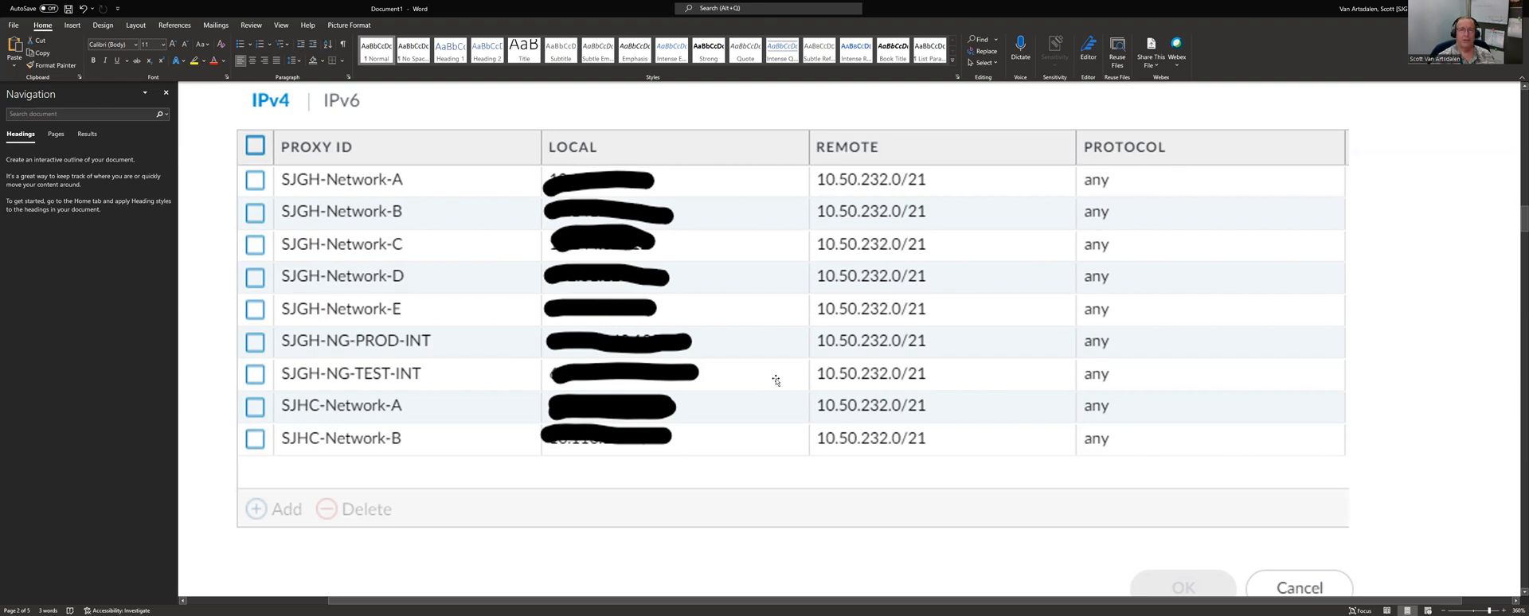
mouse_move(938, 560)
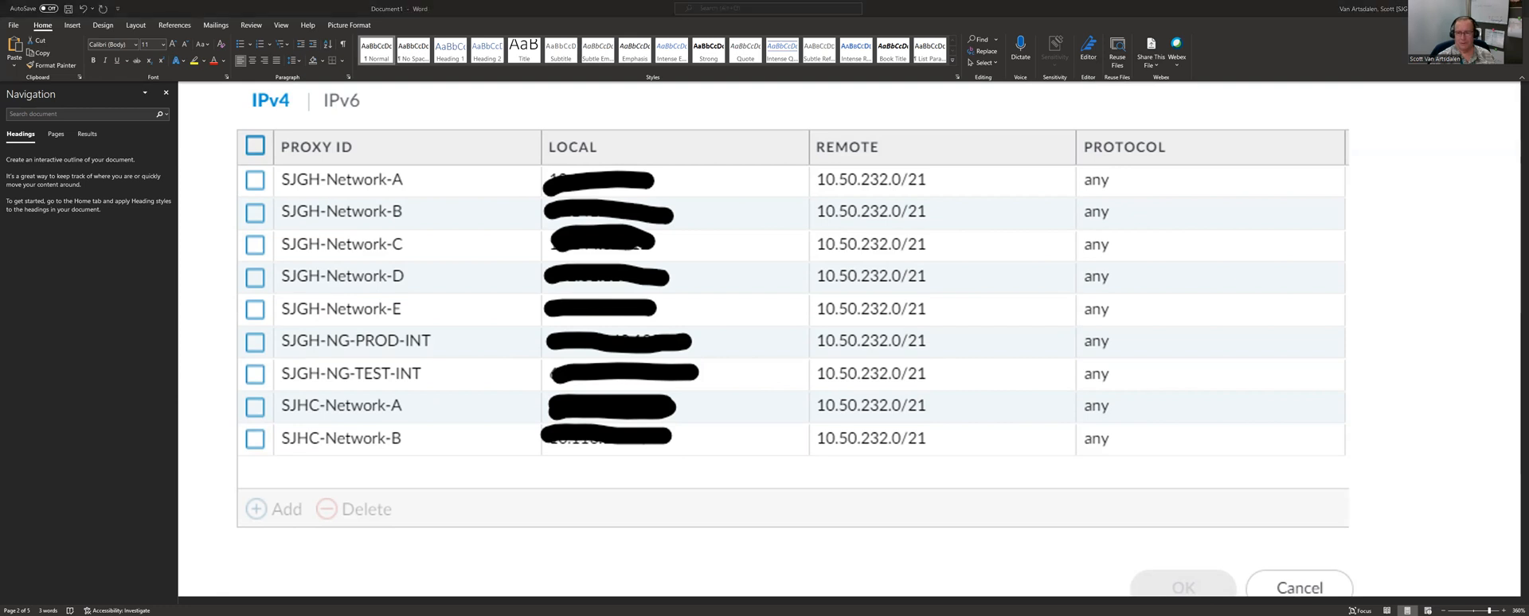
mouse_move(1375, 204)
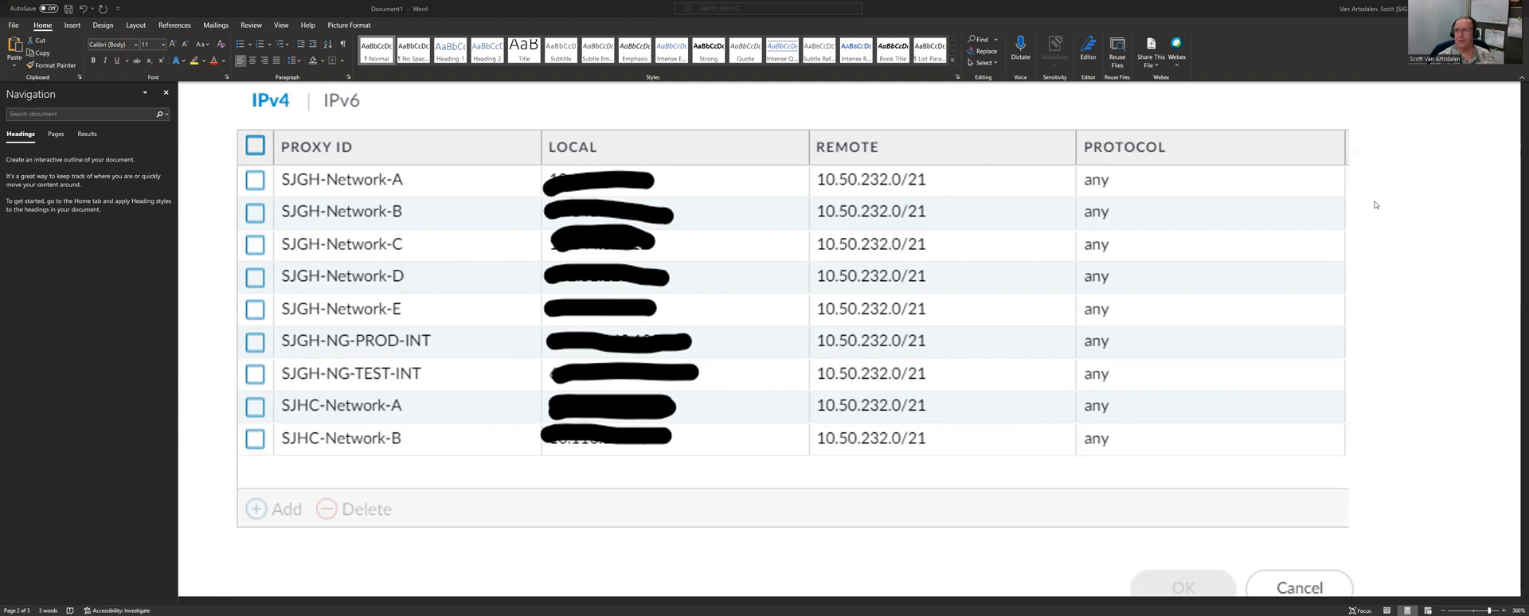